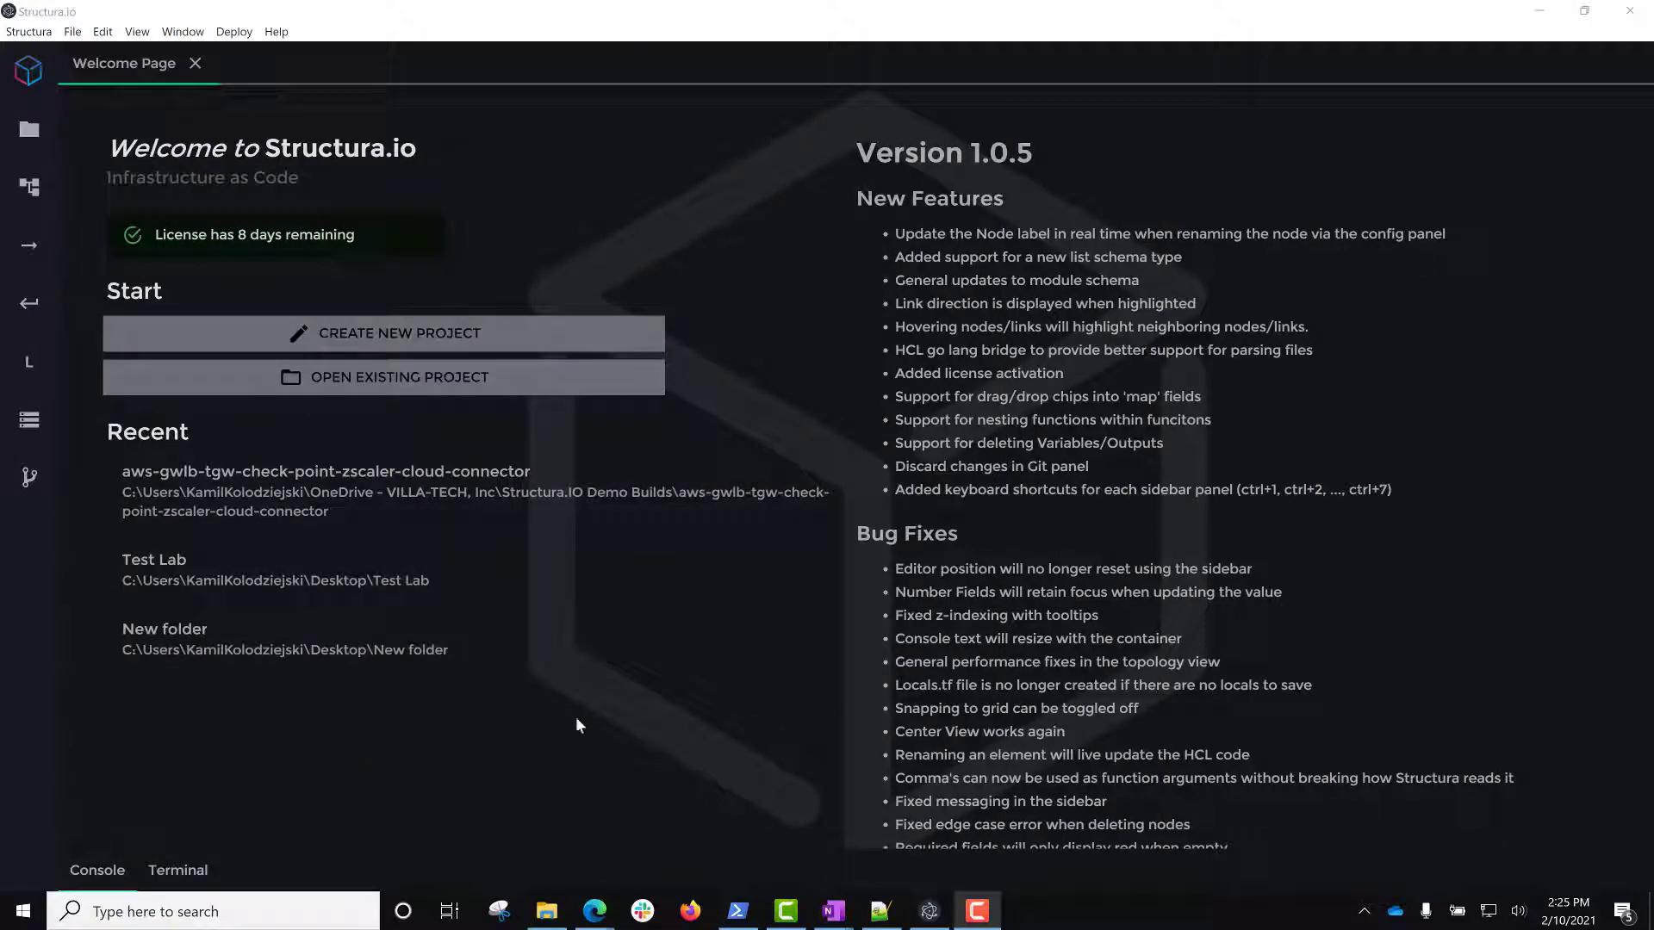
Open the recent aws-gwlb-tgw-check-point-zscaler-cloud-connector project and watch Terraform init finish in the Console.
{"action": "left_click", "coordinate": [96, 810]}
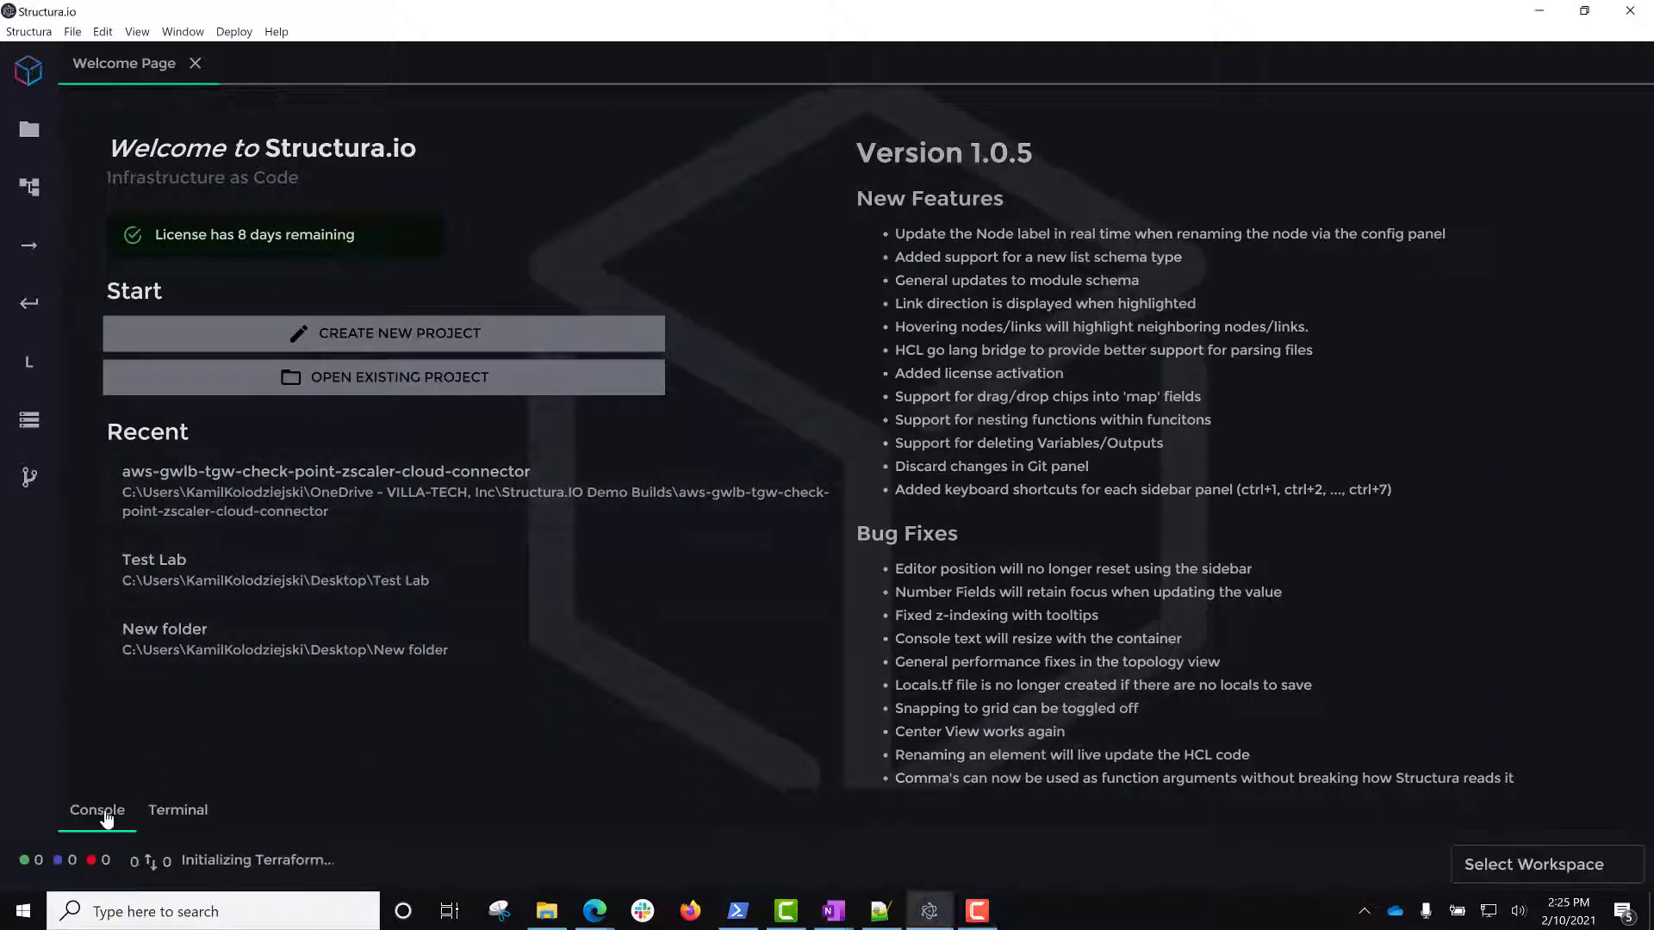
{"action": "left_click", "coordinate": [95, 809]}
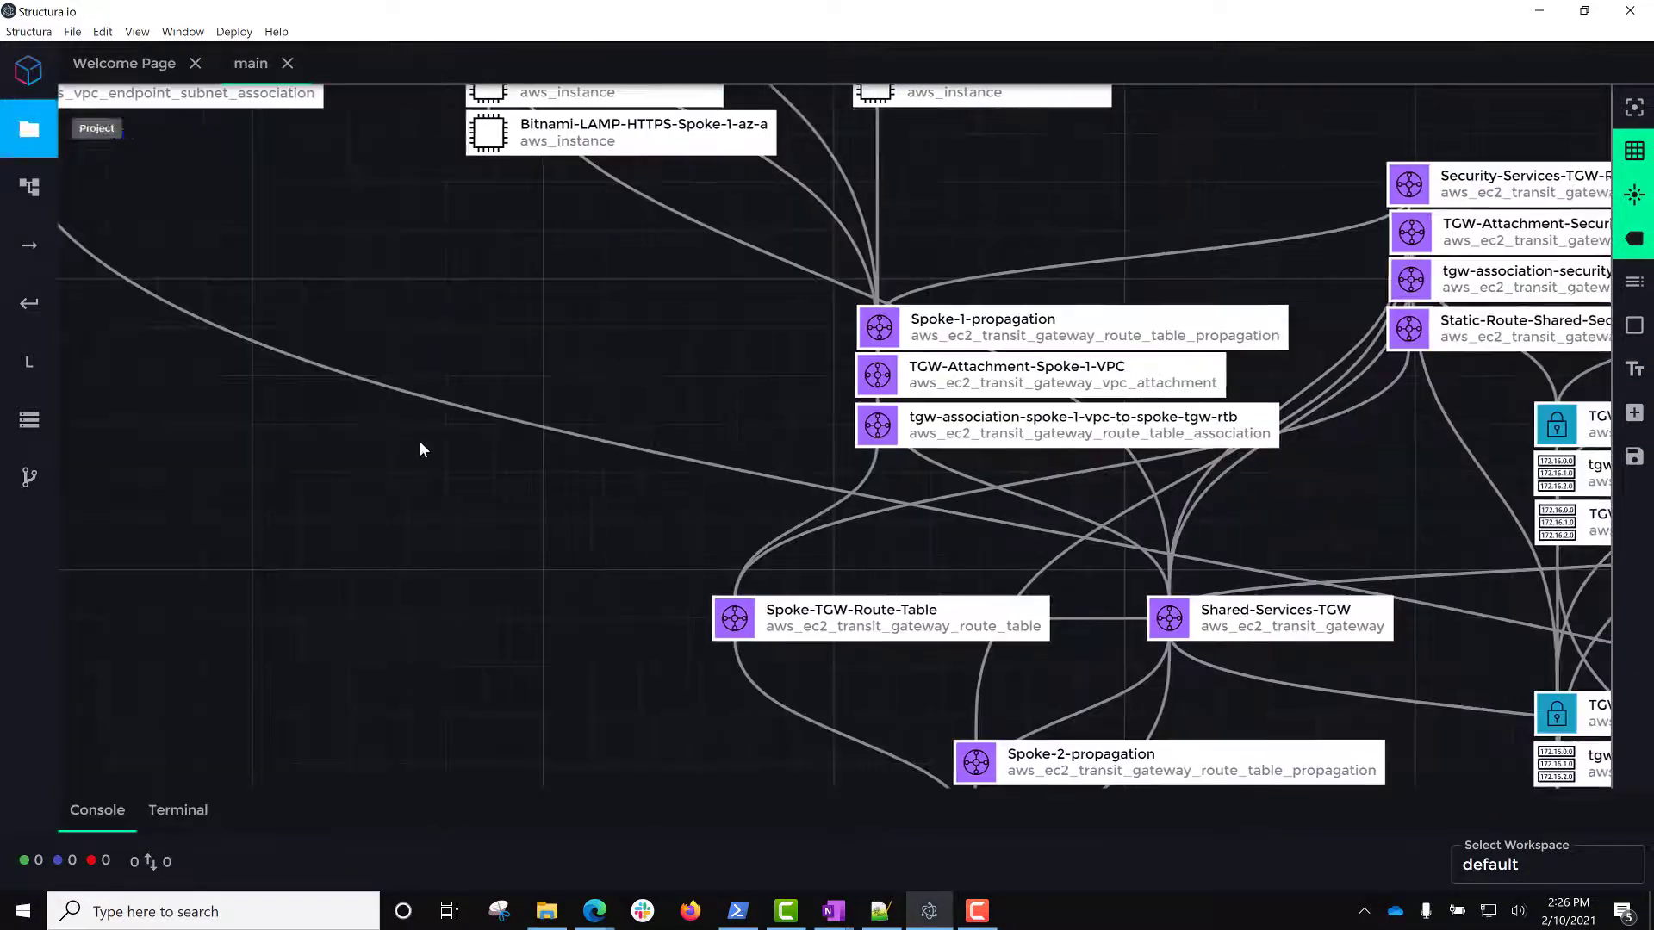
{"action": "scroll", "scroll_direction": "down", "scroll_amount": 3}
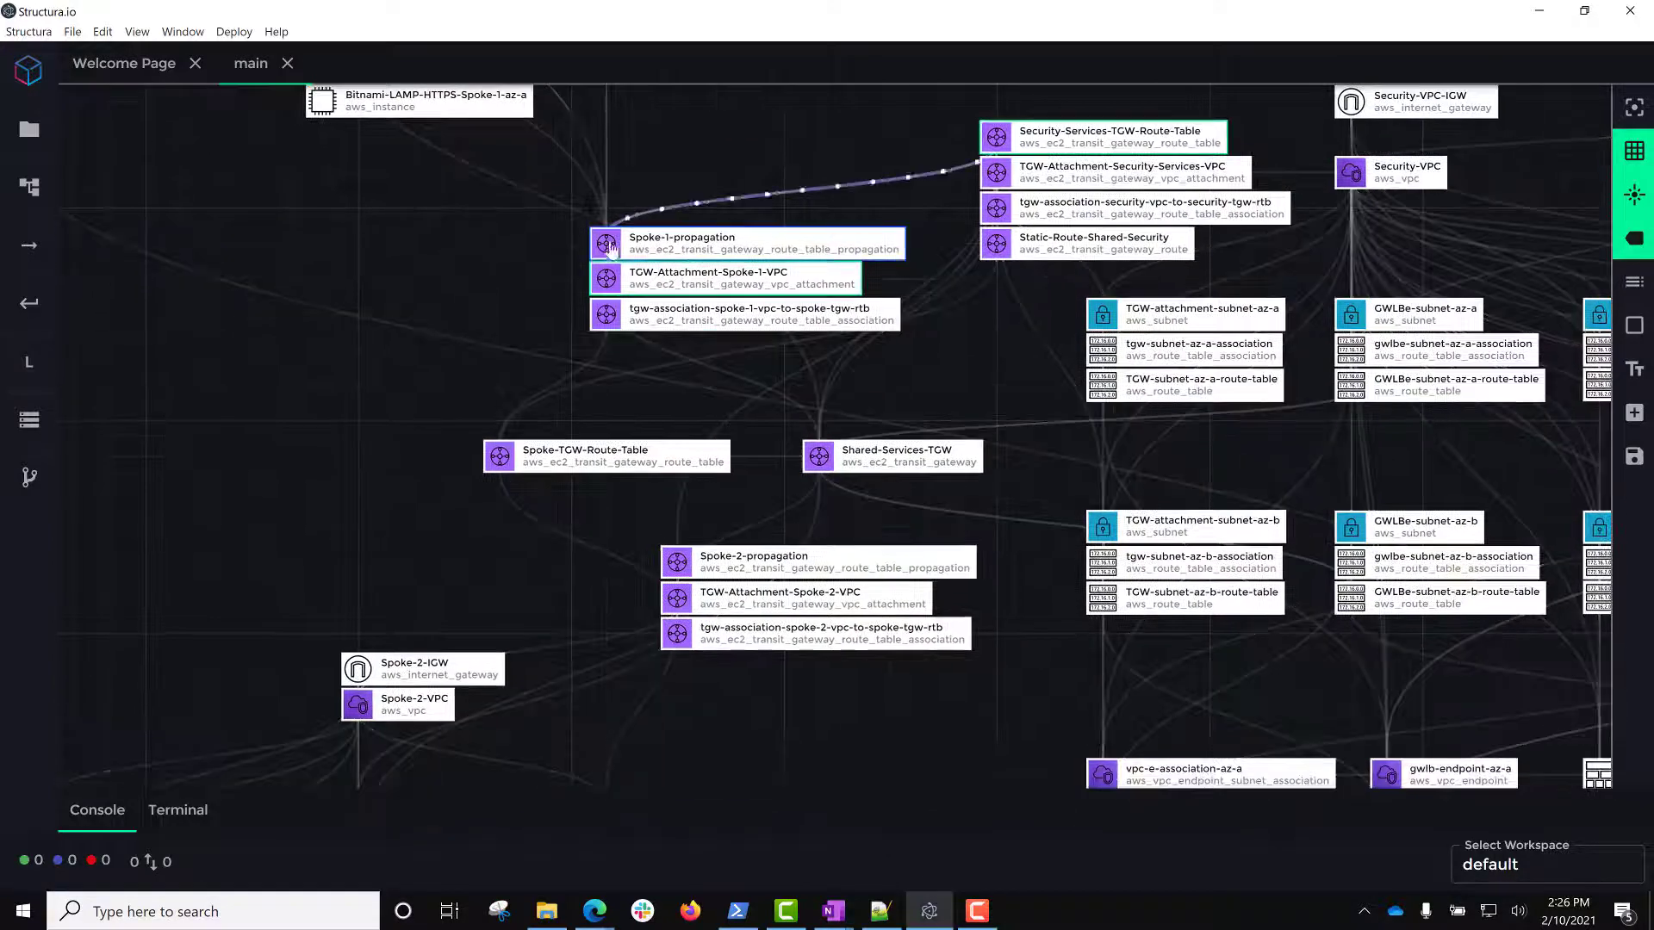
{"action": "left_click", "coordinate": [335, 348]}
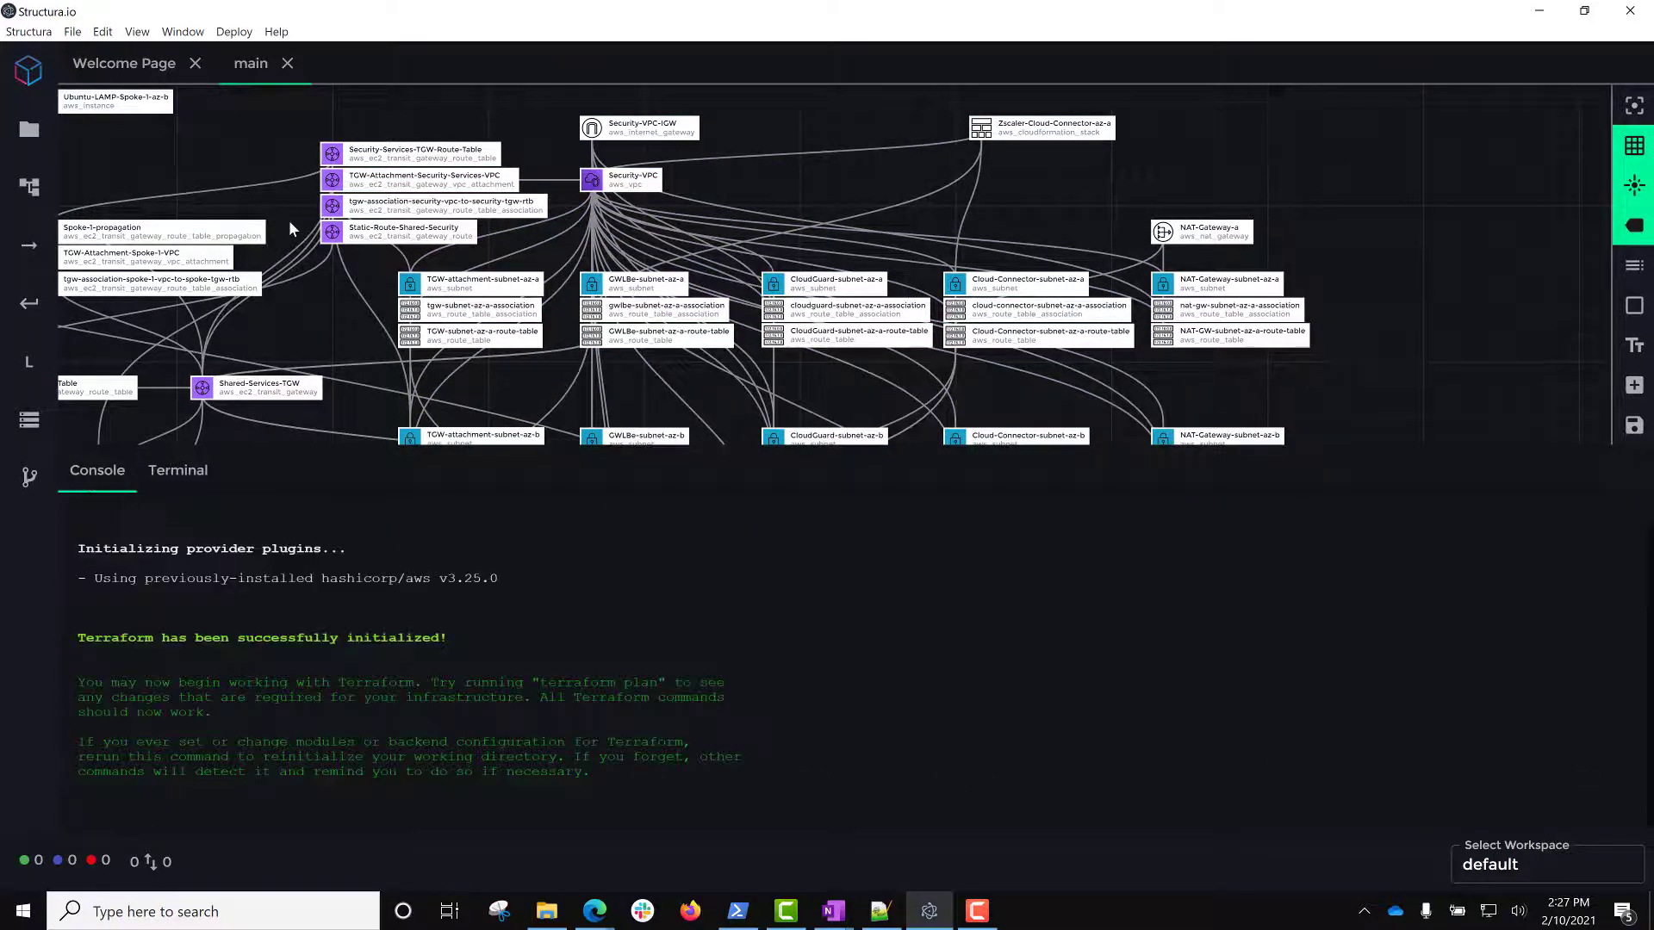
Run Plan from the Deploy menu to generate the Terraform plan.
{"action": "left_click", "coordinate": [234, 32]}
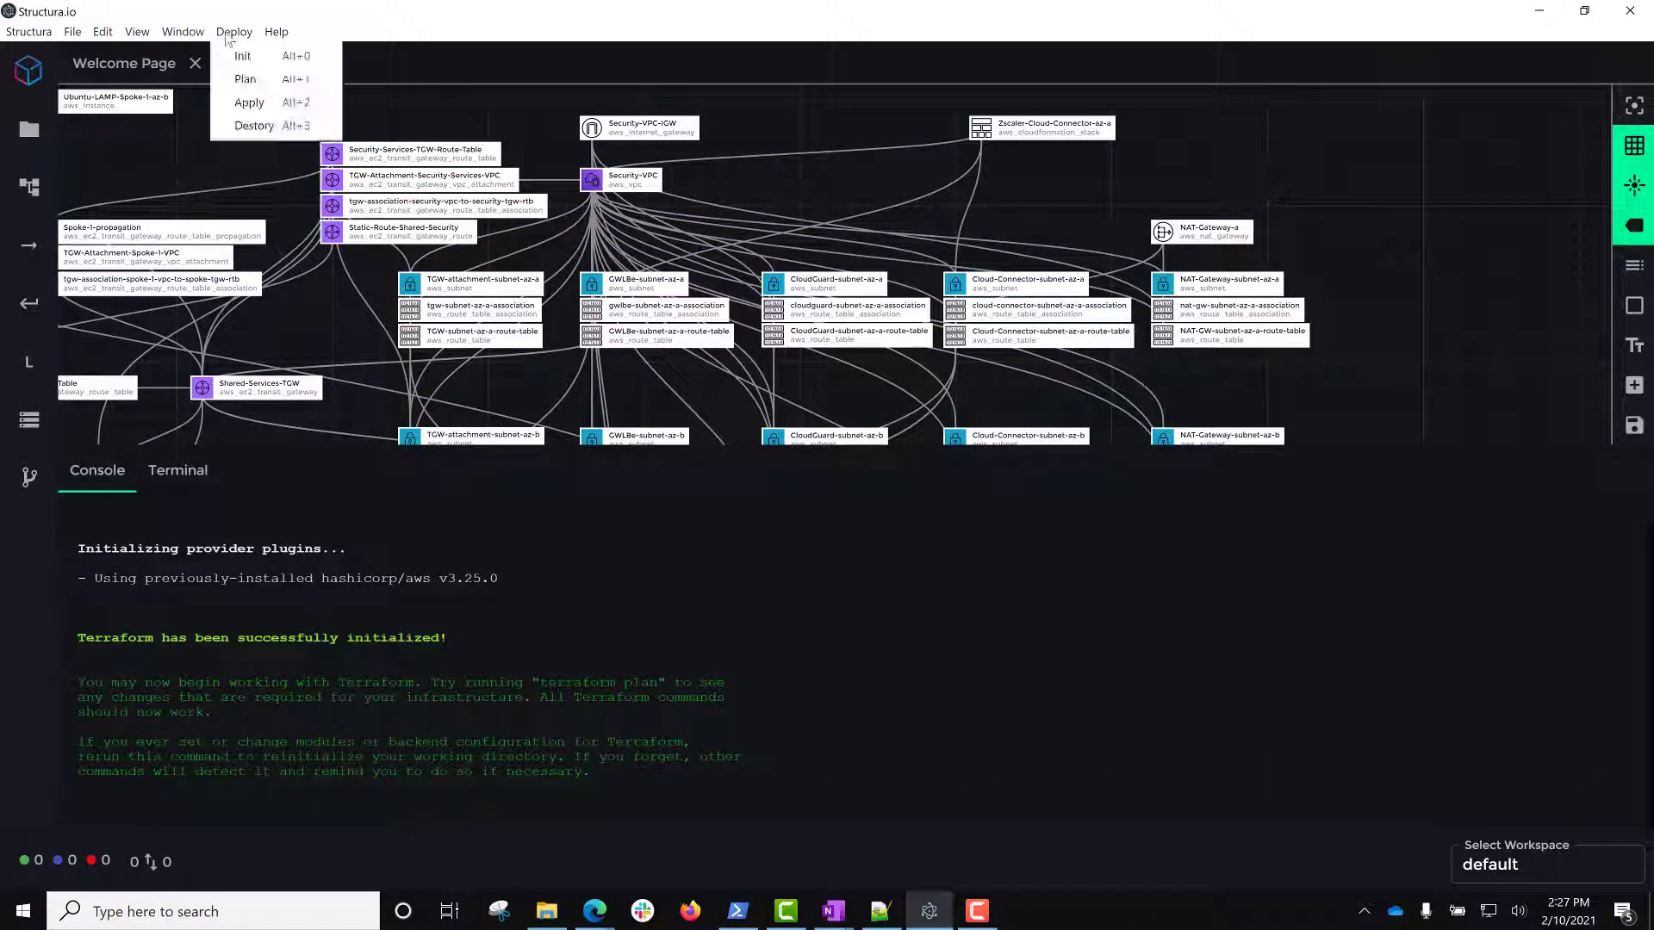
{"action": "left_click", "coordinate": [244, 80]}
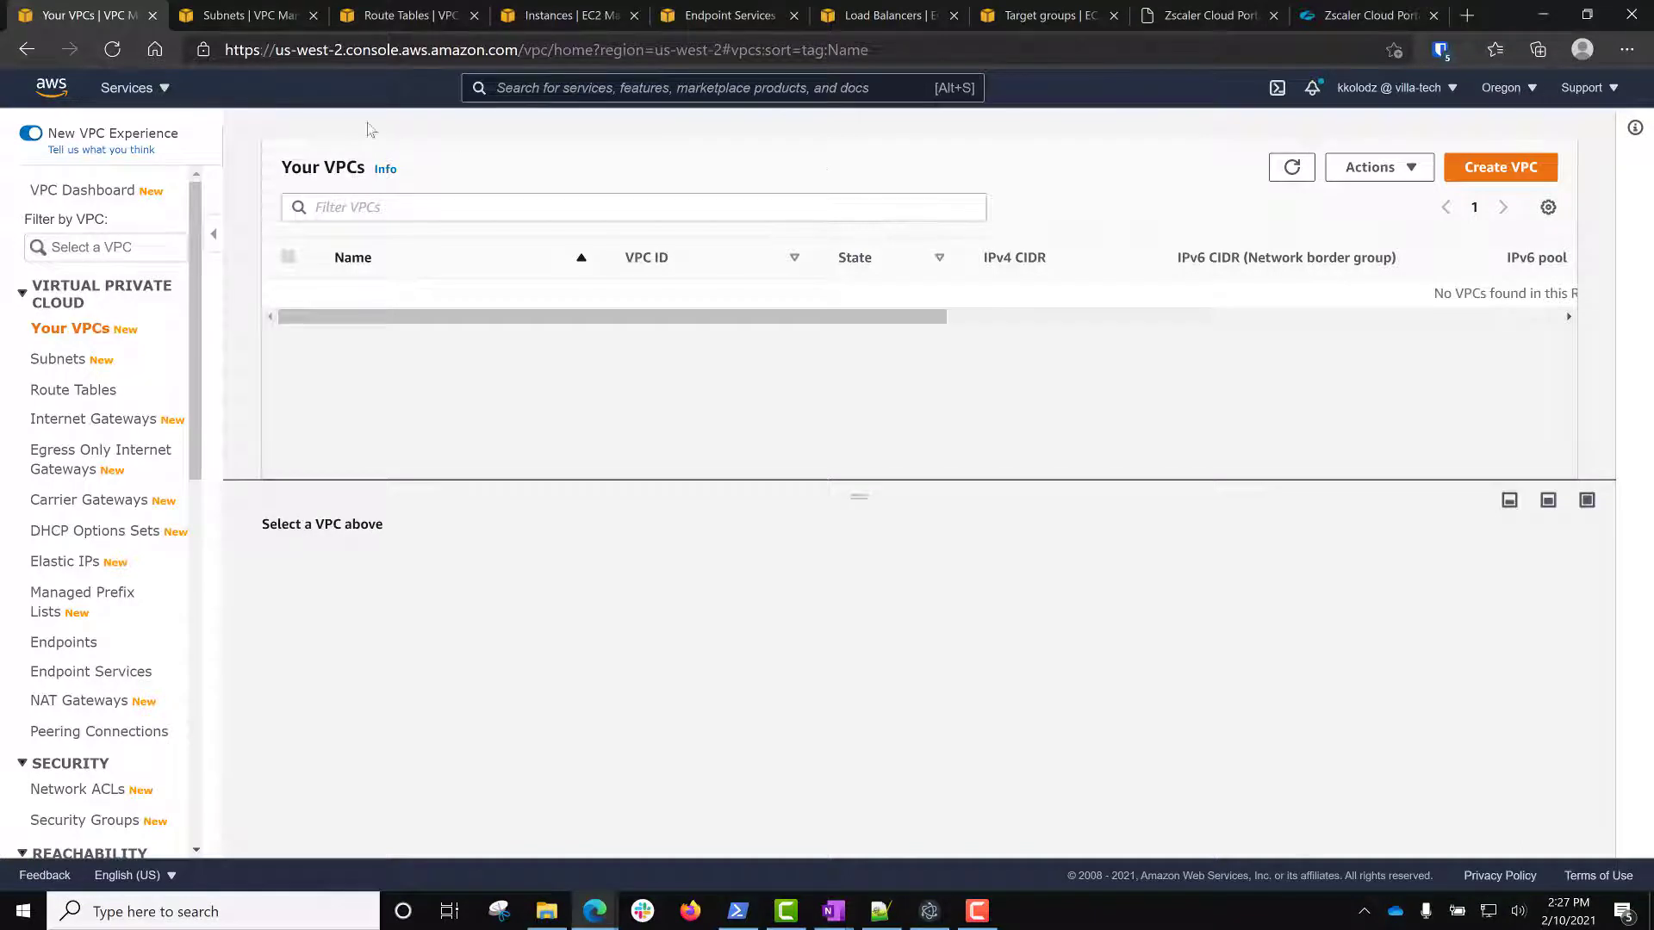
{"action": "mouse_move", "coordinate": [1139, 225]}
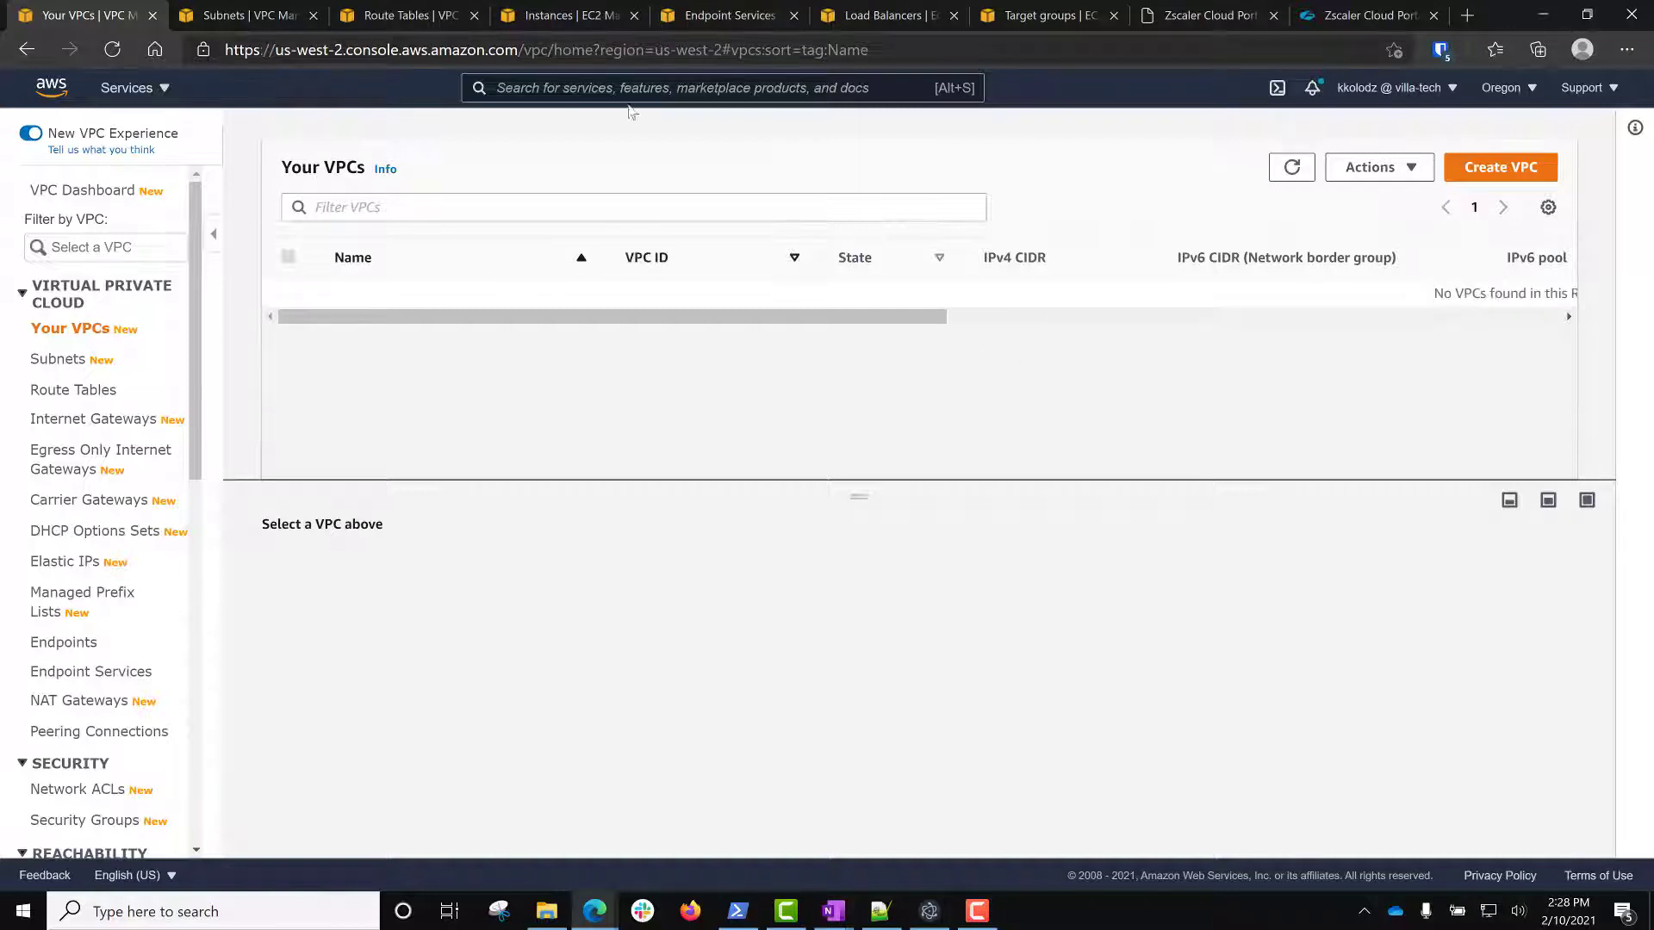
{"action": "left_click", "coordinate": [61, 359]}
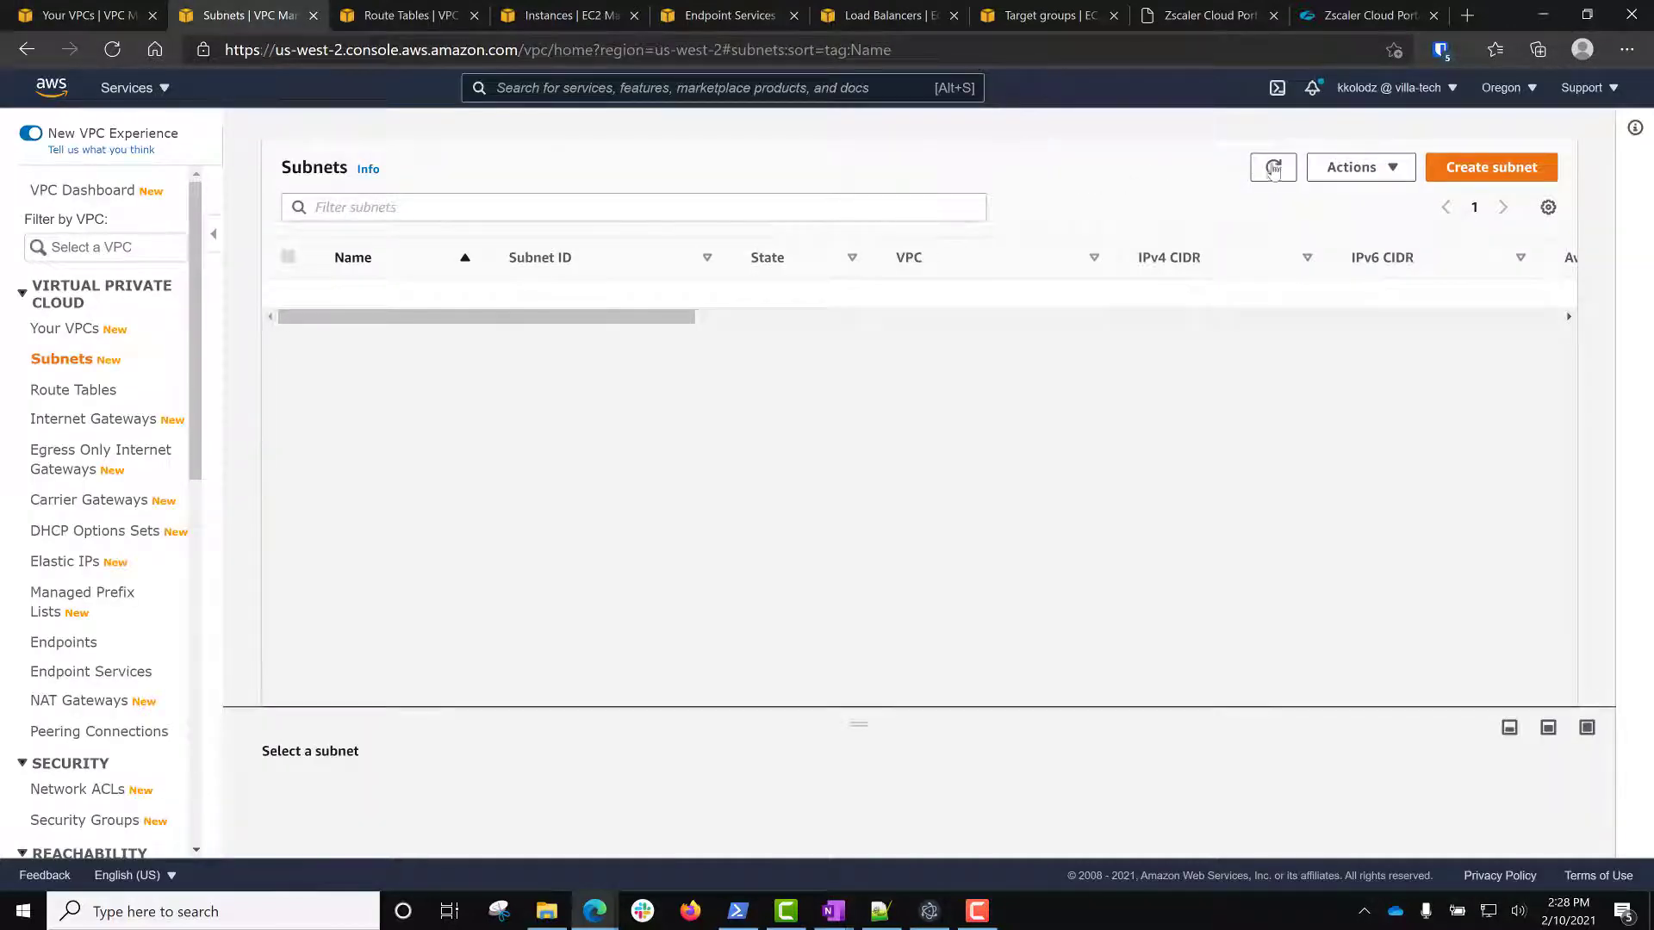
{"action": "left_click", "coordinate": [1274, 166]}
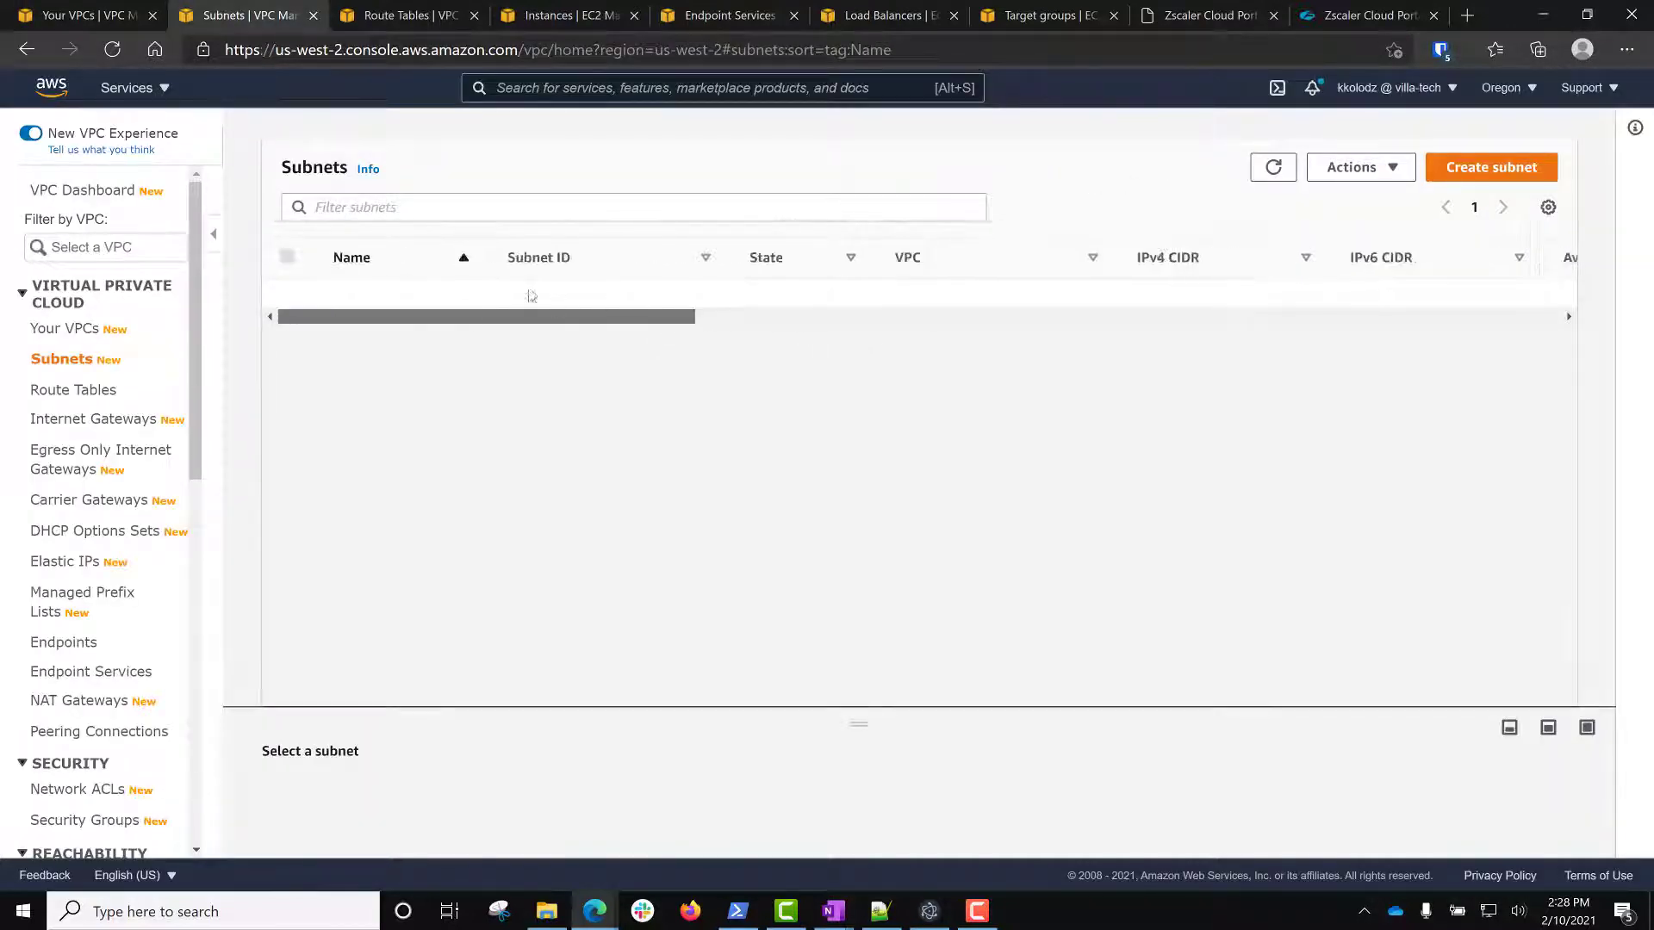
{"action": "left_click", "coordinate": [405, 15]}
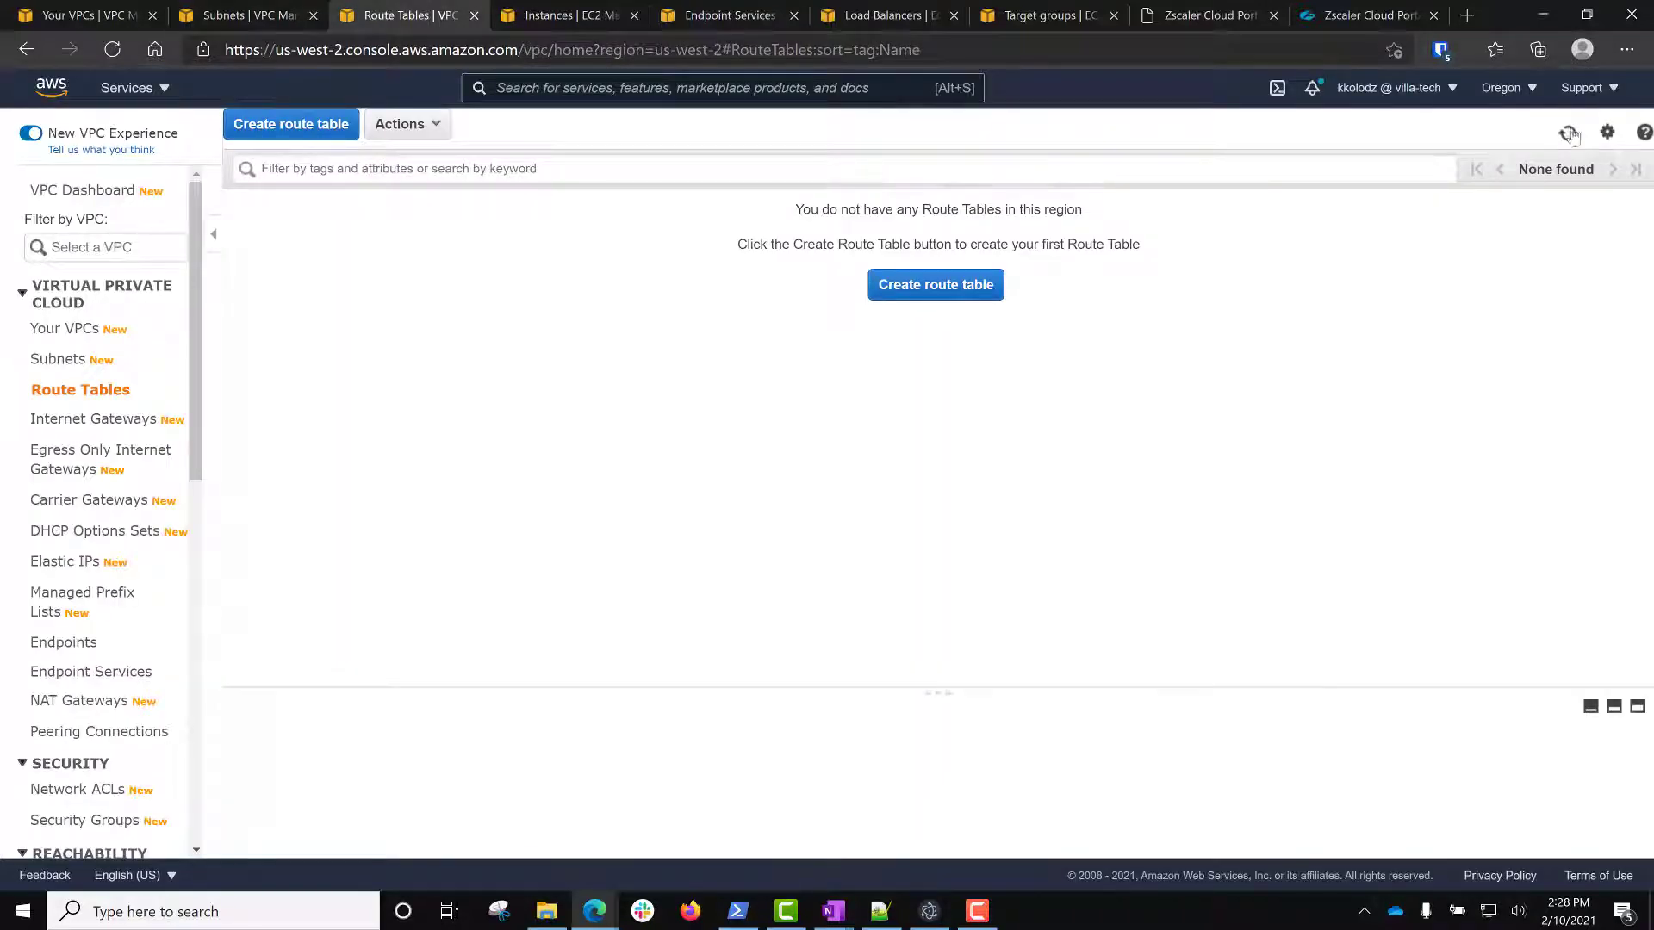
{"action": "left_click", "coordinate": [70, 329]}
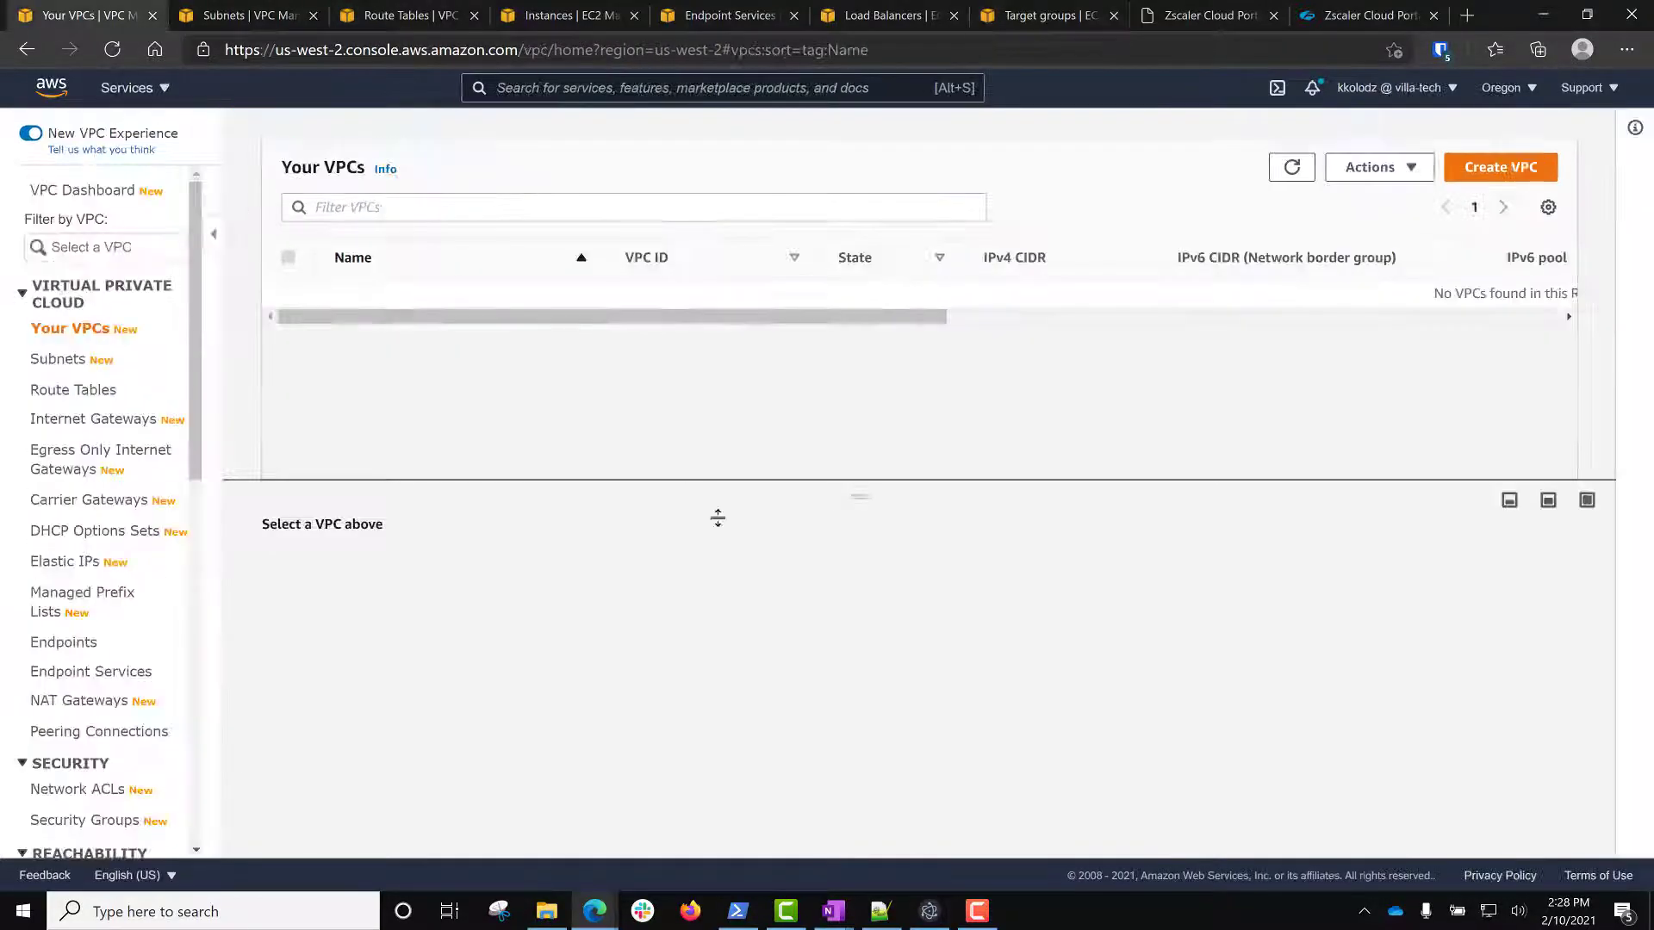
Back in Structura.io, run Deploy > Apply to create the 104 planned resources.
{"action": "left_click", "coordinate": [927, 911]}
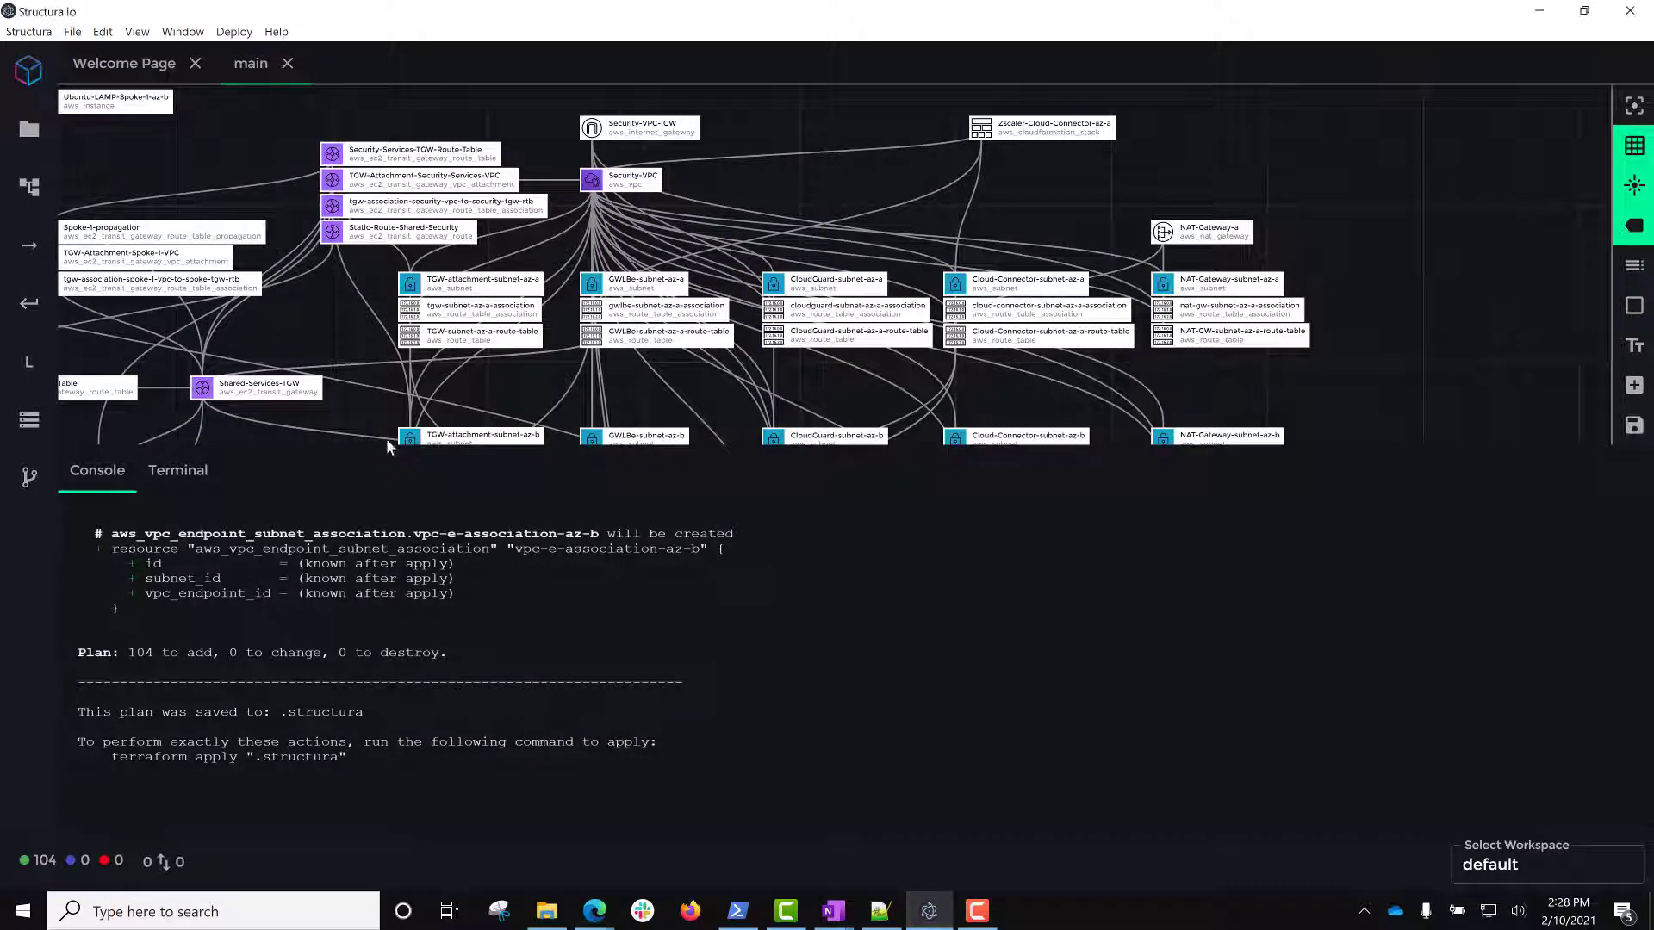
{"action": "left_click", "coordinate": [234, 31]}
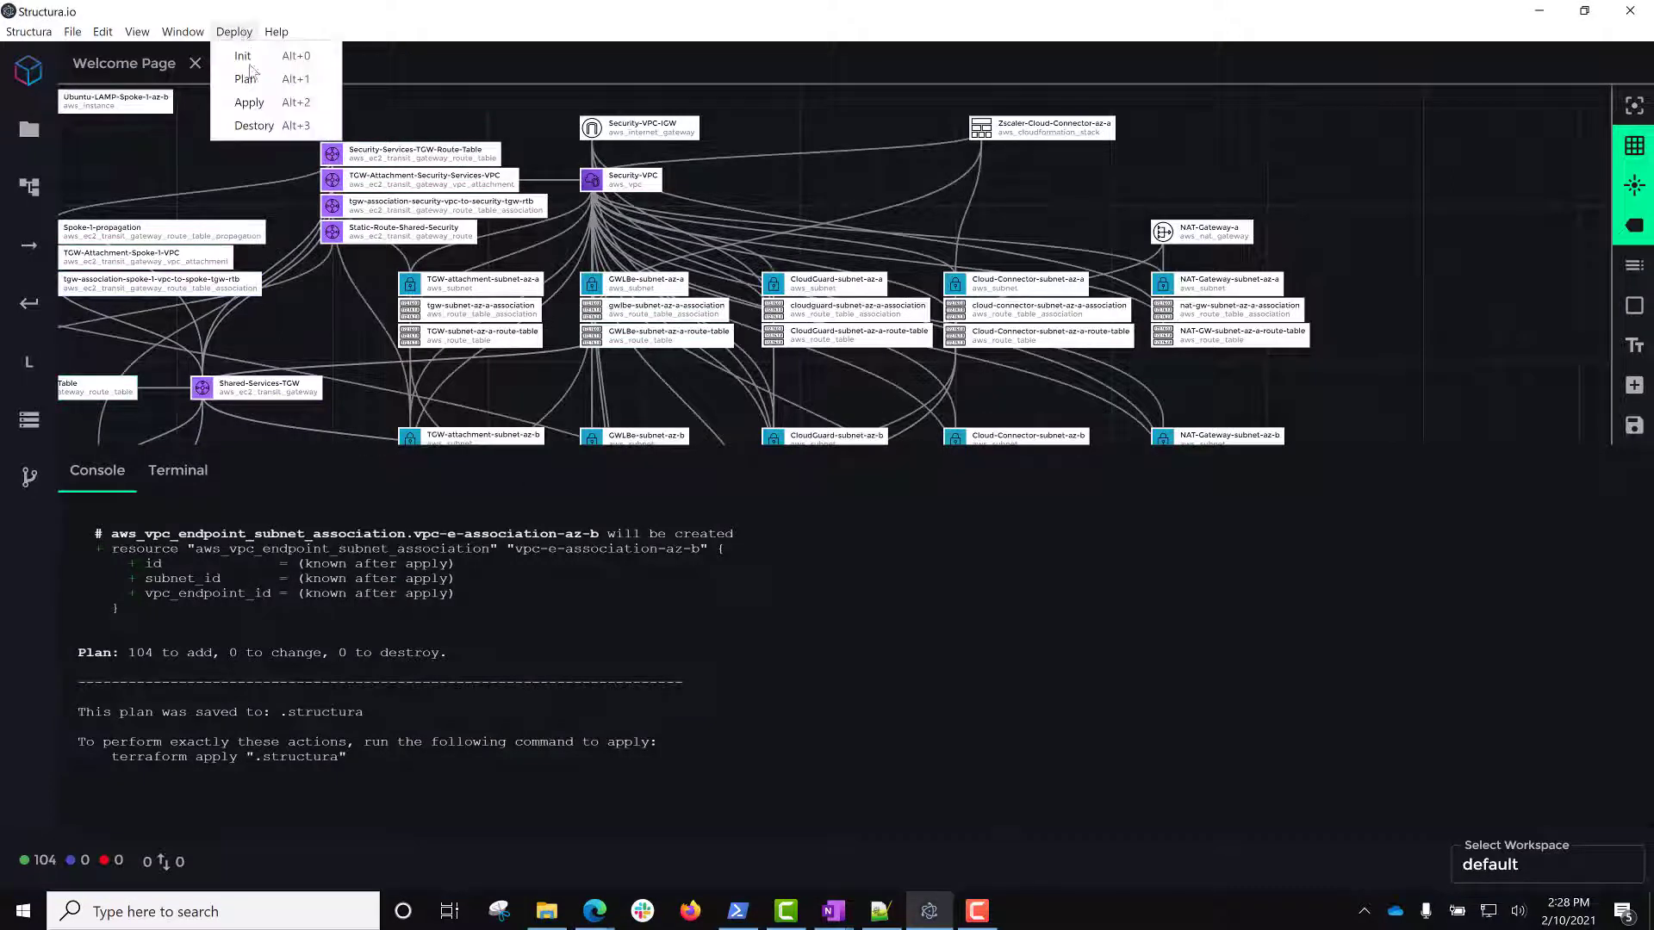
{"action": "left_click", "coordinate": [249, 79]}
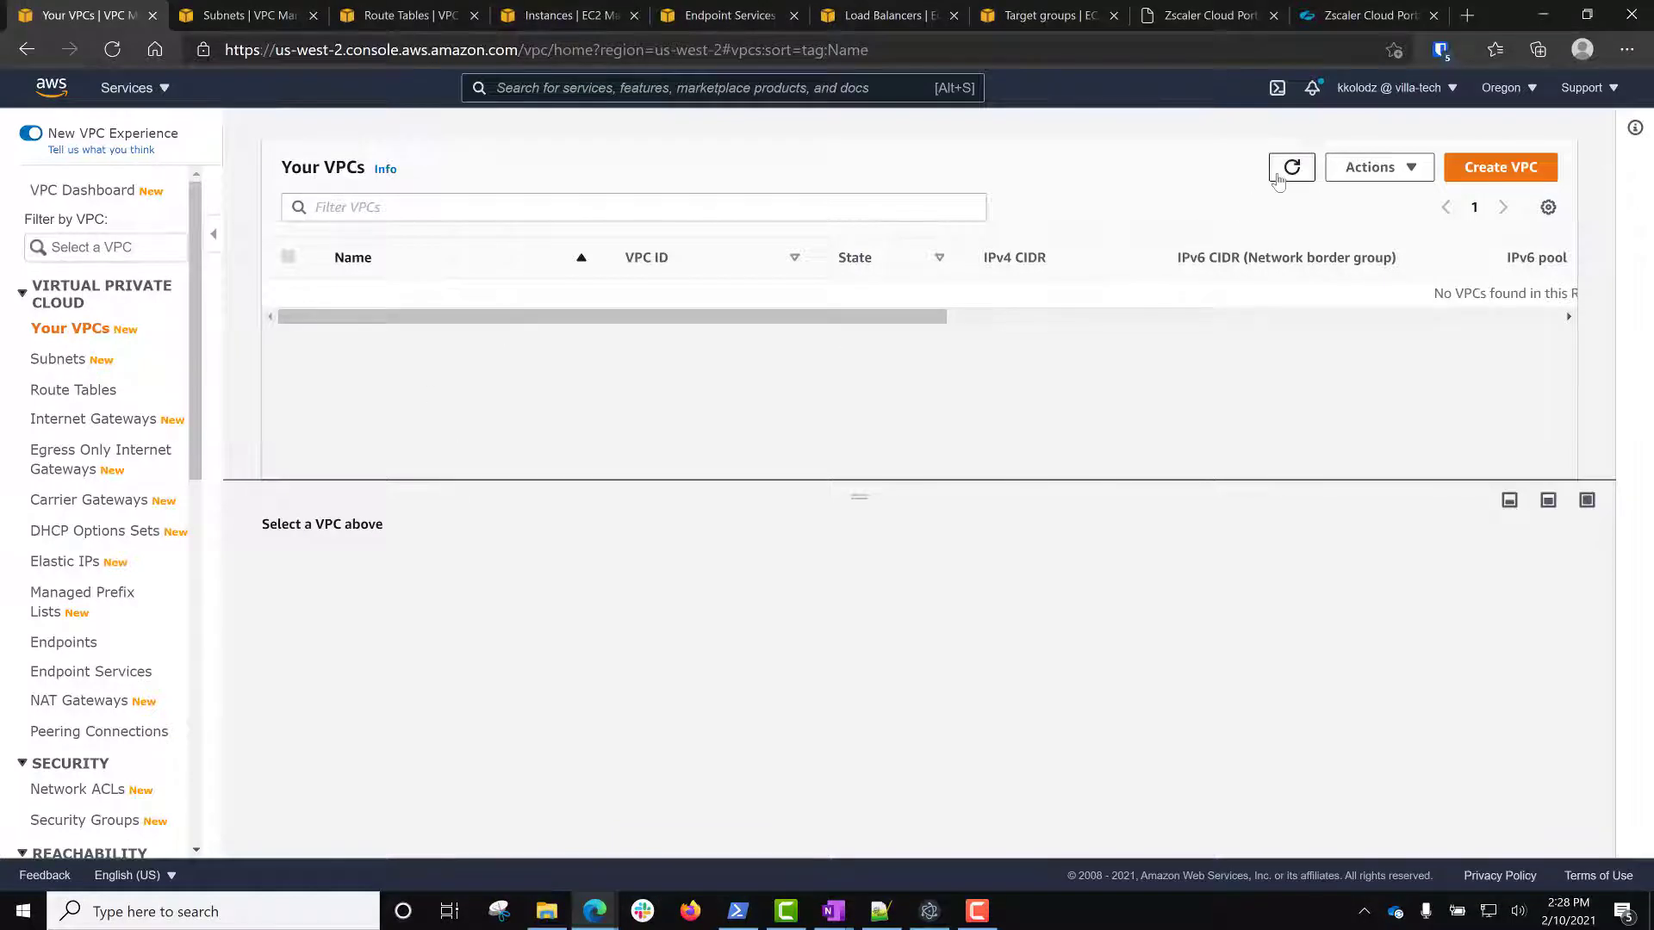
Refresh and verify three VPCs, nineteen subnets and six route tables in Oregon.
{"action": "left_click", "coordinate": [1291, 166]}
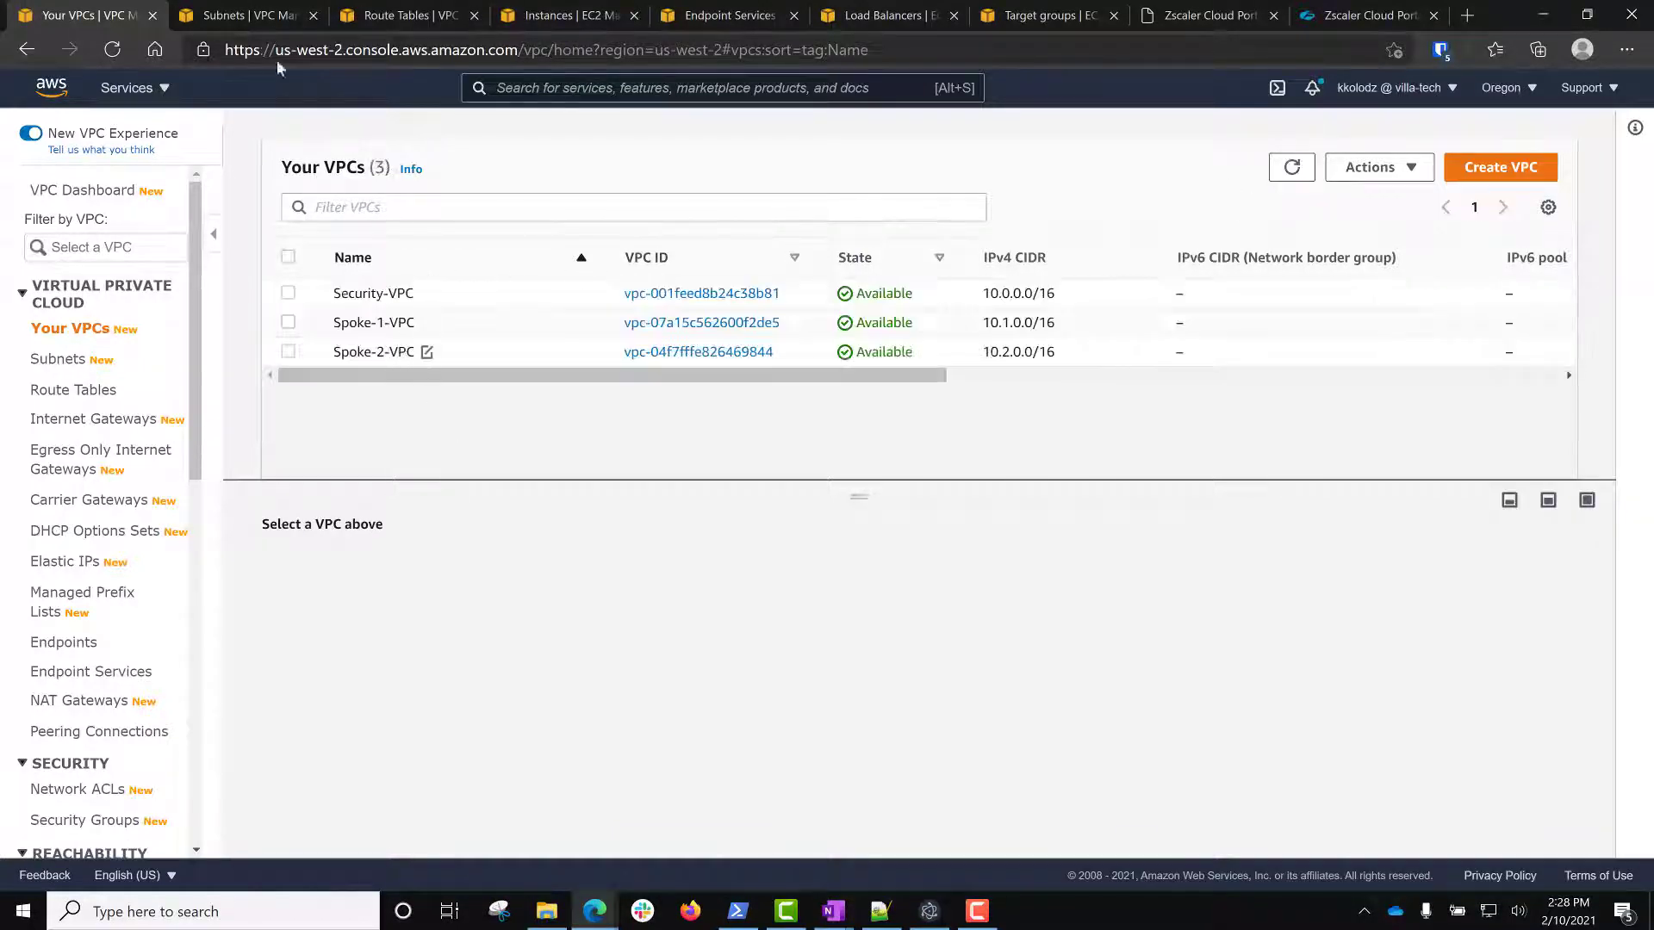
{"action": "left_click", "coordinate": [57, 358]}
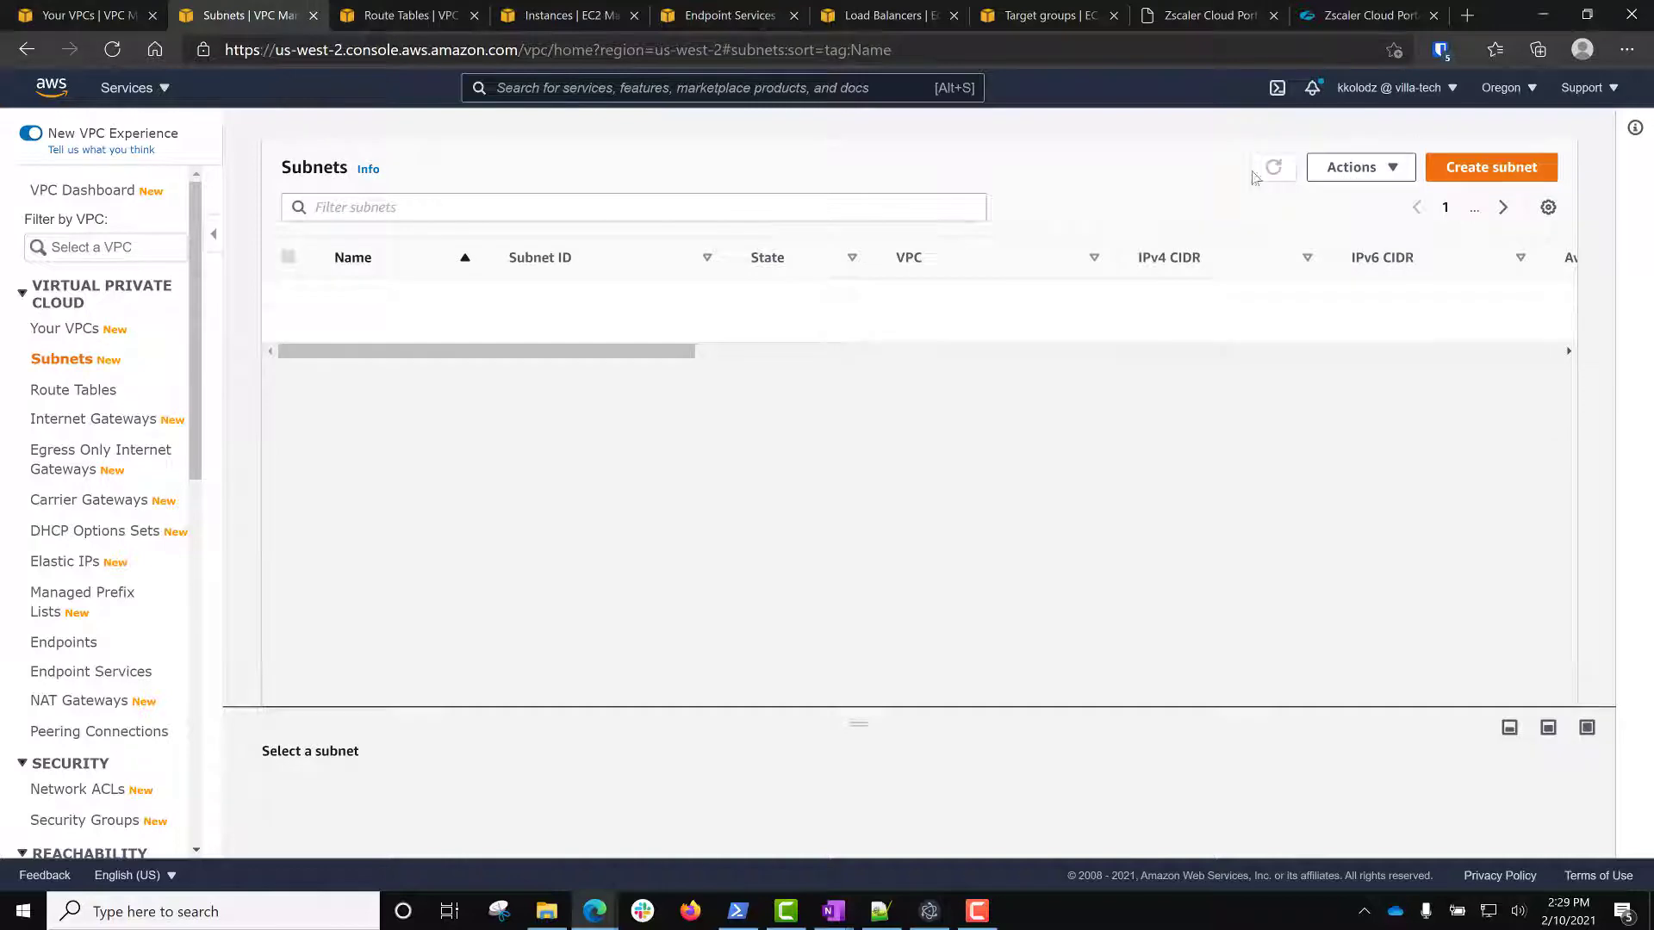
{"action": "left_click", "coordinate": [1273, 166]}
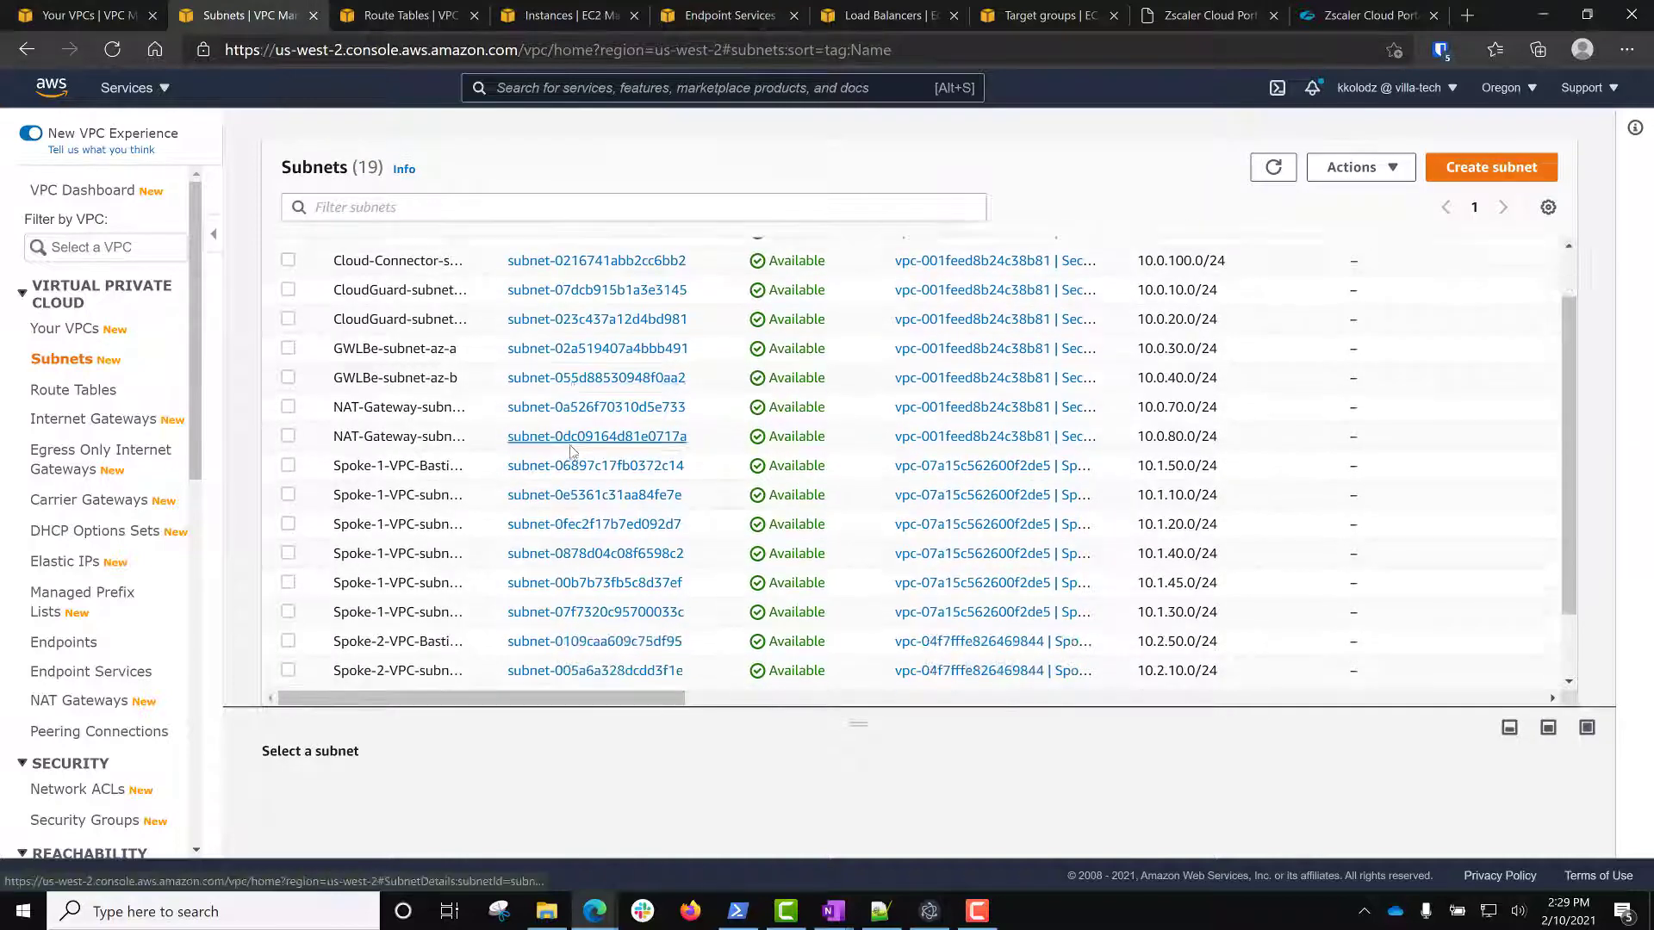
{"action": "scroll", "scroll_direction": "down", "scroll_amount": 3}
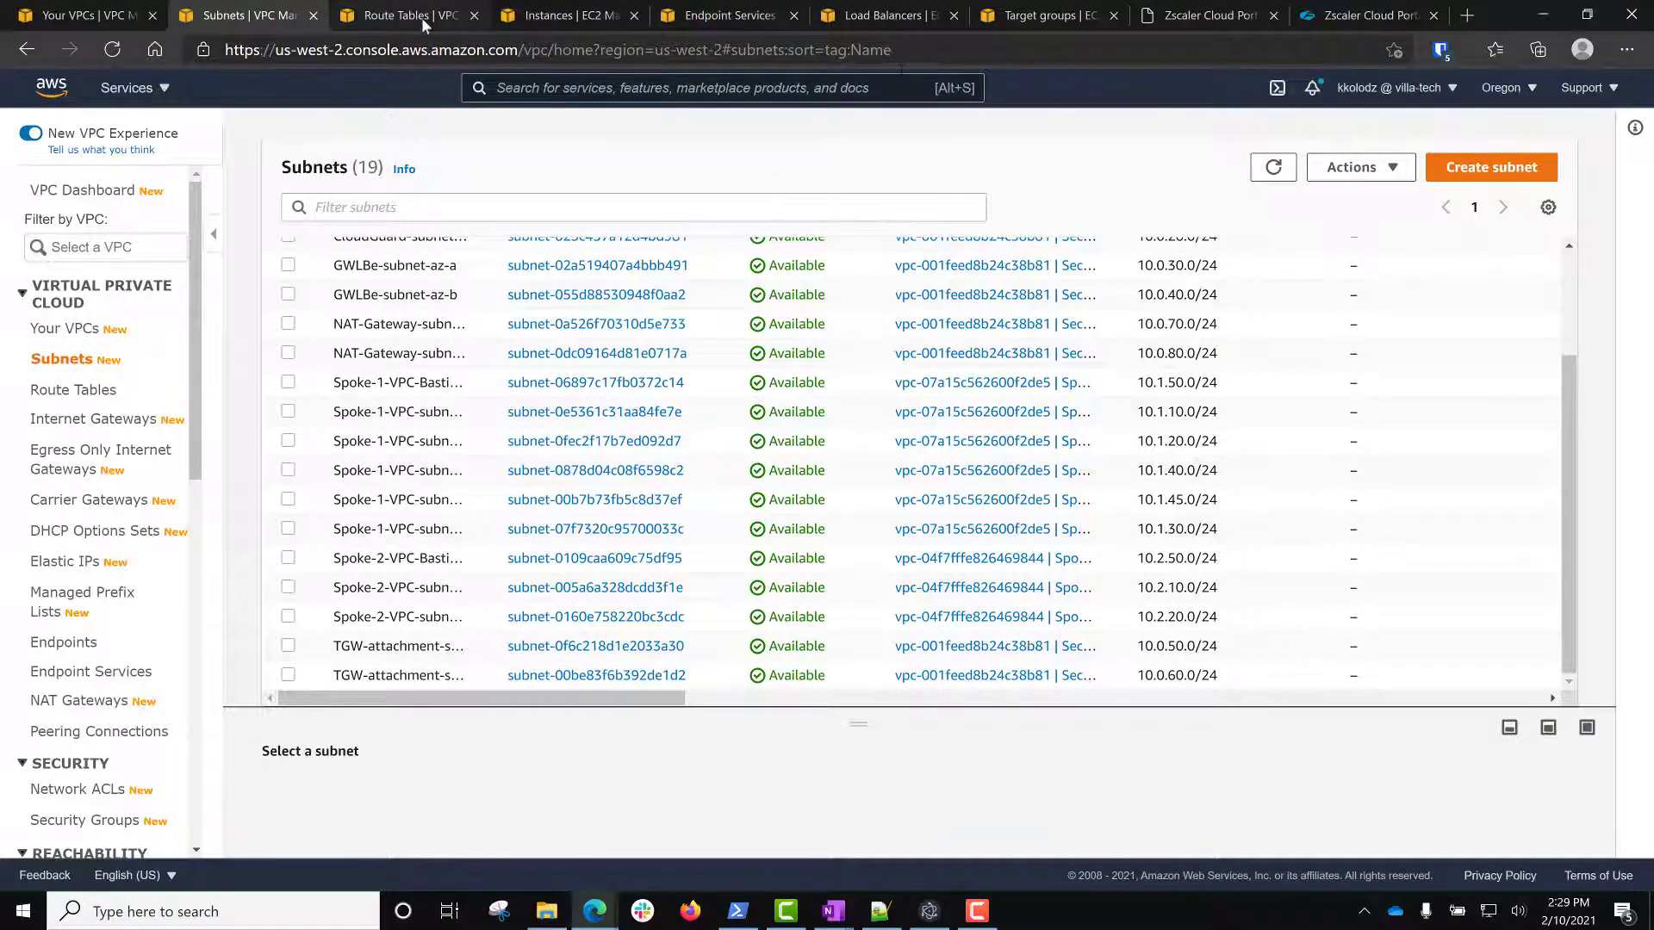
{"action": "left_click", "coordinate": [405, 14]}
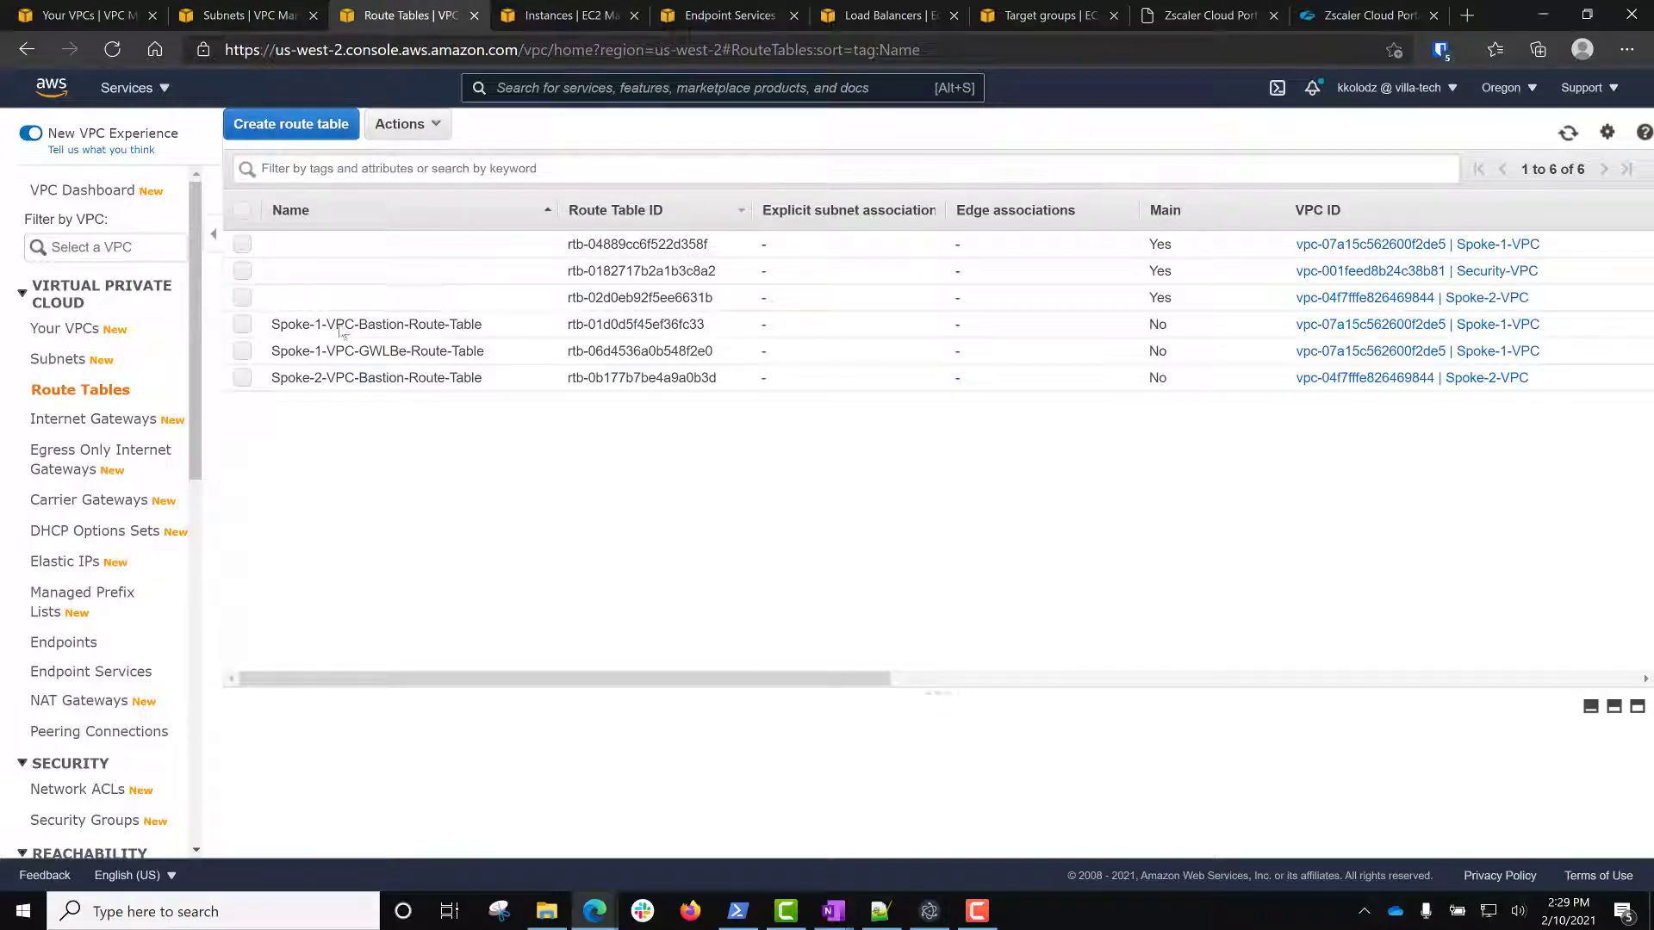
{"action": "left_click", "coordinate": [927, 912]}
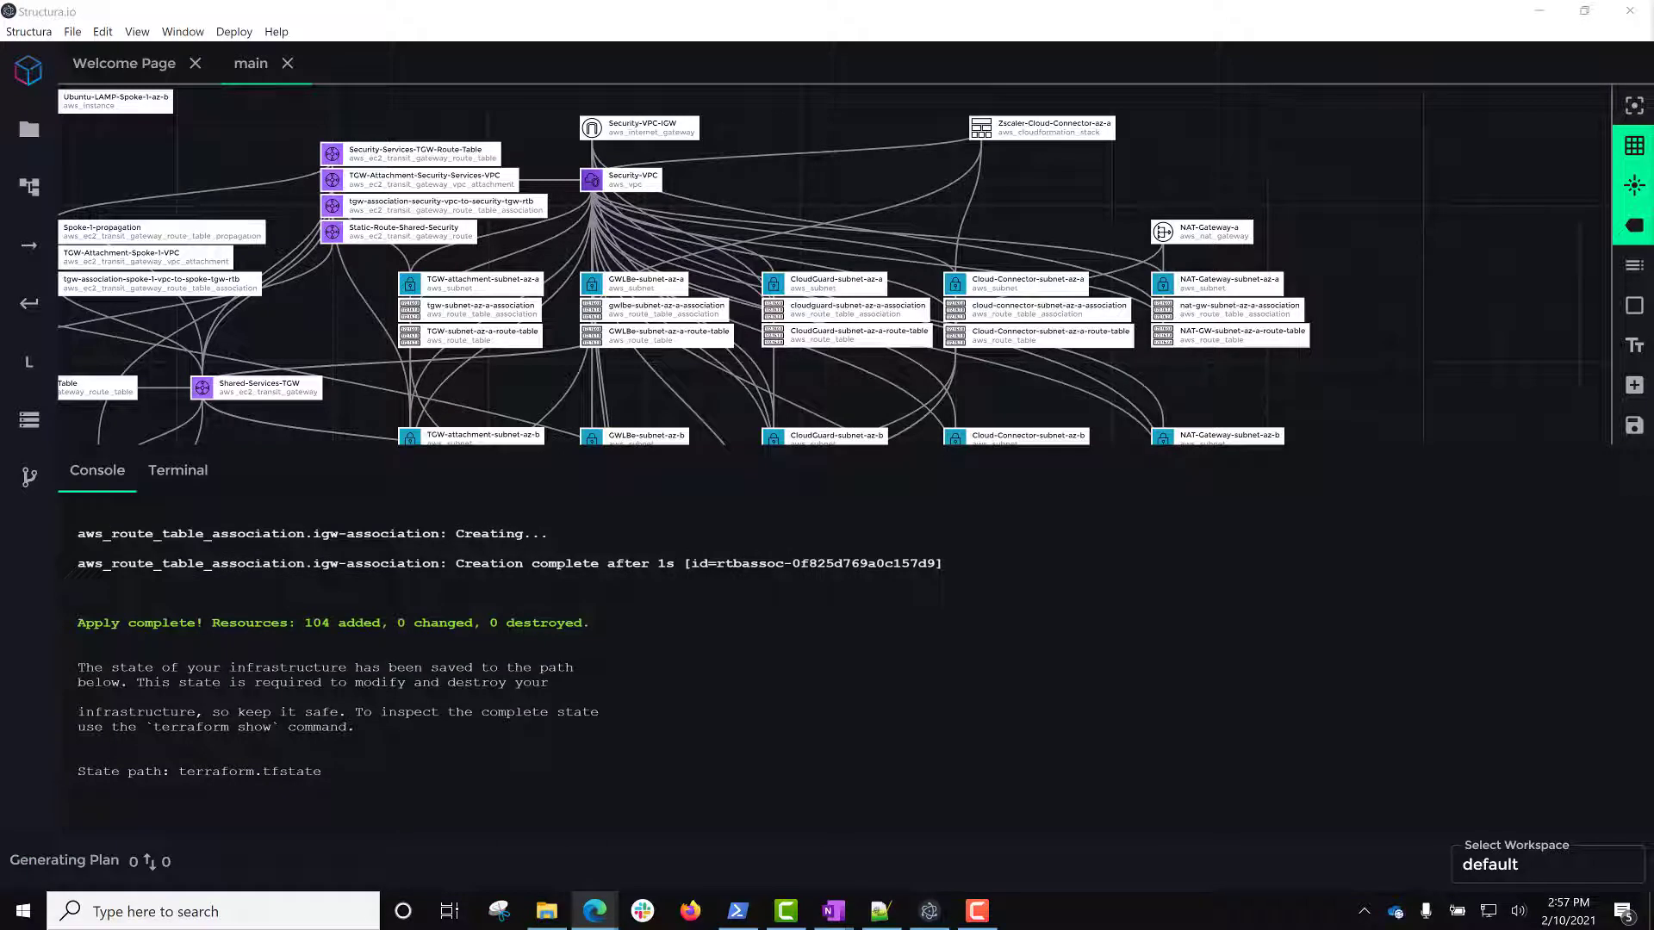
{"action": "mouse_move", "coordinate": [1272, 168]}
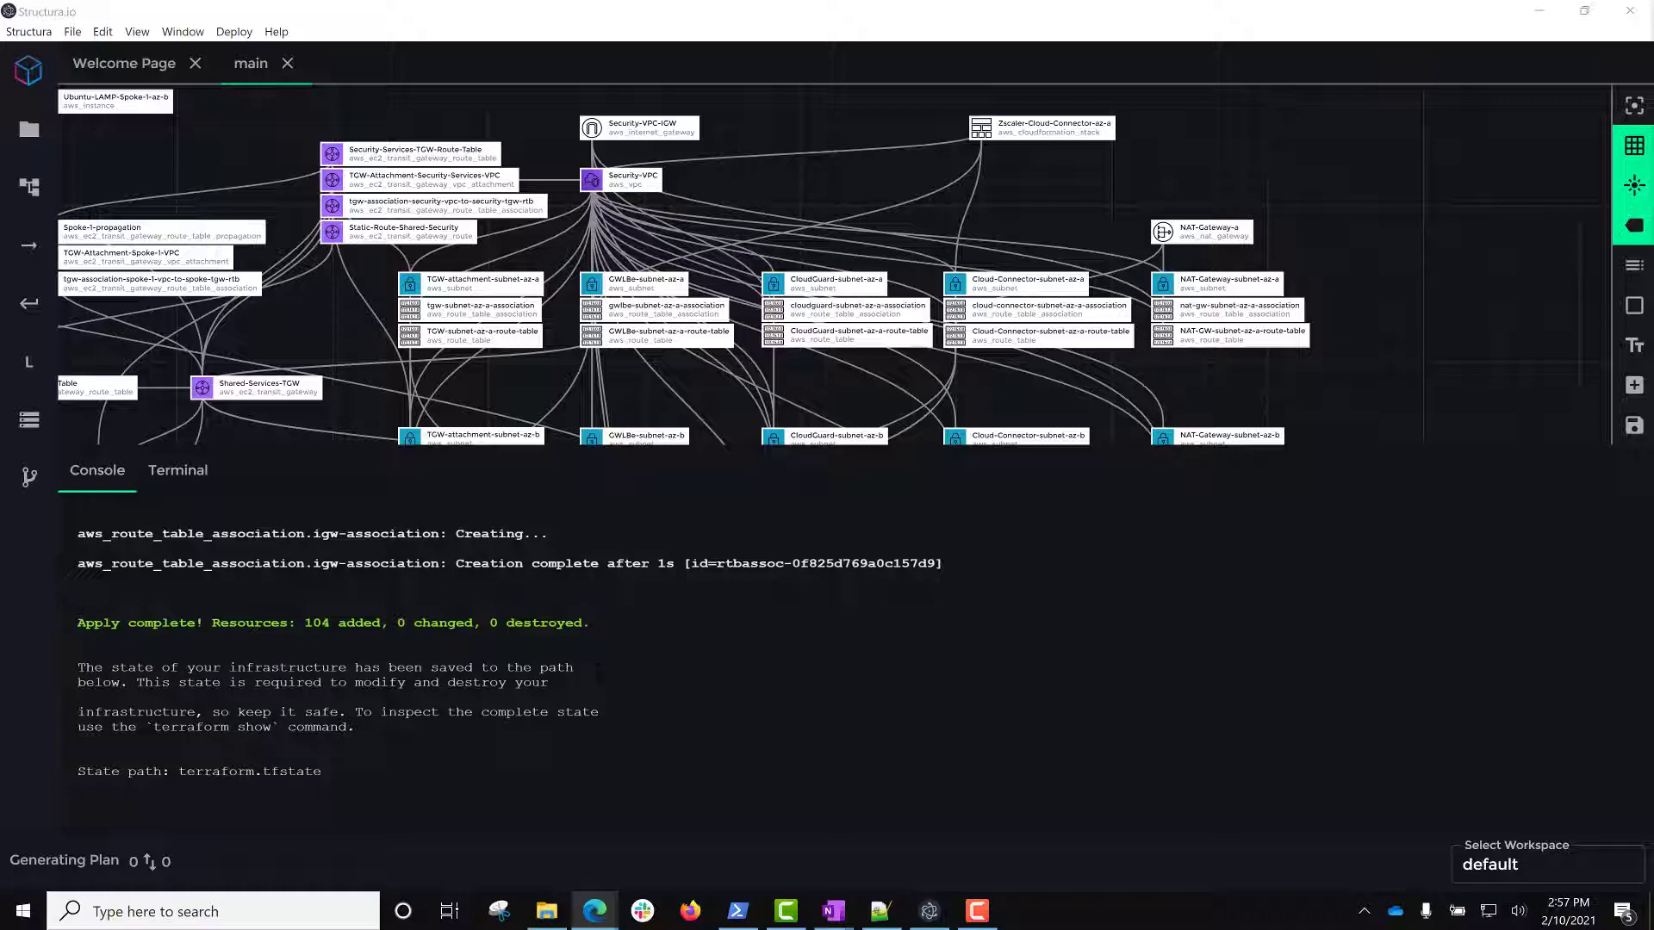
{"action": "mouse_move", "coordinate": [593, 911]}
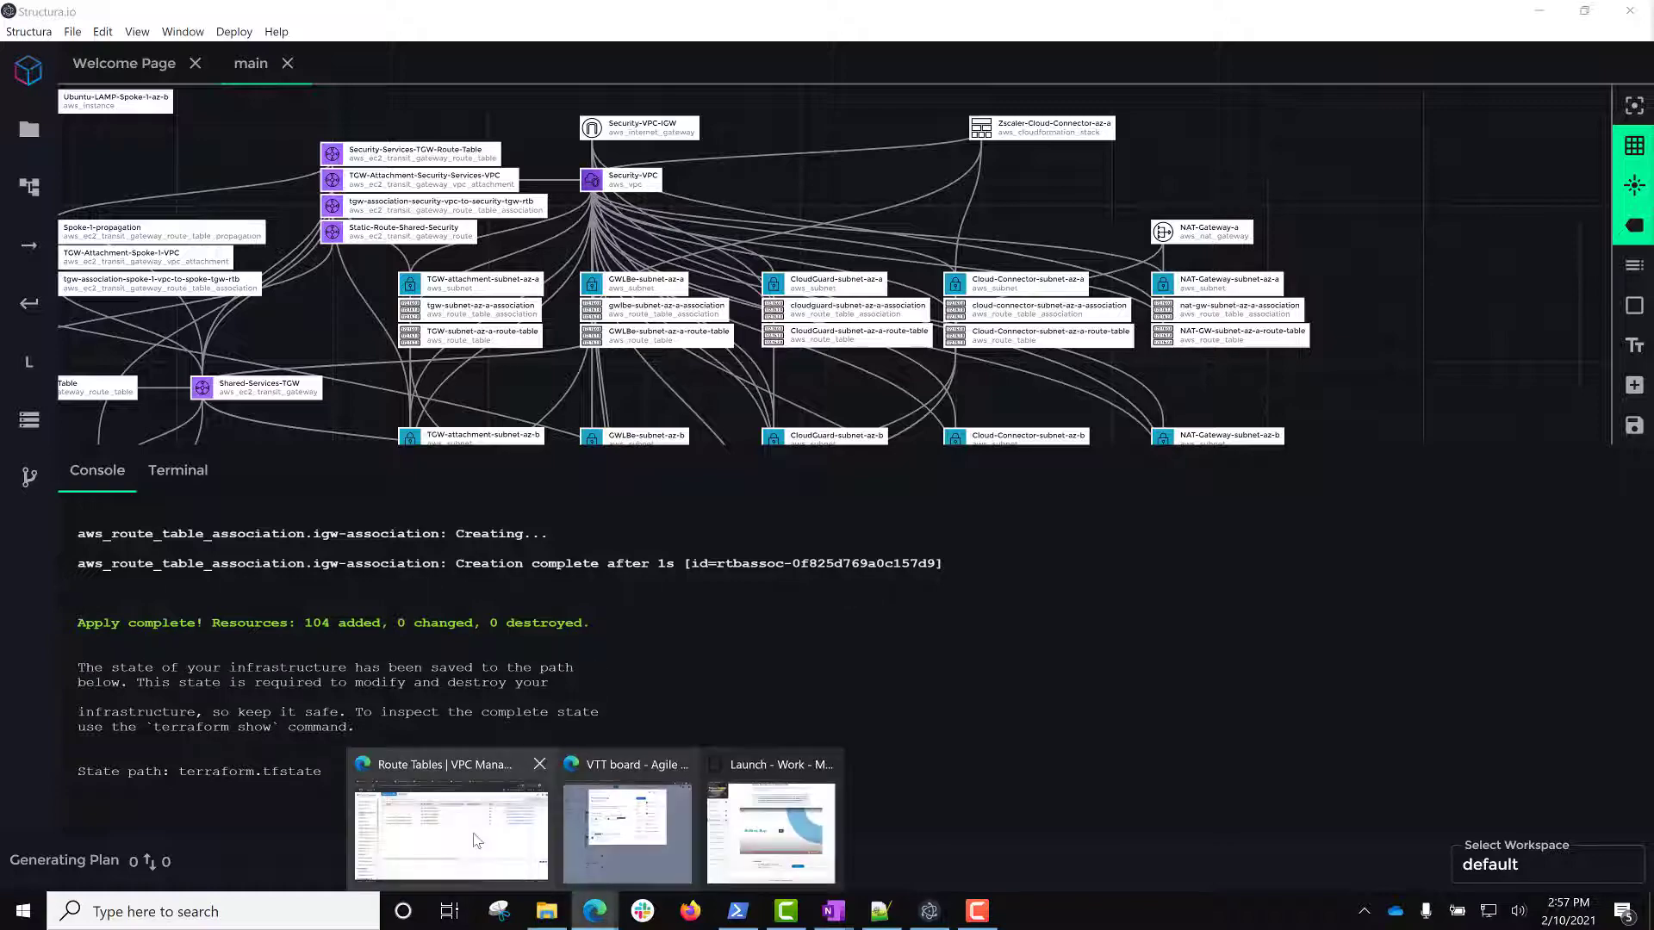
Recheck the subnets, route tables and load balancers in the AWS console.
{"action": "left_click", "coordinate": [450, 834]}
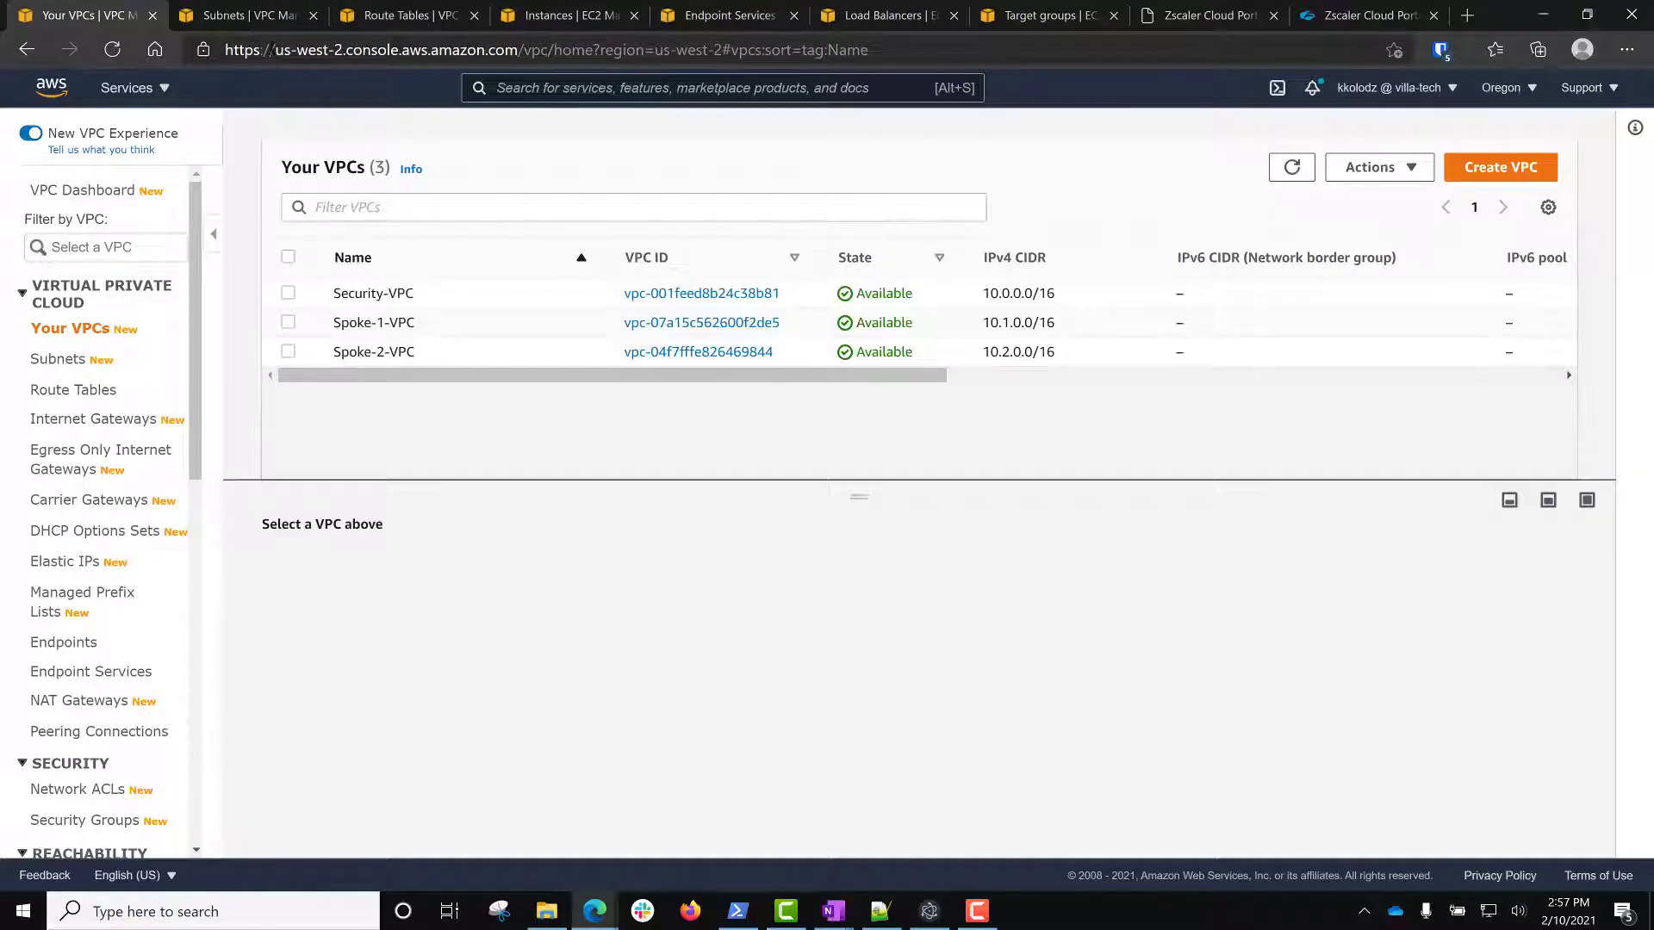
{"action": "left_click", "coordinate": [61, 360]}
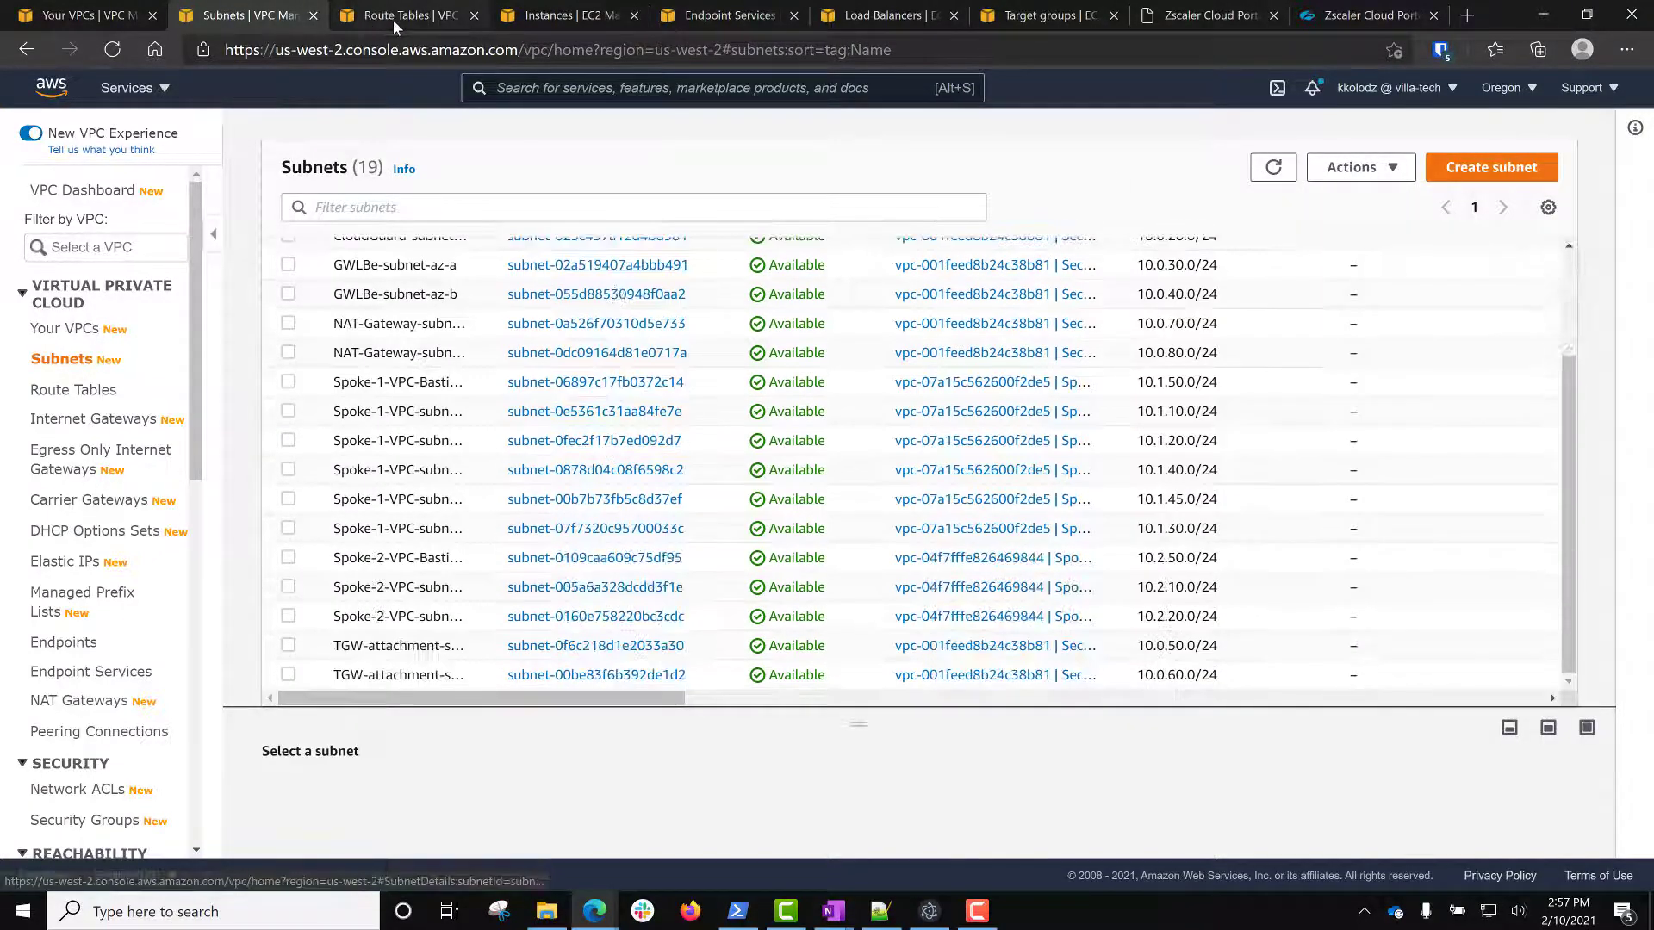
{"action": "left_click", "coordinate": [408, 15]}
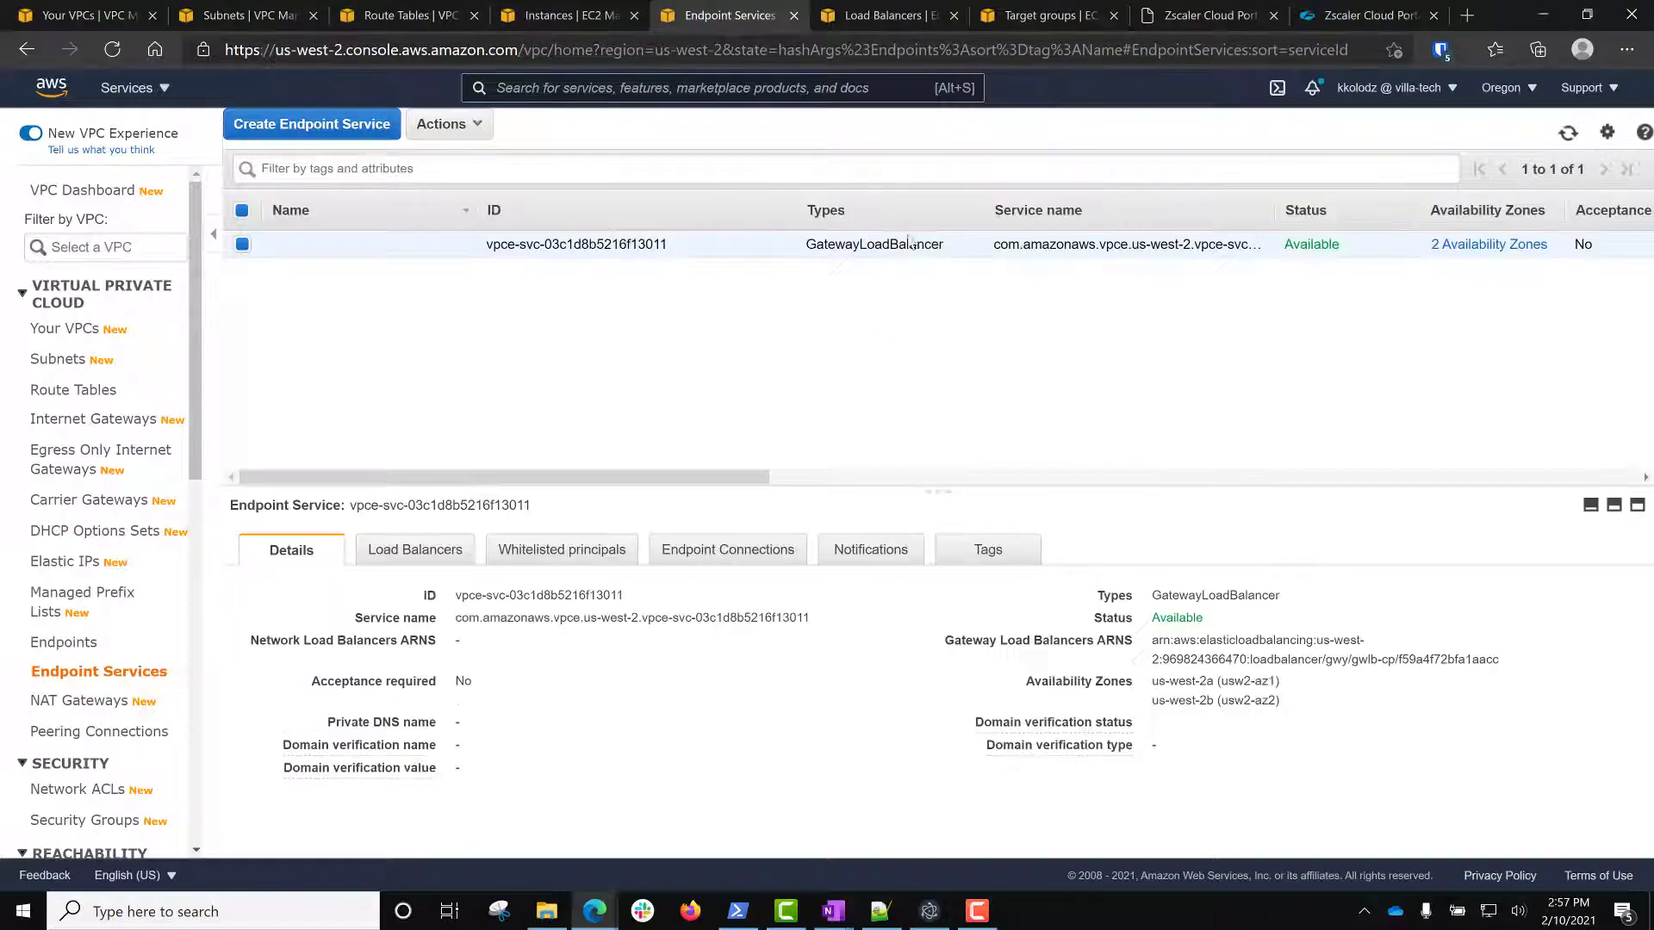
{"action": "left_click", "coordinate": [886, 14]}
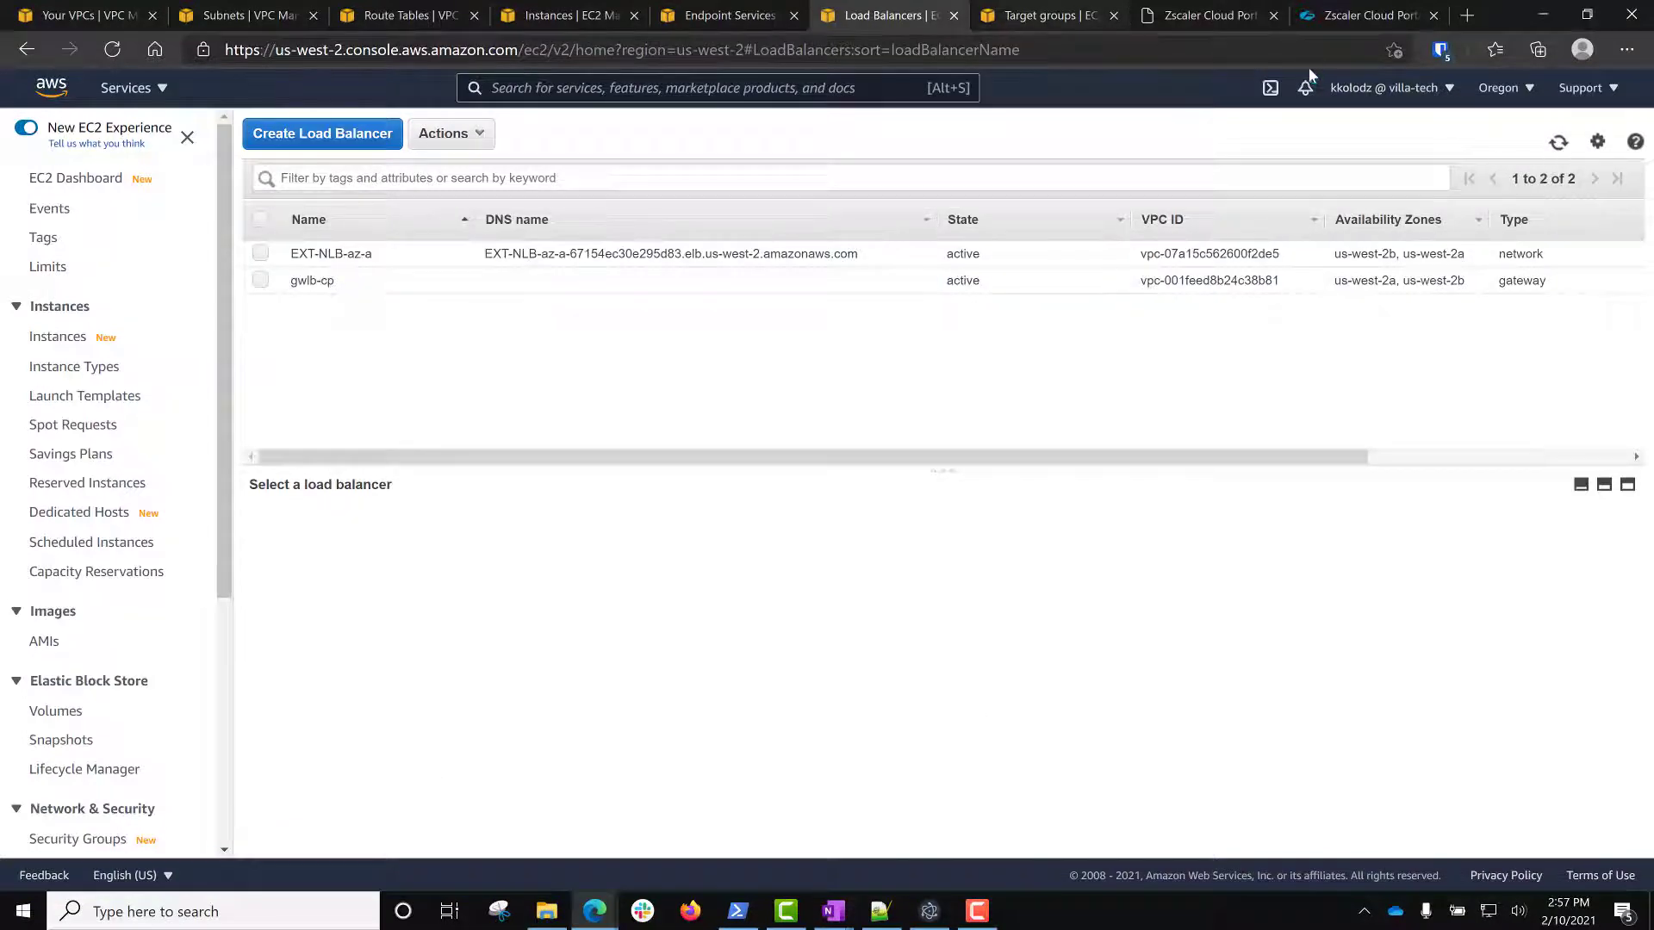
Refresh the EC2 instance list and confirm all twelve instances are running.
{"action": "left_click", "coordinate": [1039, 14]}
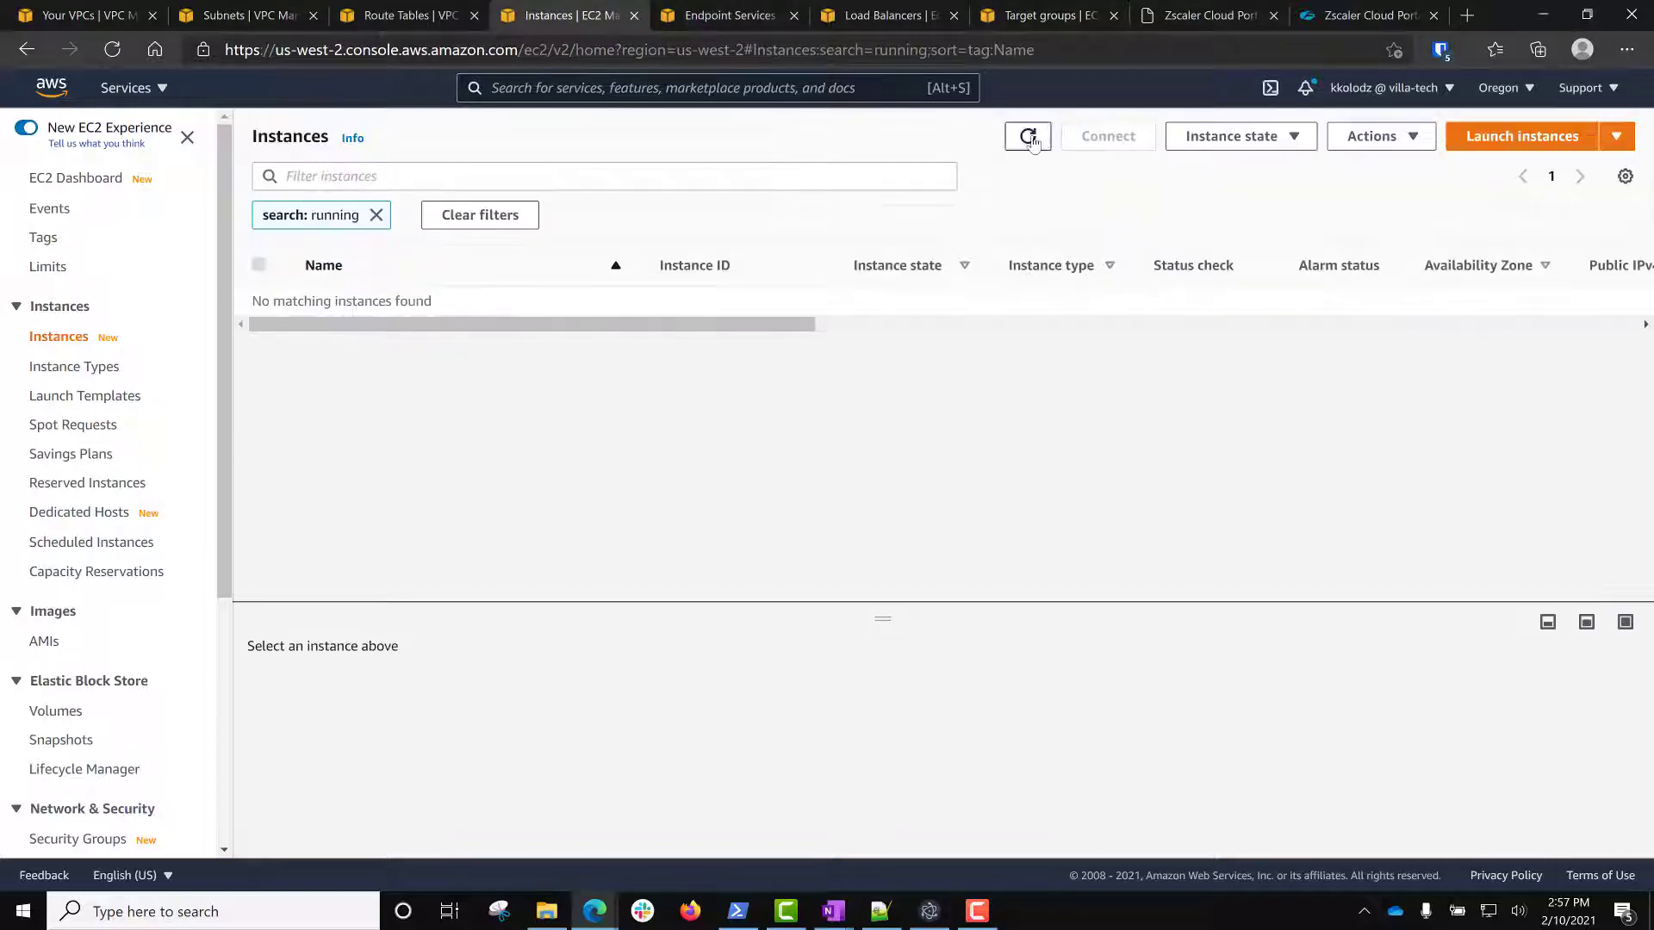
{"action": "left_click", "coordinate": [1027, 136]}
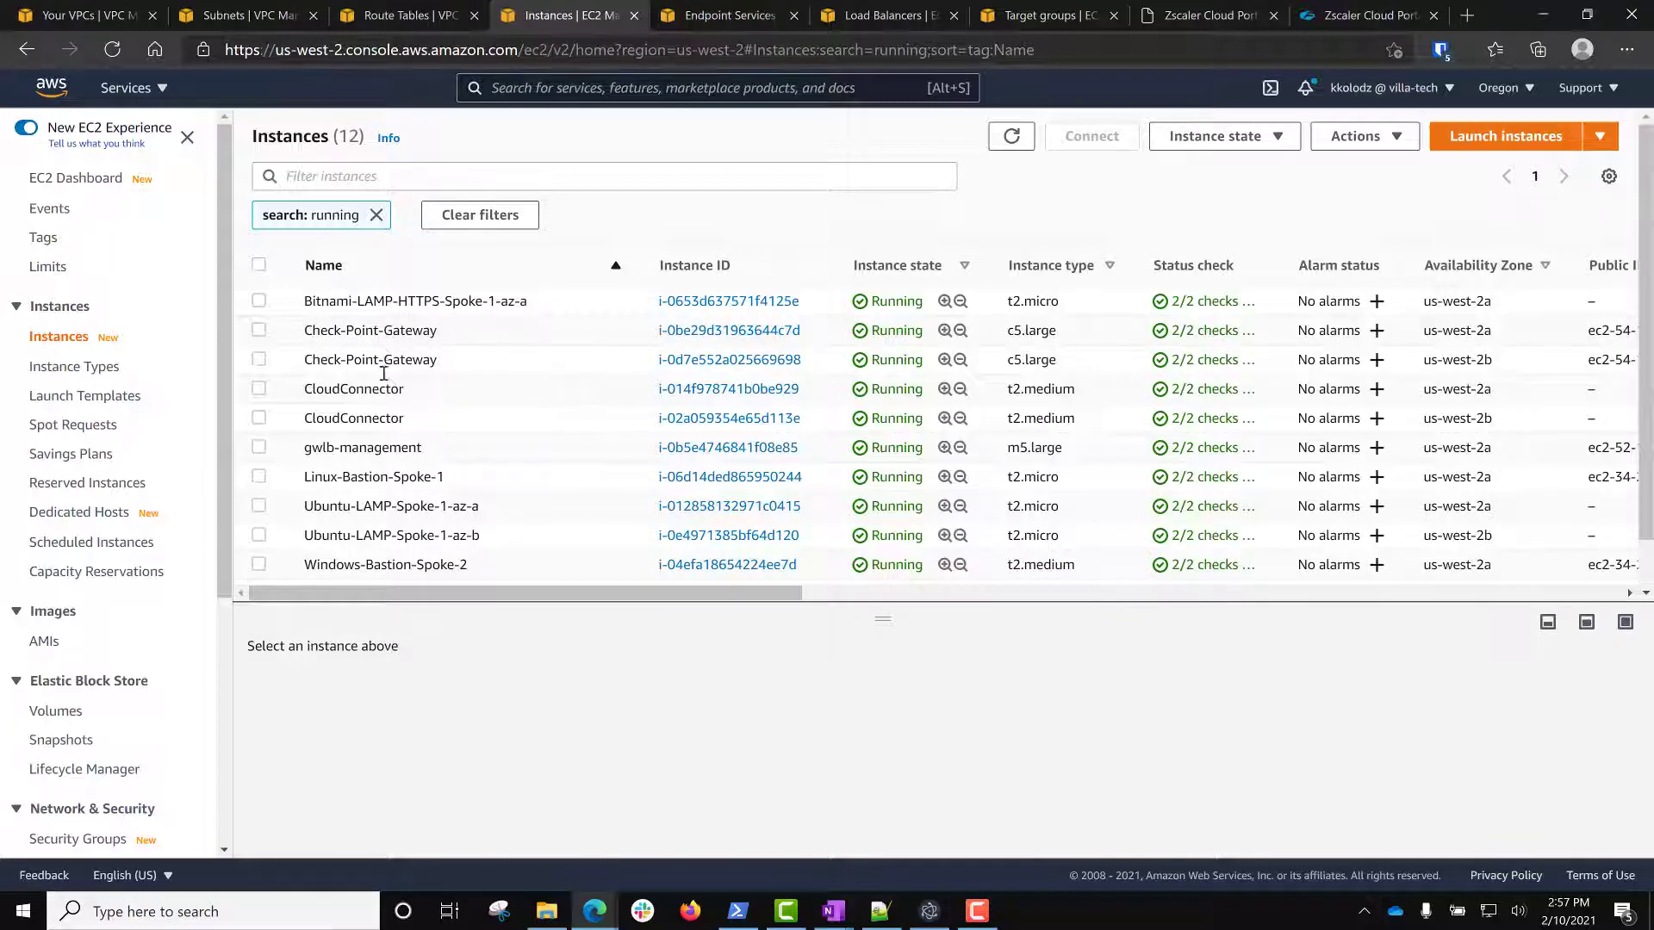
{"action": "scroll", "scroll_direction": "down", "scroll_amount": 3}
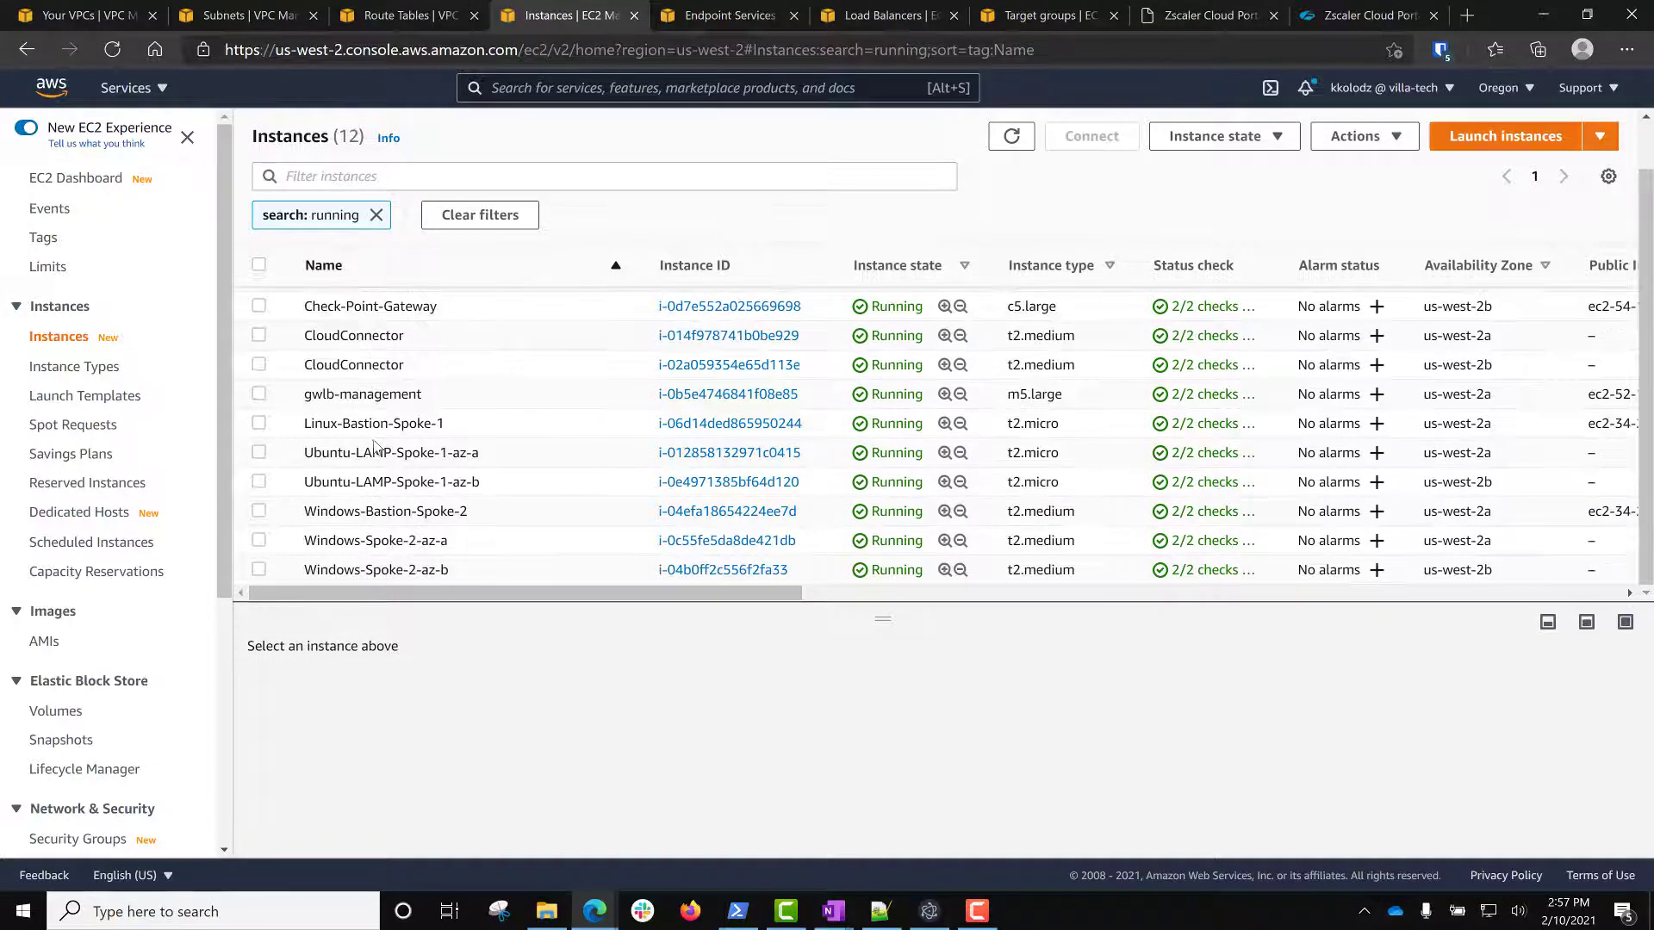
{"action": "left_click", "coordinate": [1021, 912]}
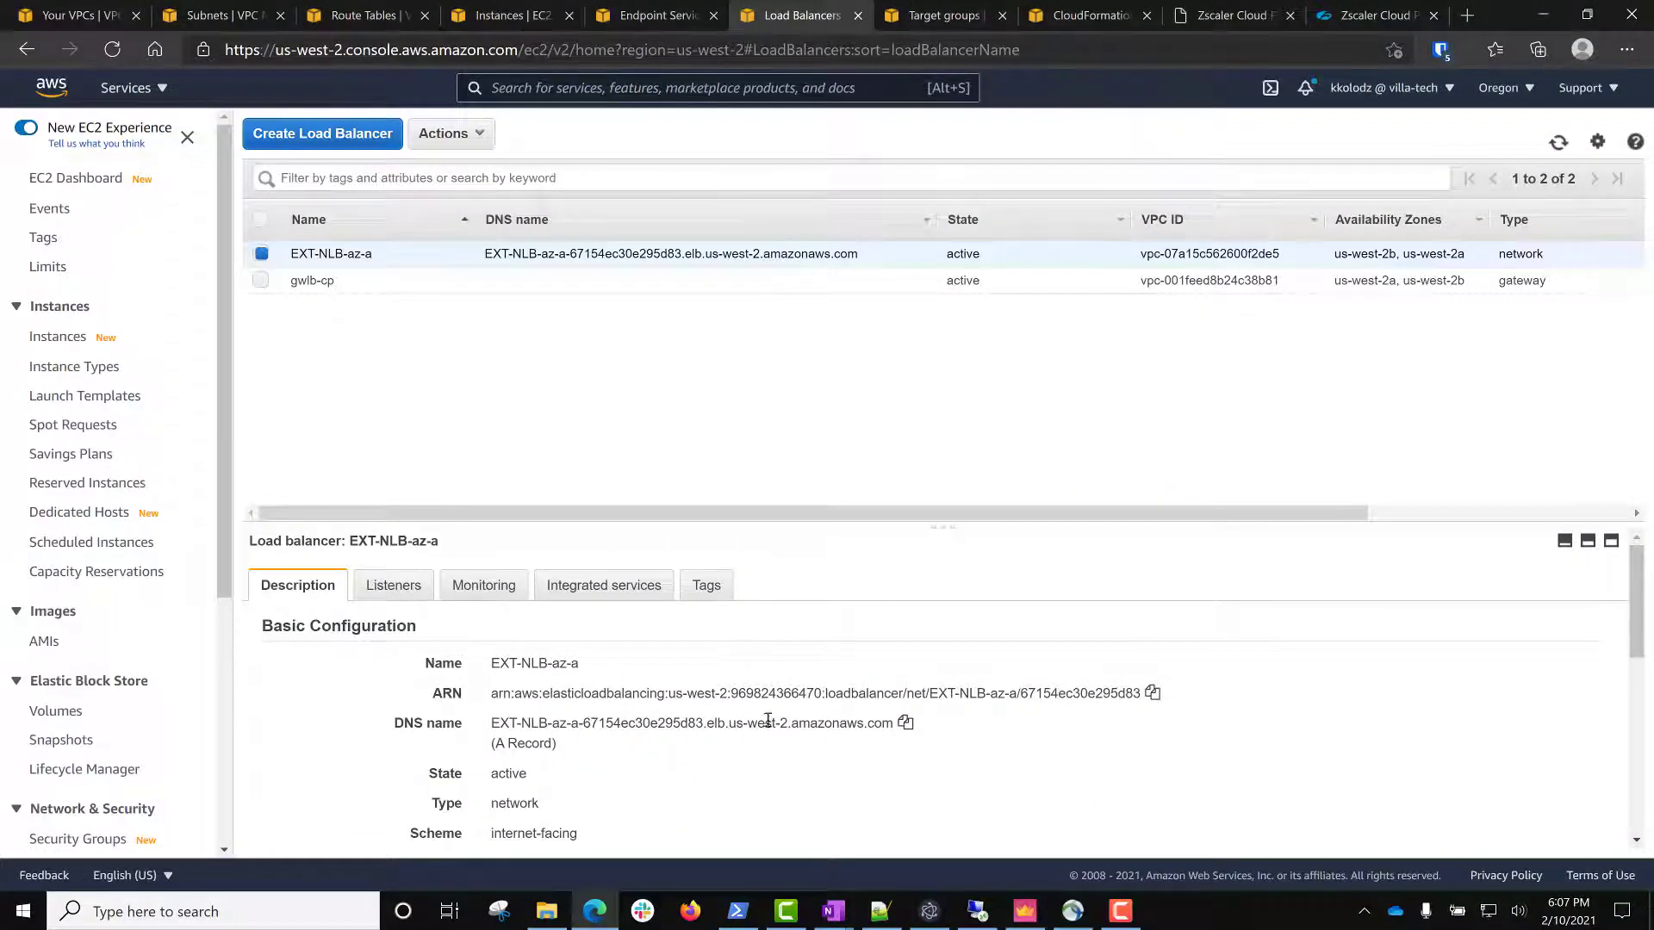
Load EXT-NLB-az-a's copied DNS name in an InPrivate window and confirm Server-A's success page.
{"action": "left_click", "coordinate": [904, 723]}
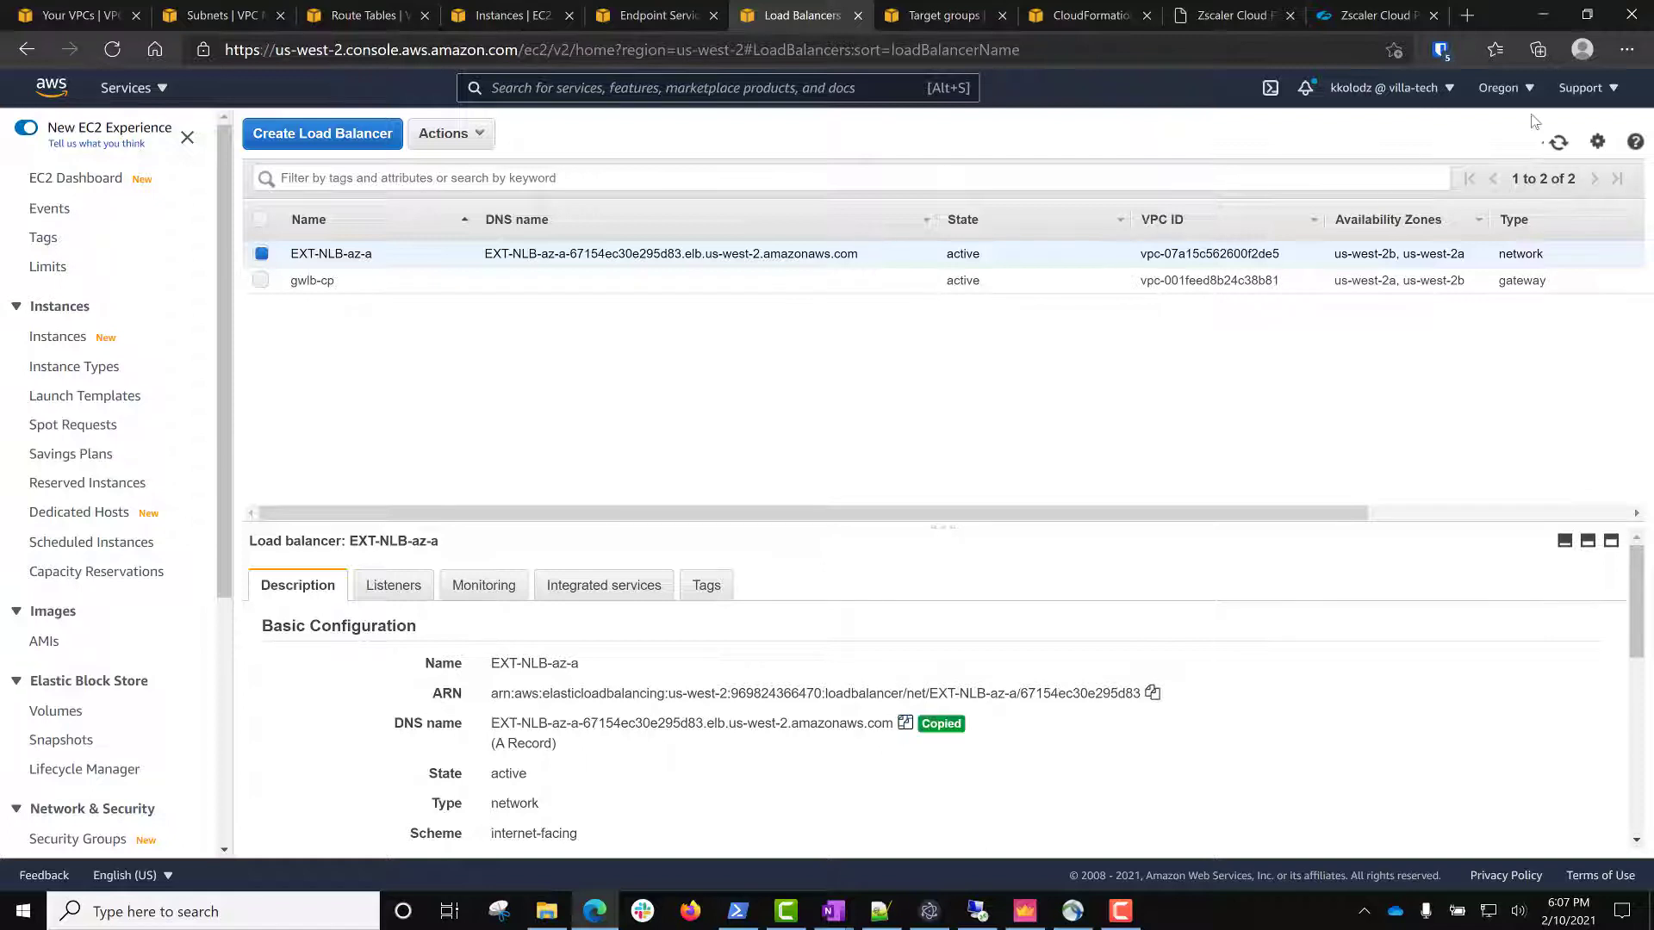
{"action": "left_click", "coordinate": [1627, 50]}
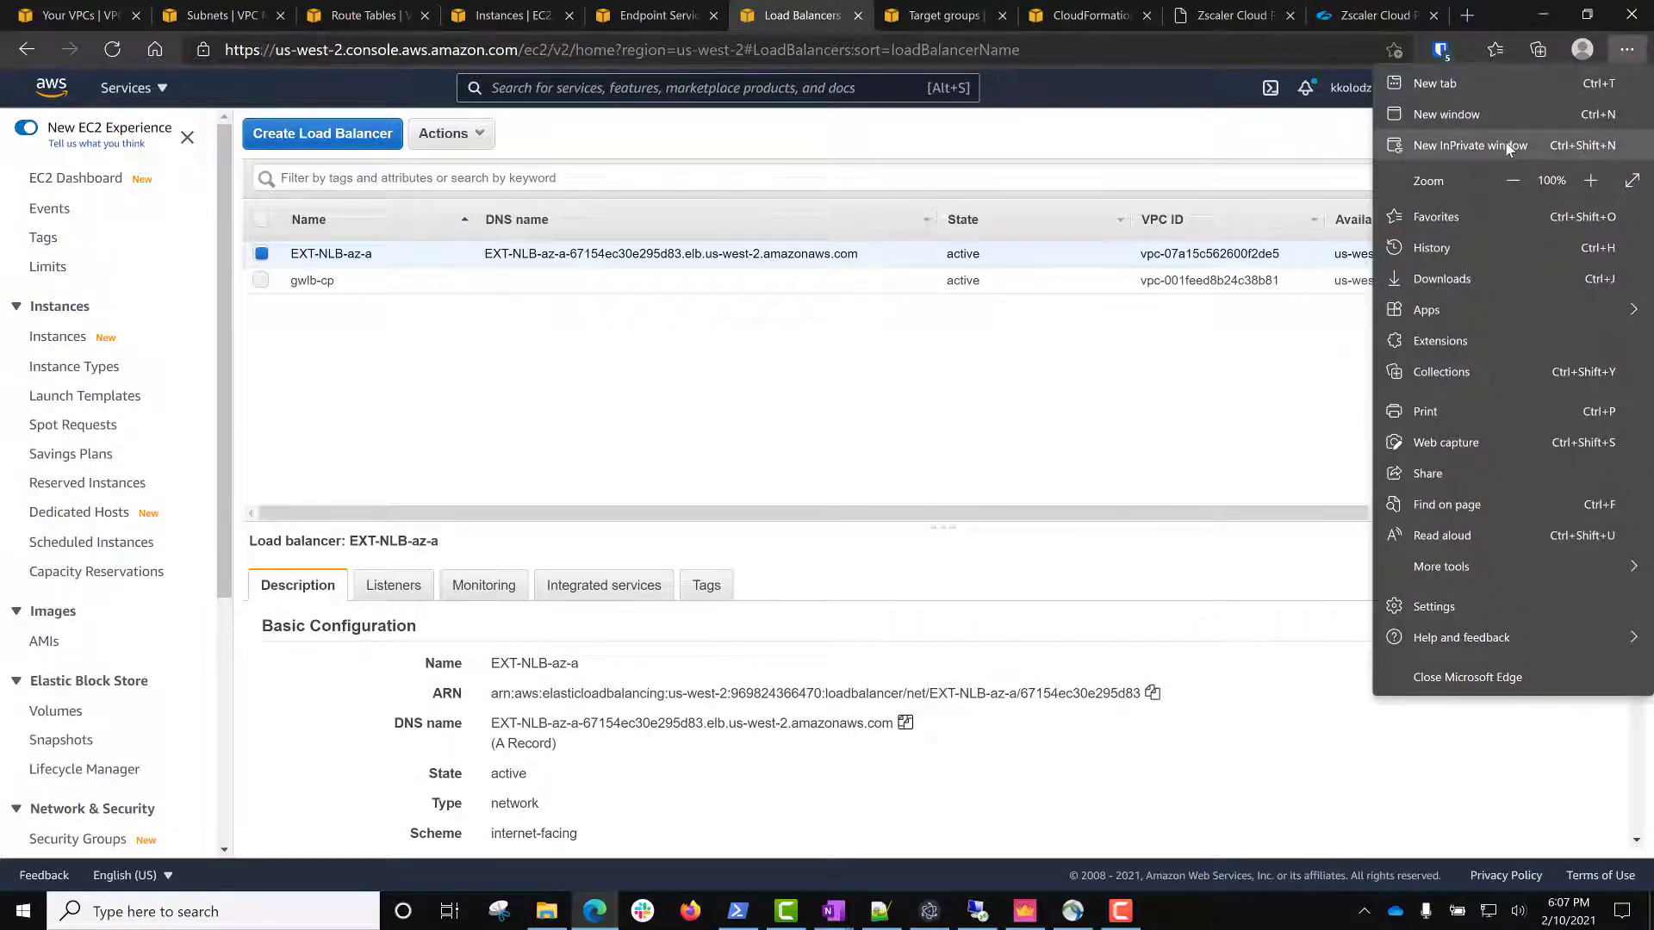
{"action": "left_click", "coordinate": [1467, 145]}
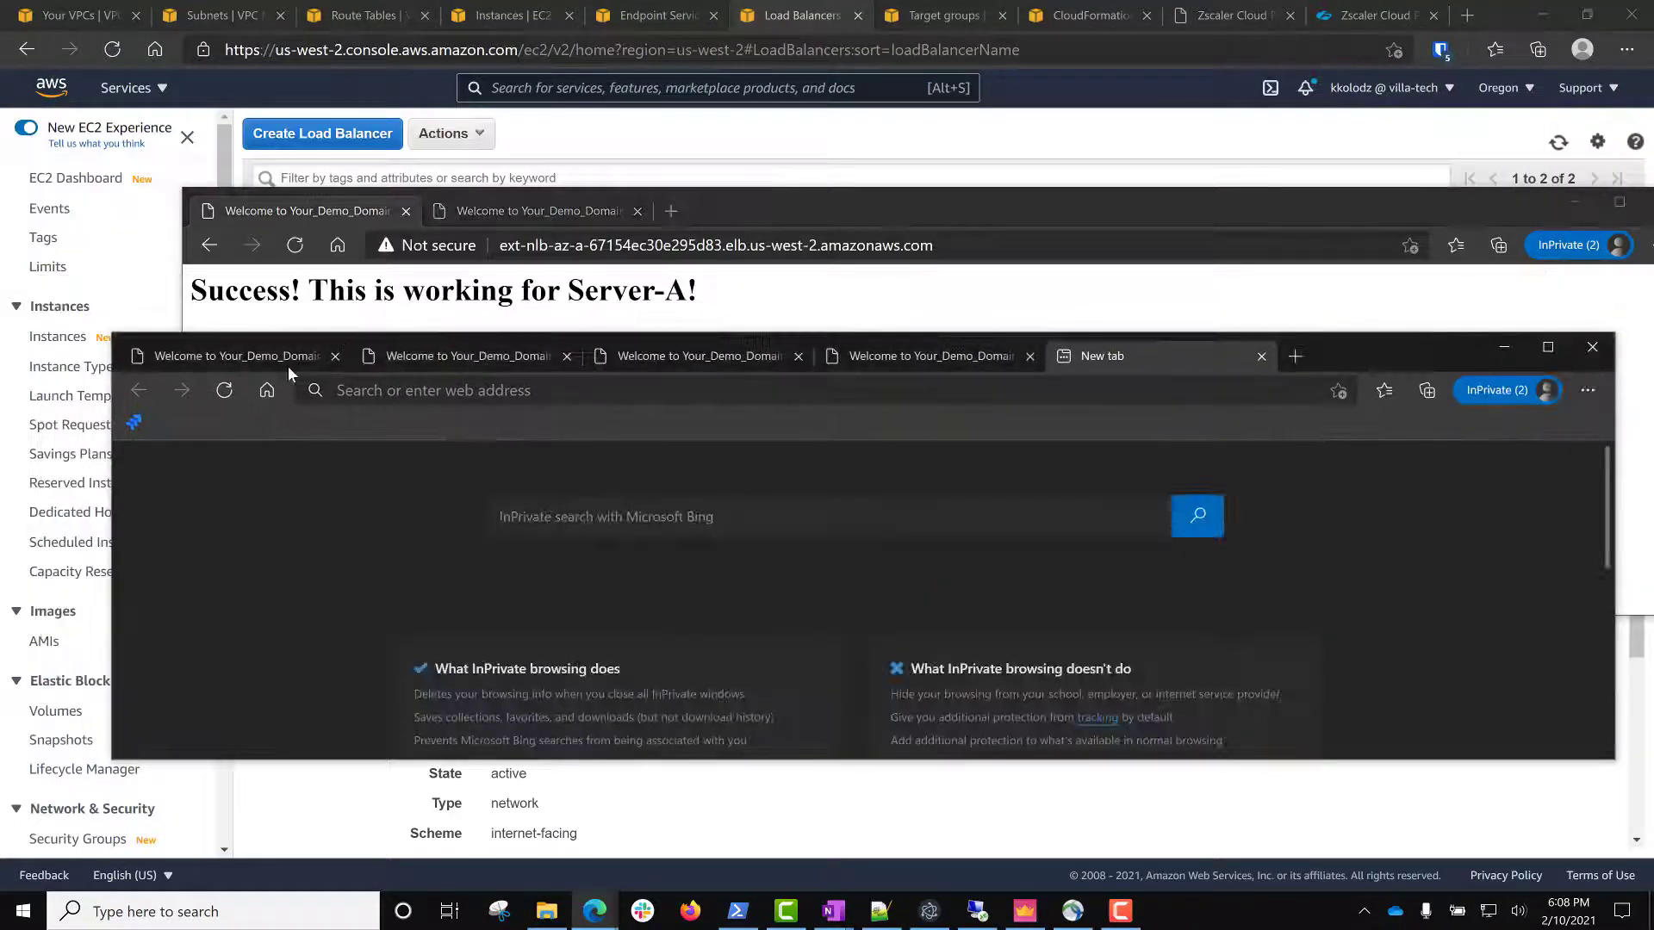
{"action": "left_click", "coordinate": [699, 356]}
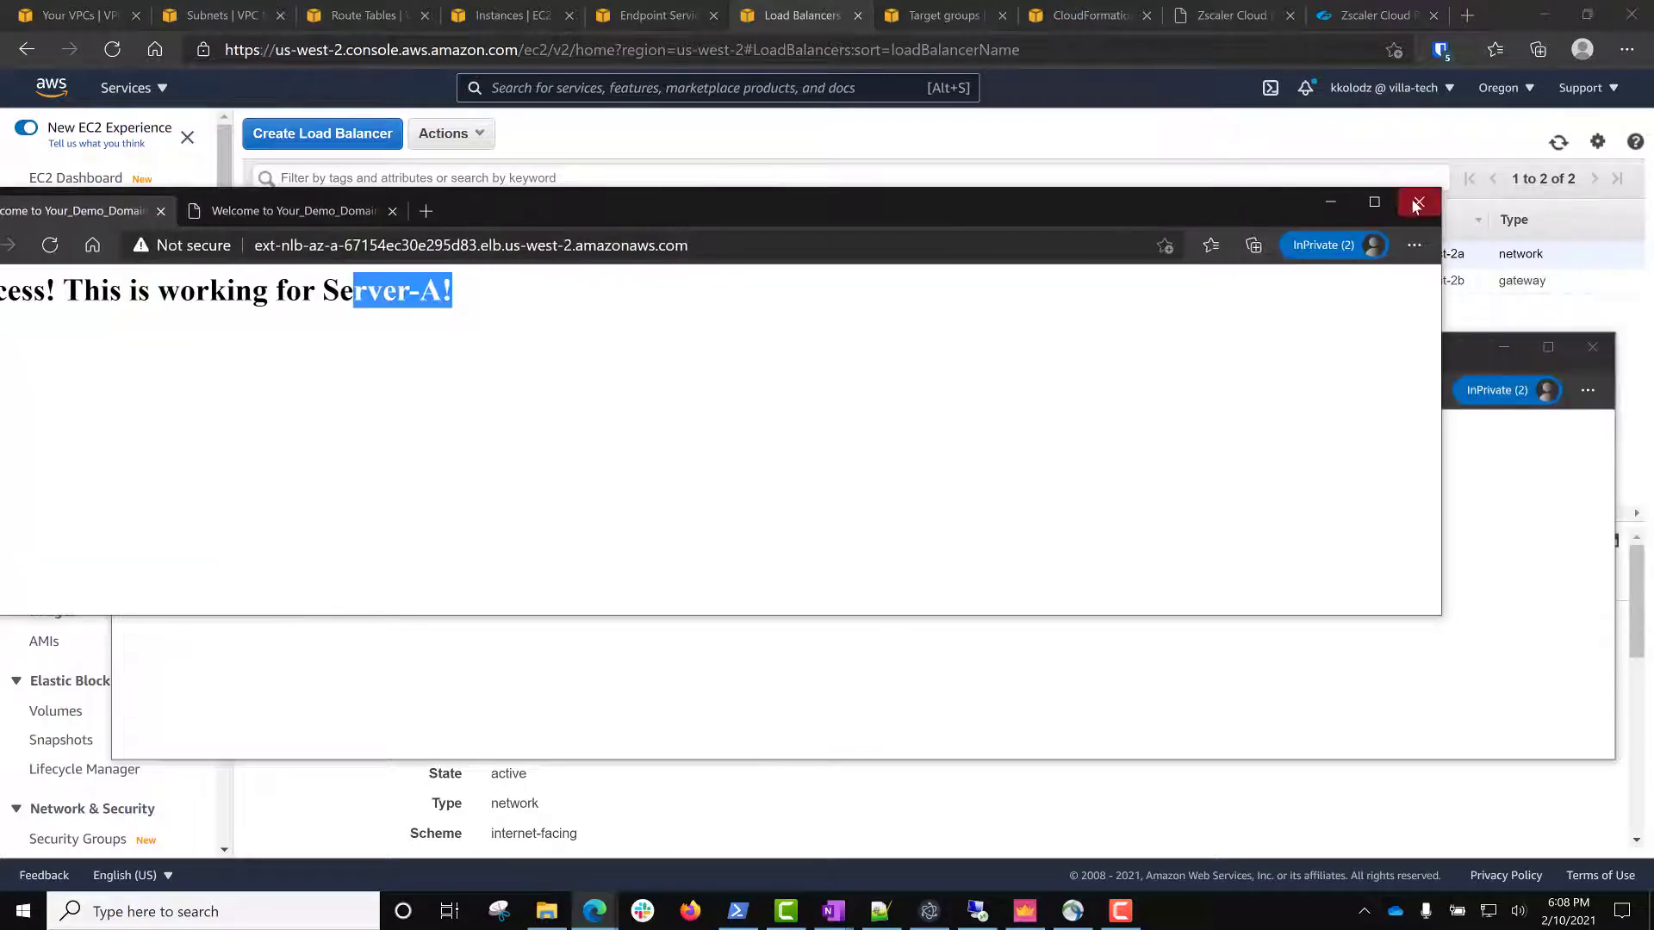
{"action": "left_click", "coordinate": [1418, 203]}
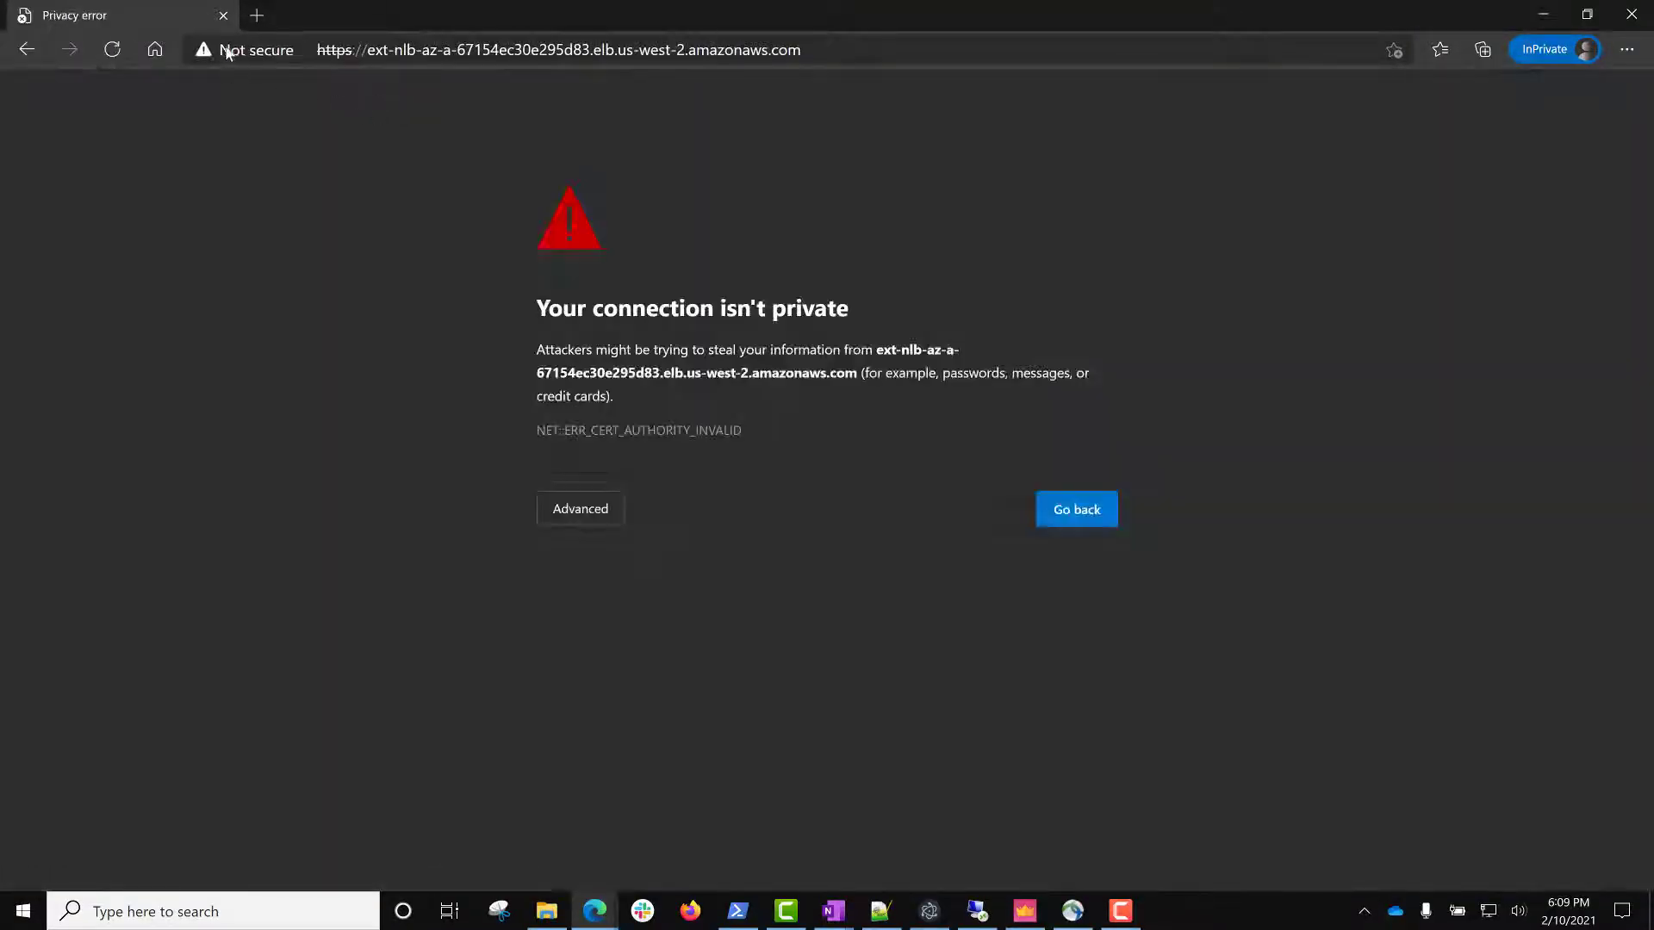
Inspect the self-signed villa-tech-demo.com certificate, then continue past the HTTPS warning.
{"action": "left_click", "coordinate": [255, 50]}
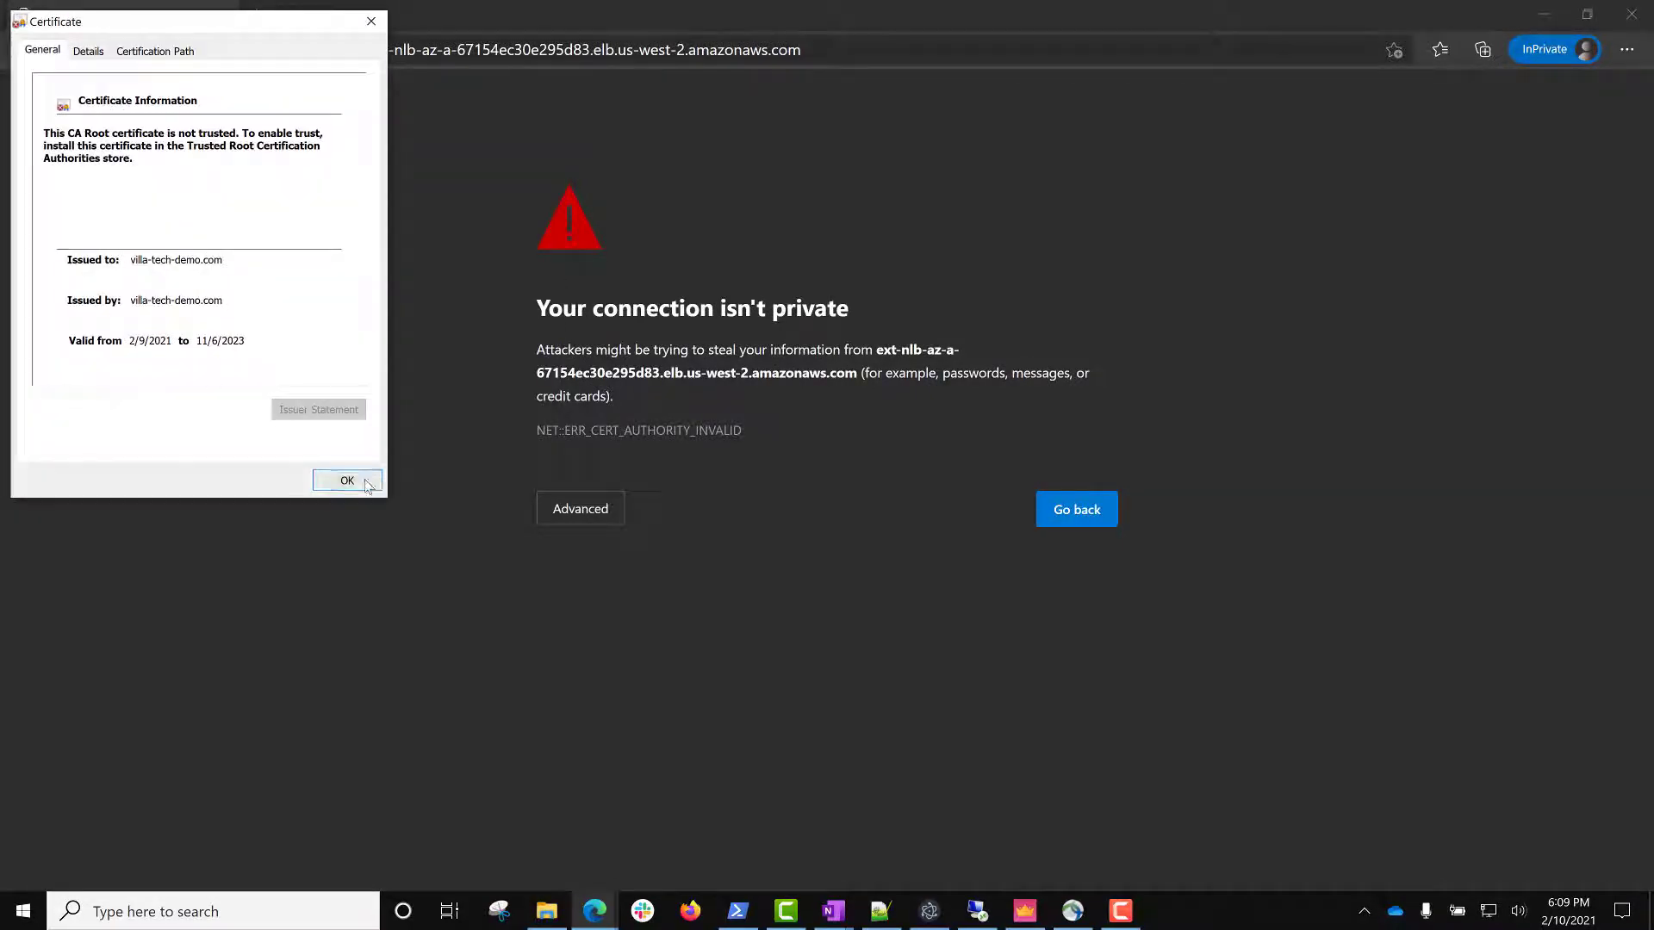
{"action": "left_click", "coordinate": [346, 479]}
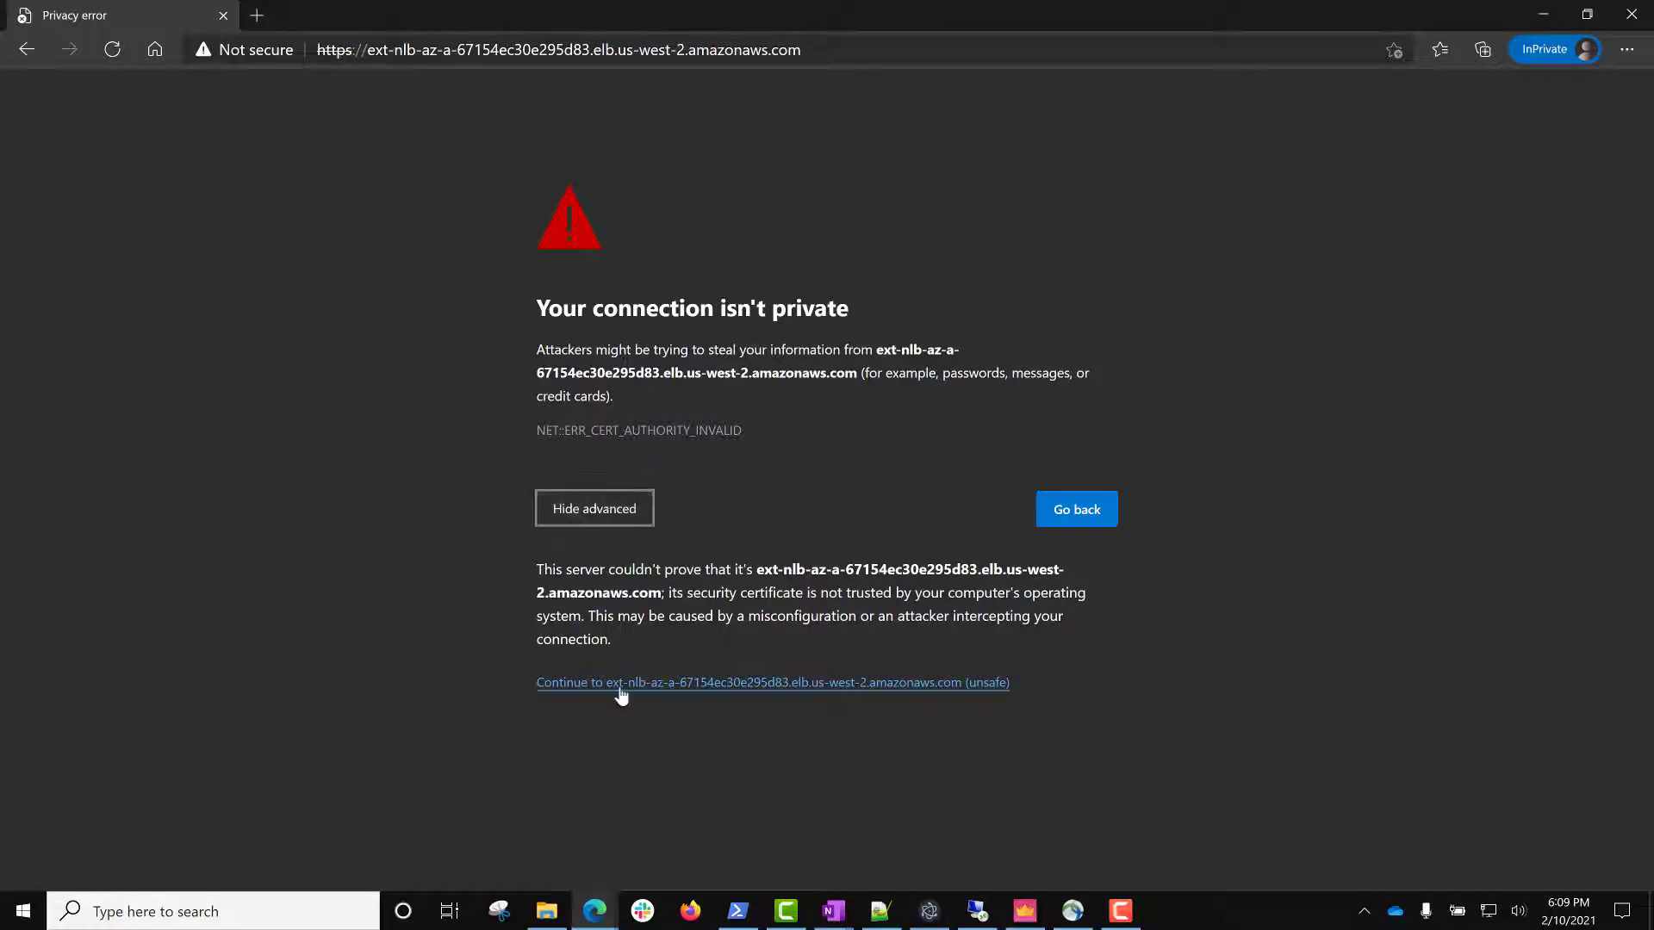
{"action": "left_click", "coordinate": [772, 683]}
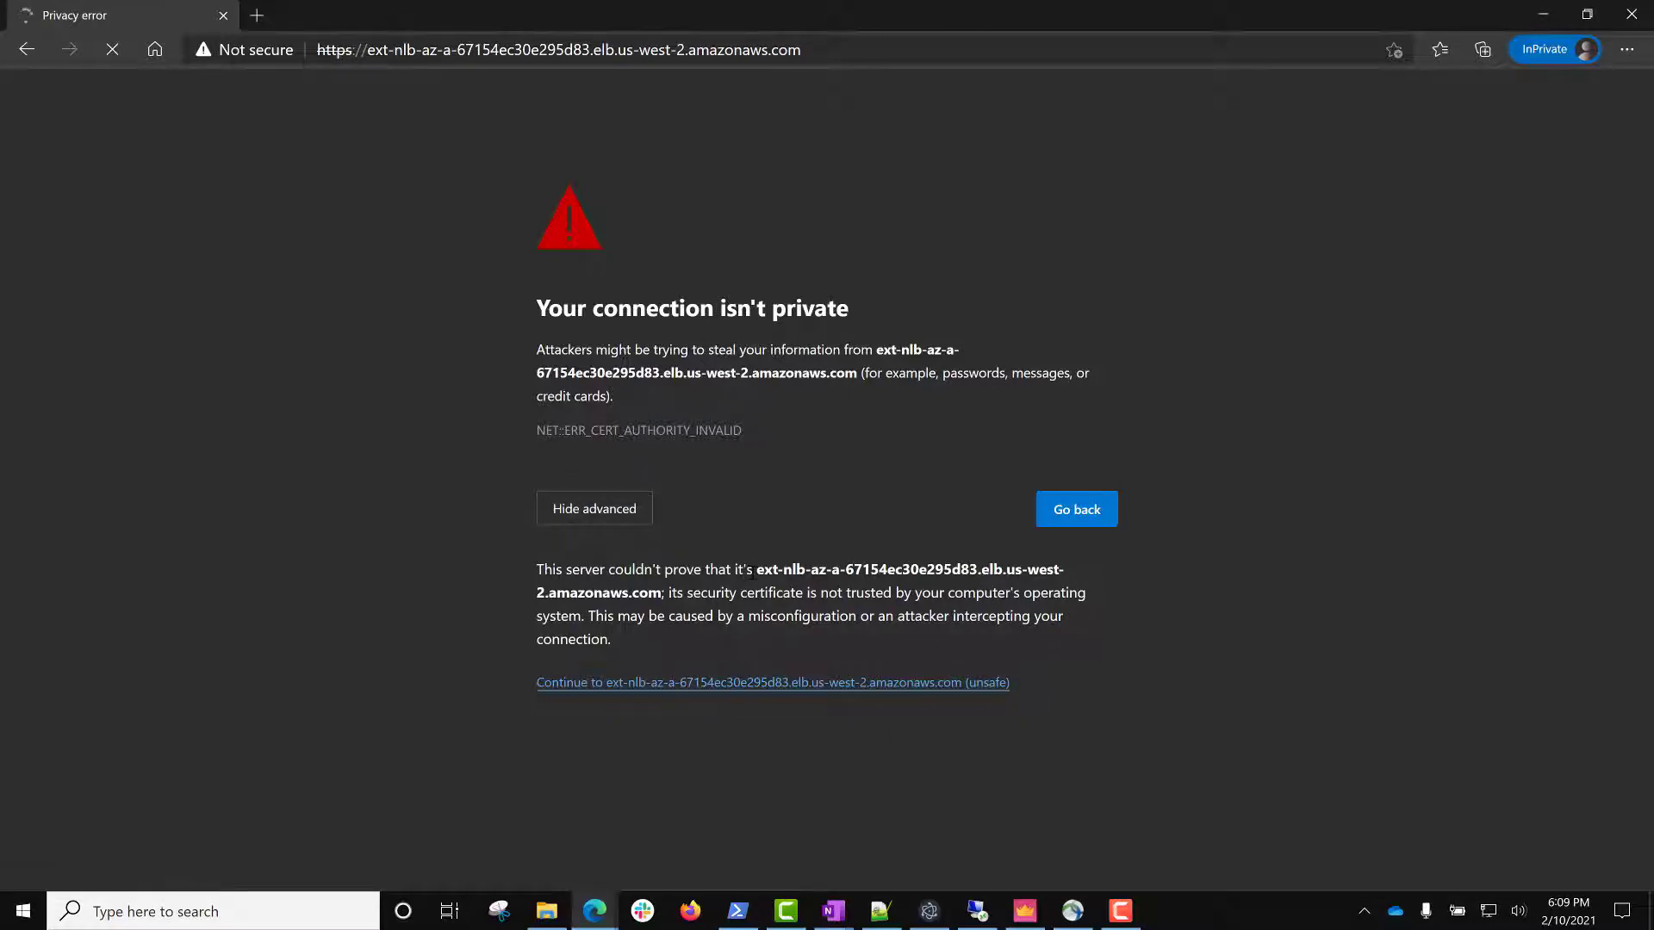
{"action": "left_click", "coordinate": [771, 682]}
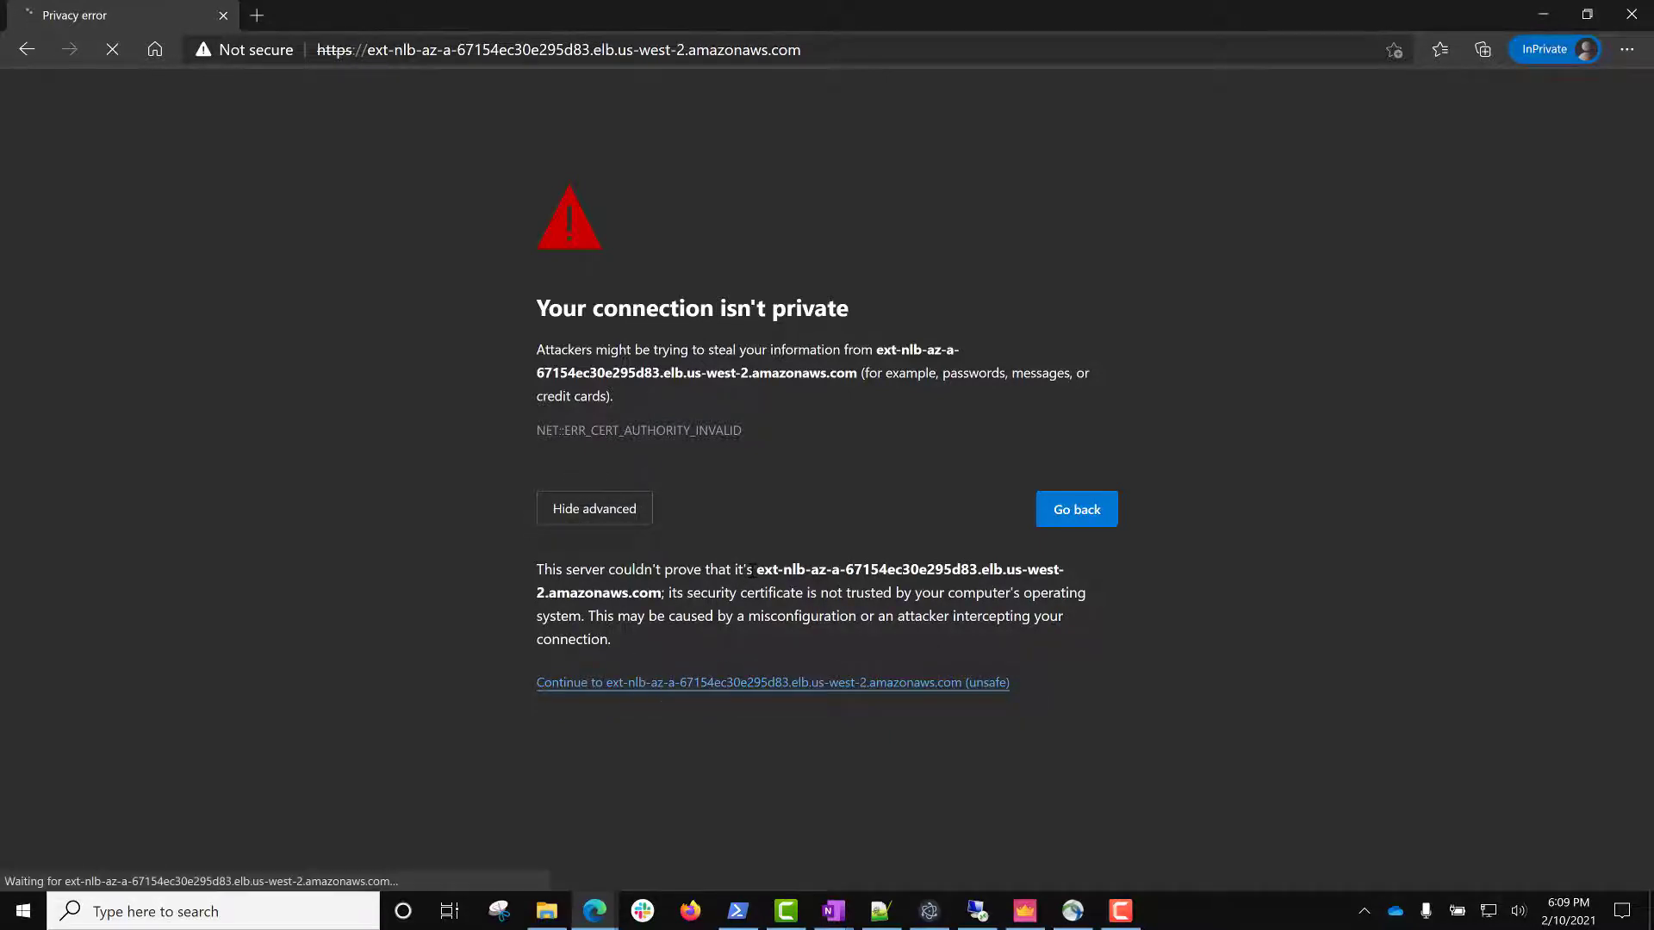
{"action": "left_click", "coordinate": [771, 683]}
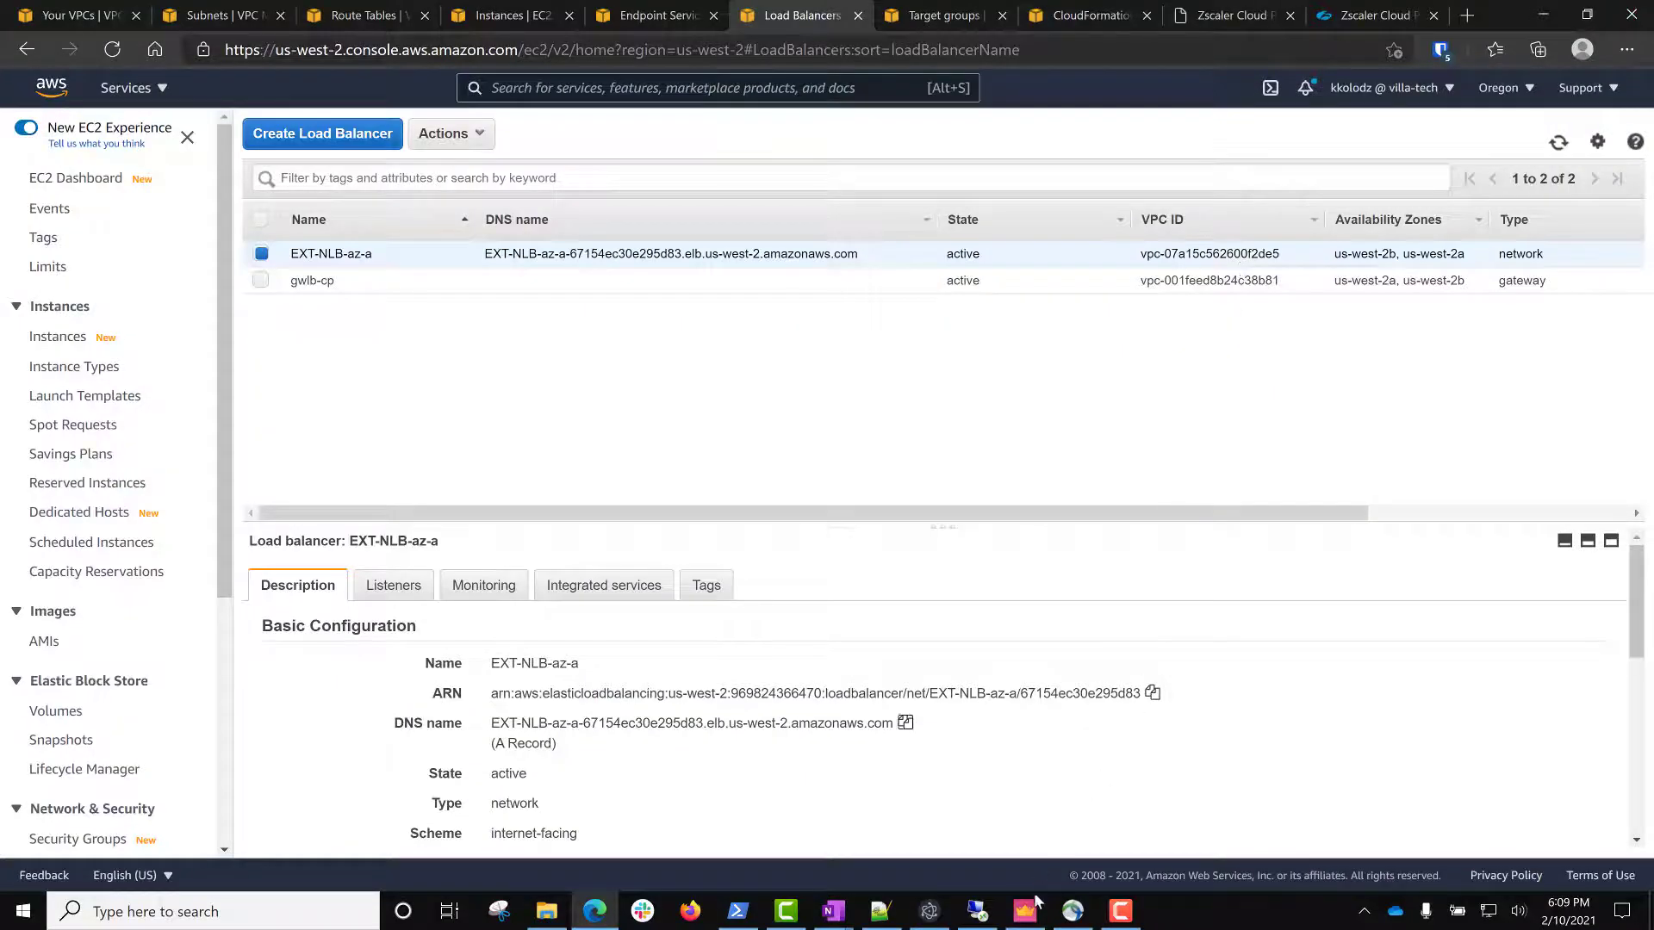
Open SmartConsole's Logs view and search for 142.154.208.50 to inspect its accepted connections.
{"action": "left_click", "coordinate": [1025, 912]}
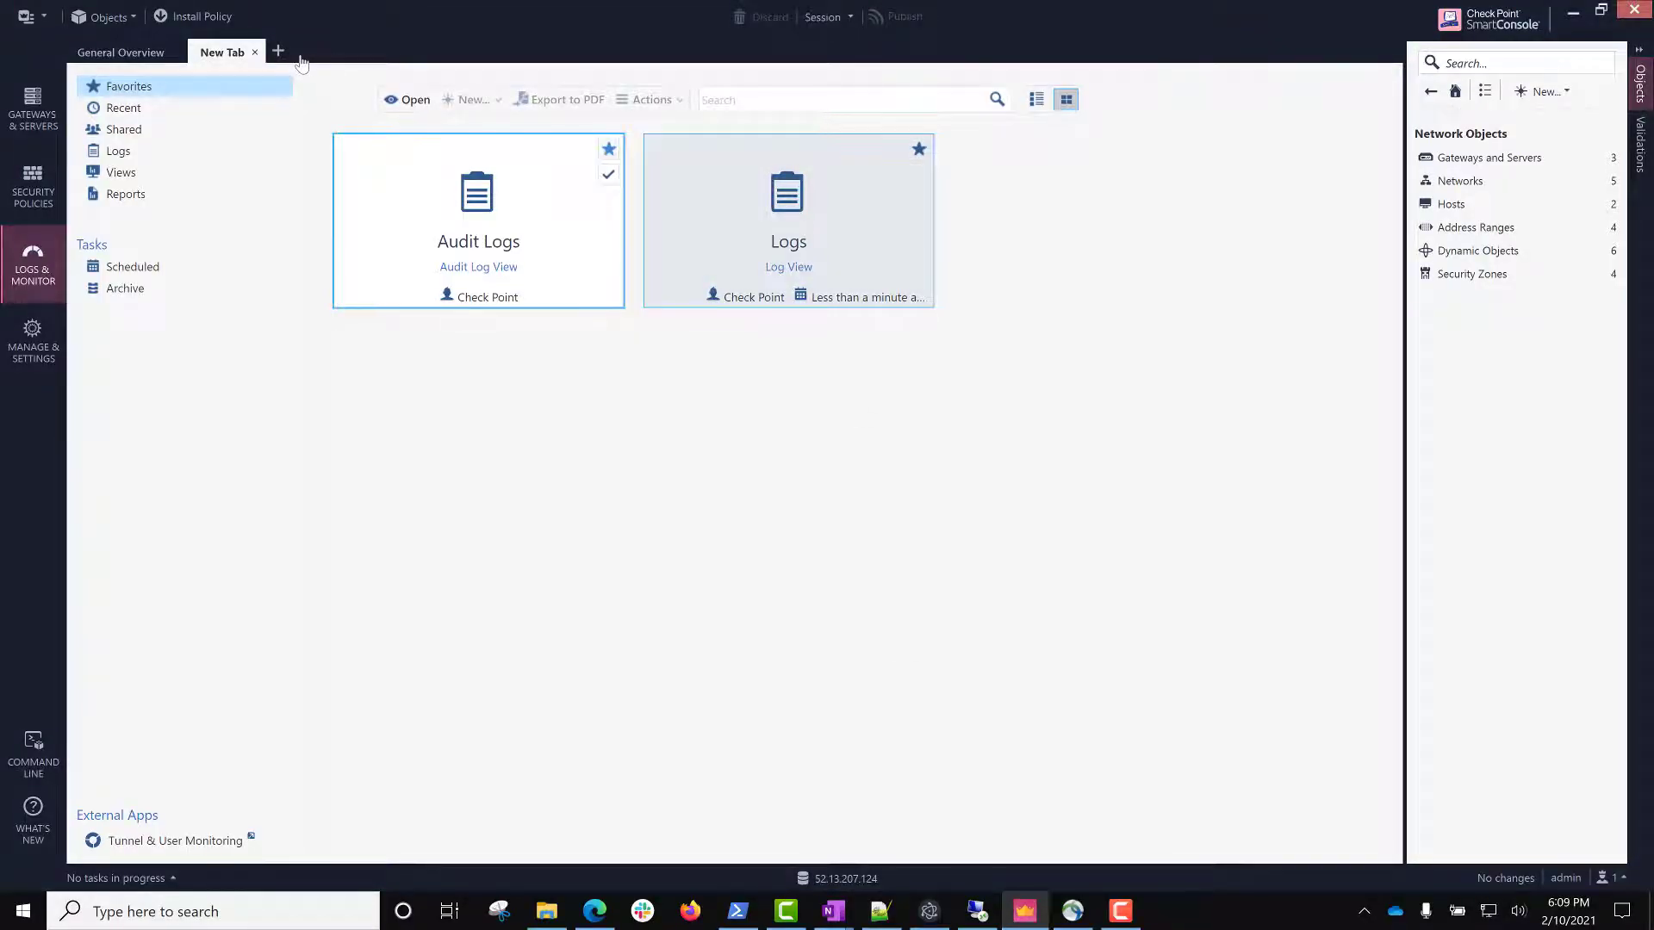
{"action": "double_click", "coordinate": [789, 218]}
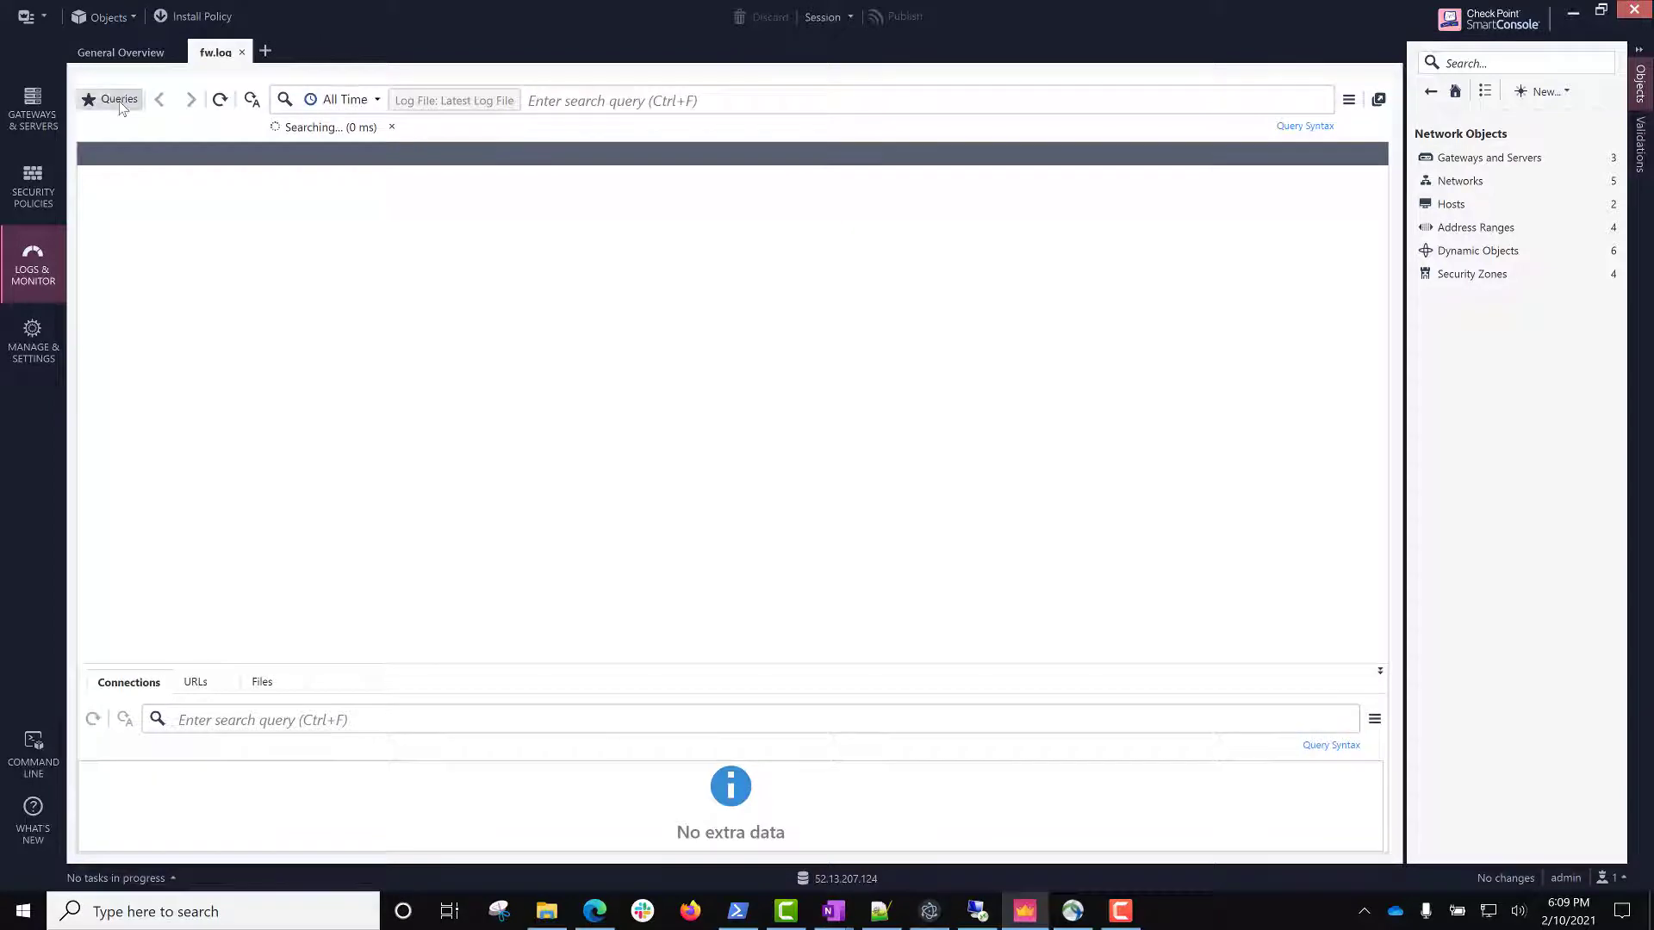
{"action": "left_click", "coordinate": [114, 98]}
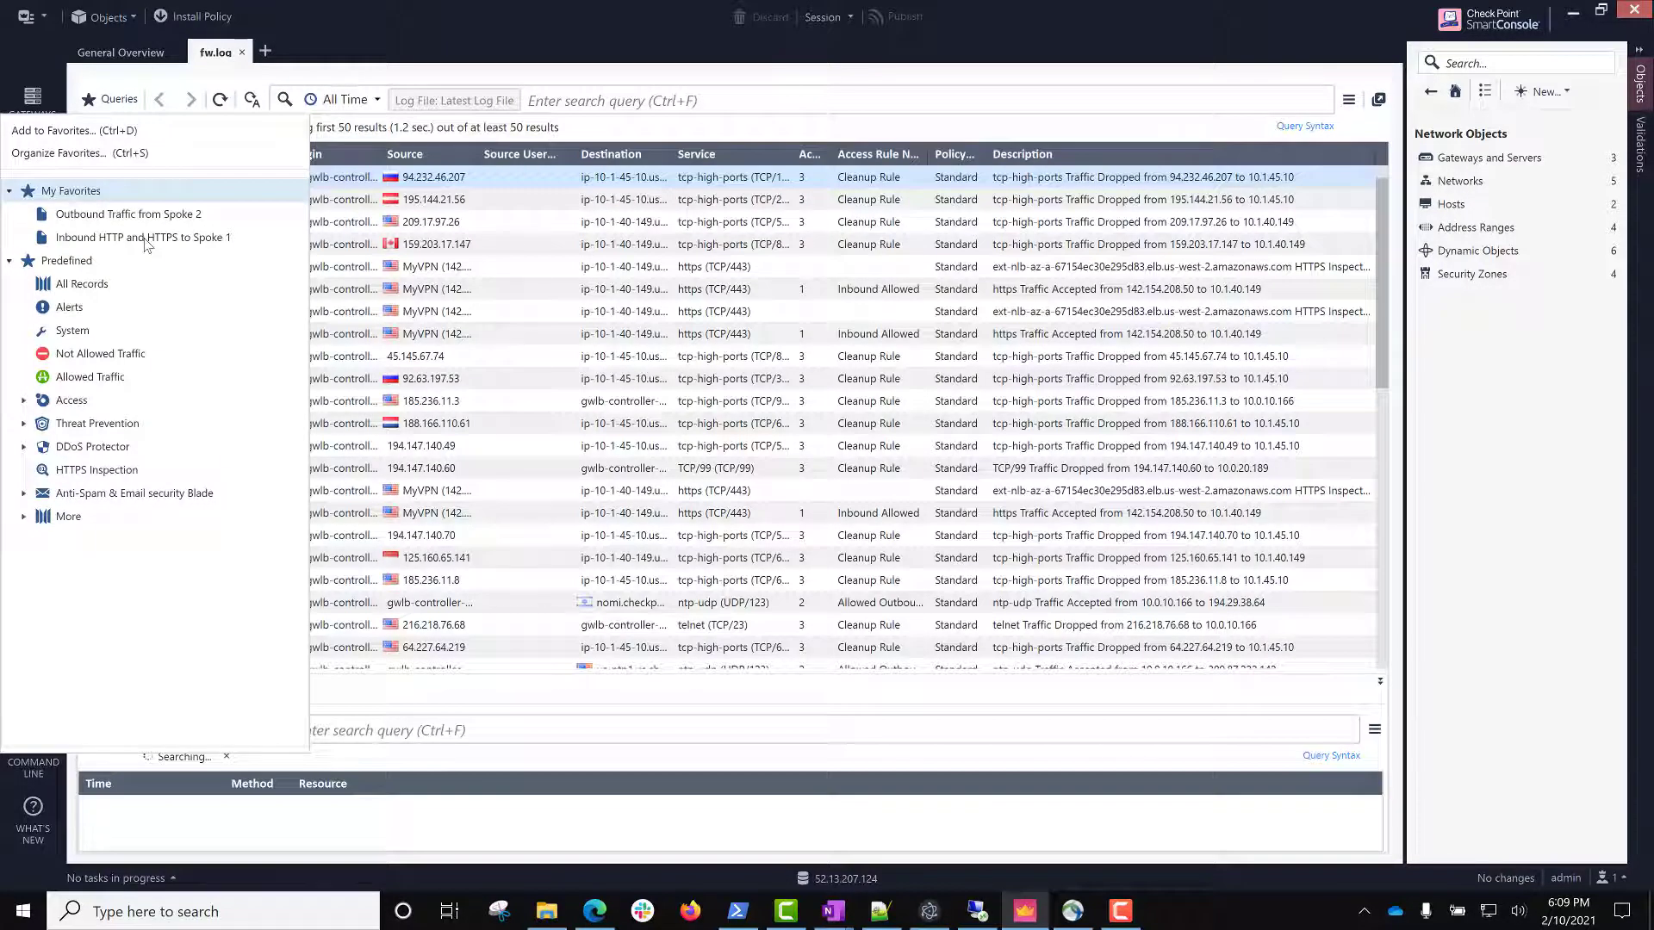
{"action": "type", "text": "142.154.208.50"}
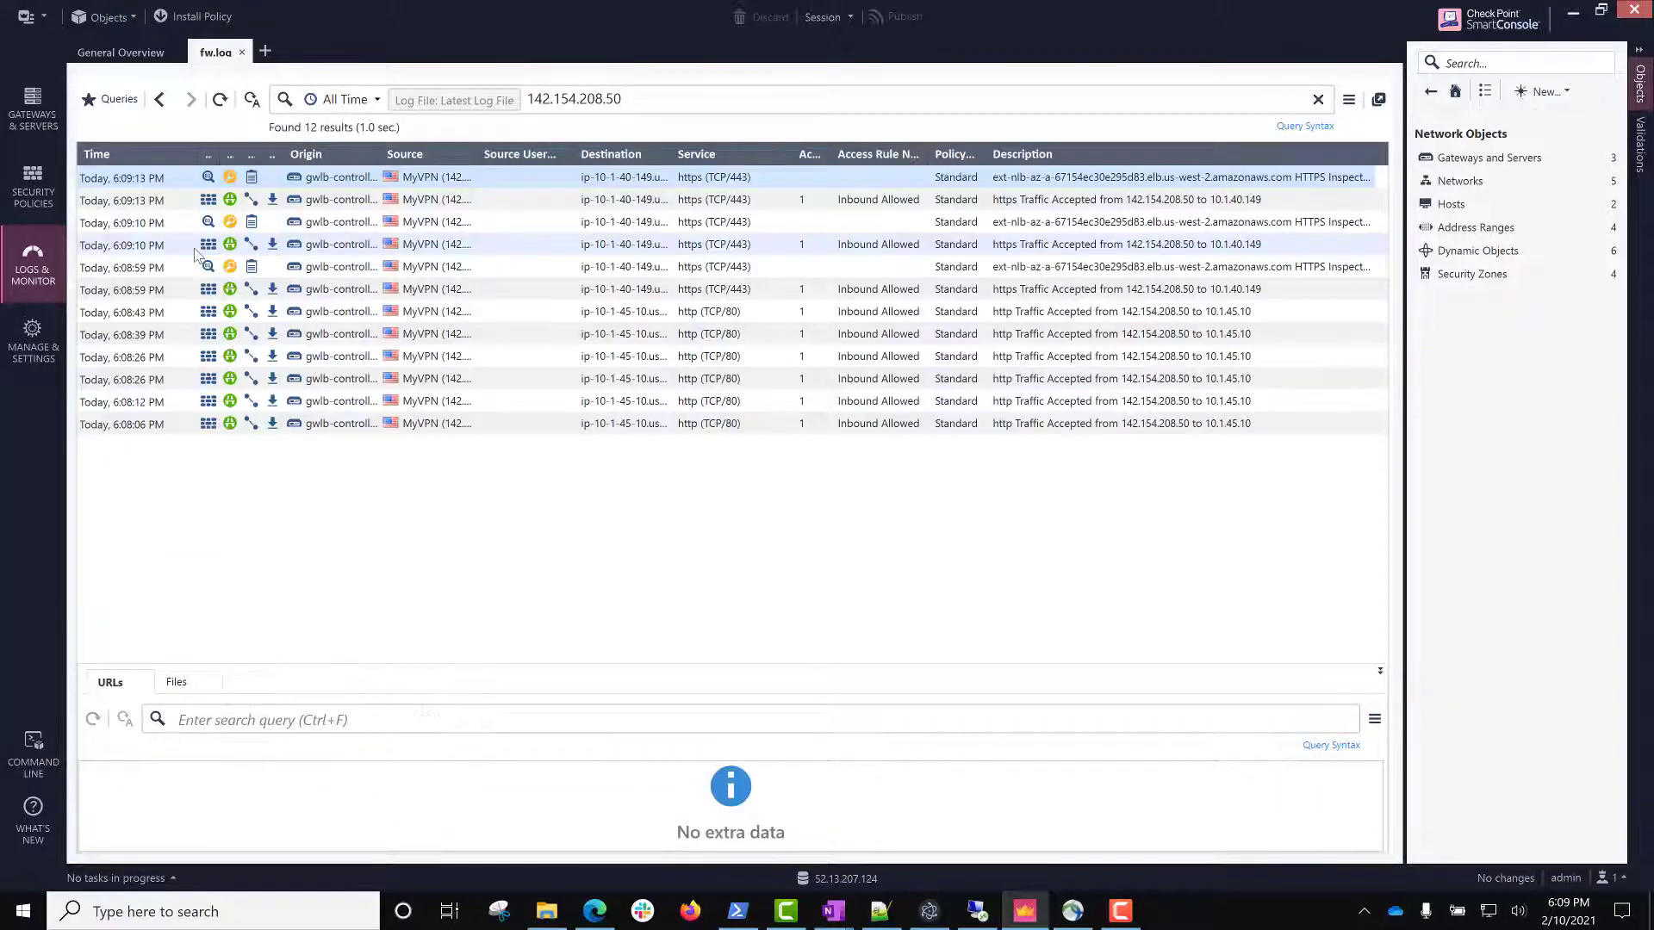
{"action": "left_click", "coordinate": [423, 266]}
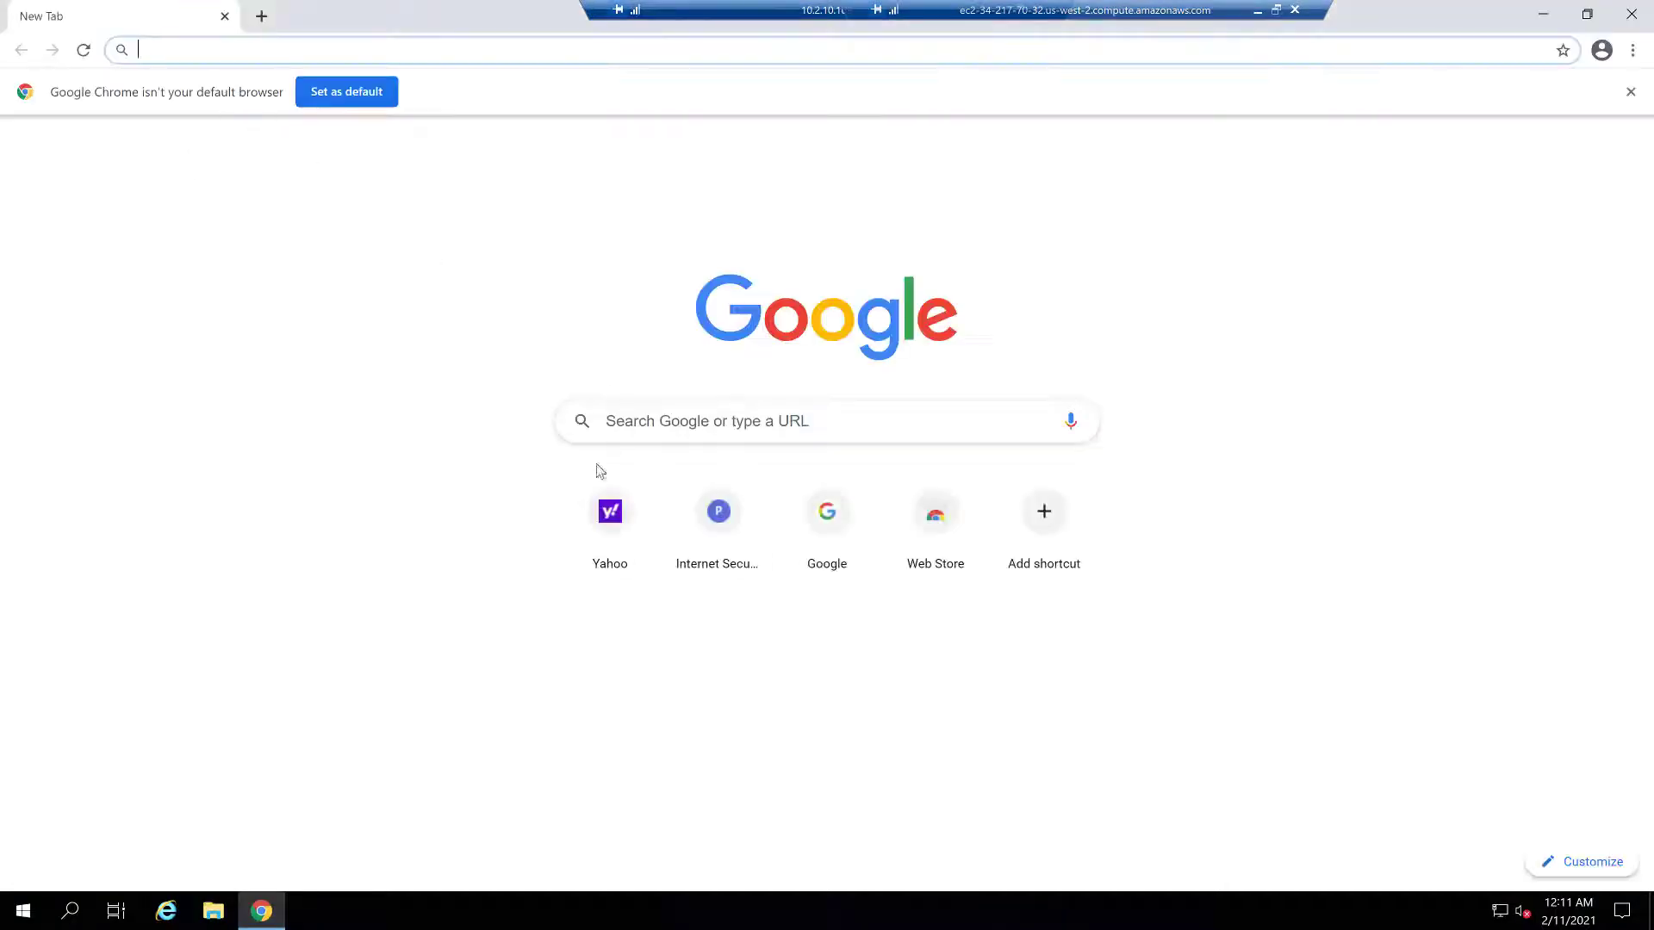
Browse to yahoo.com, then search for poker in a new tab.
{"action": "type", "text": "yahoo.com"}
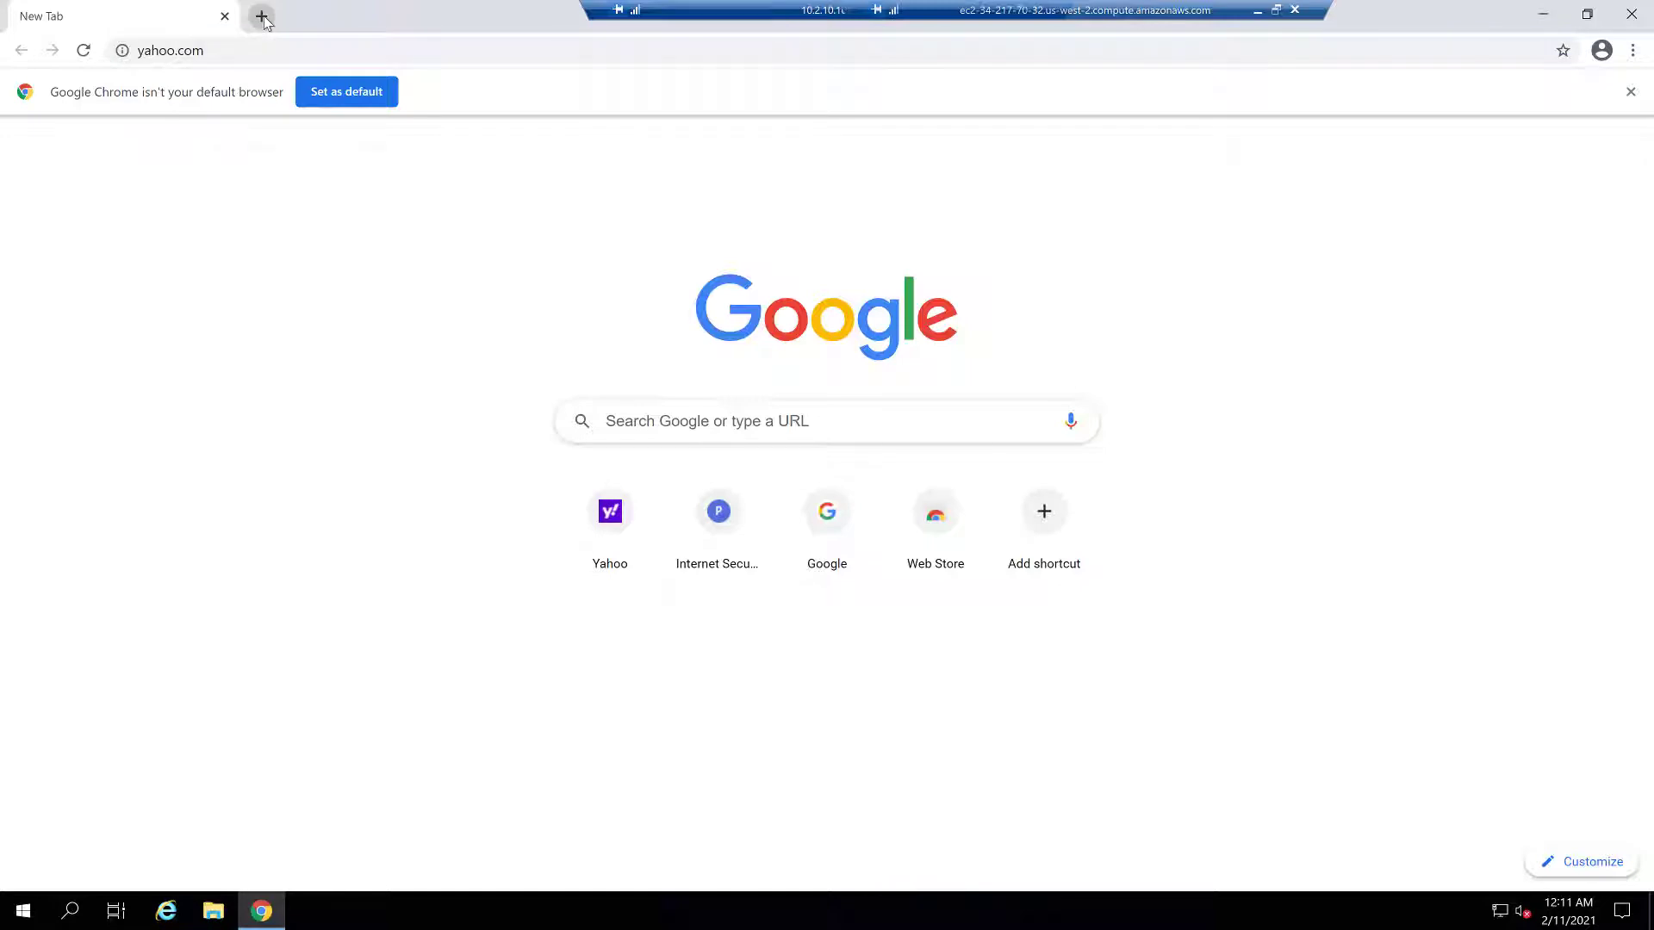
{"action": "type", "text": "poker"}
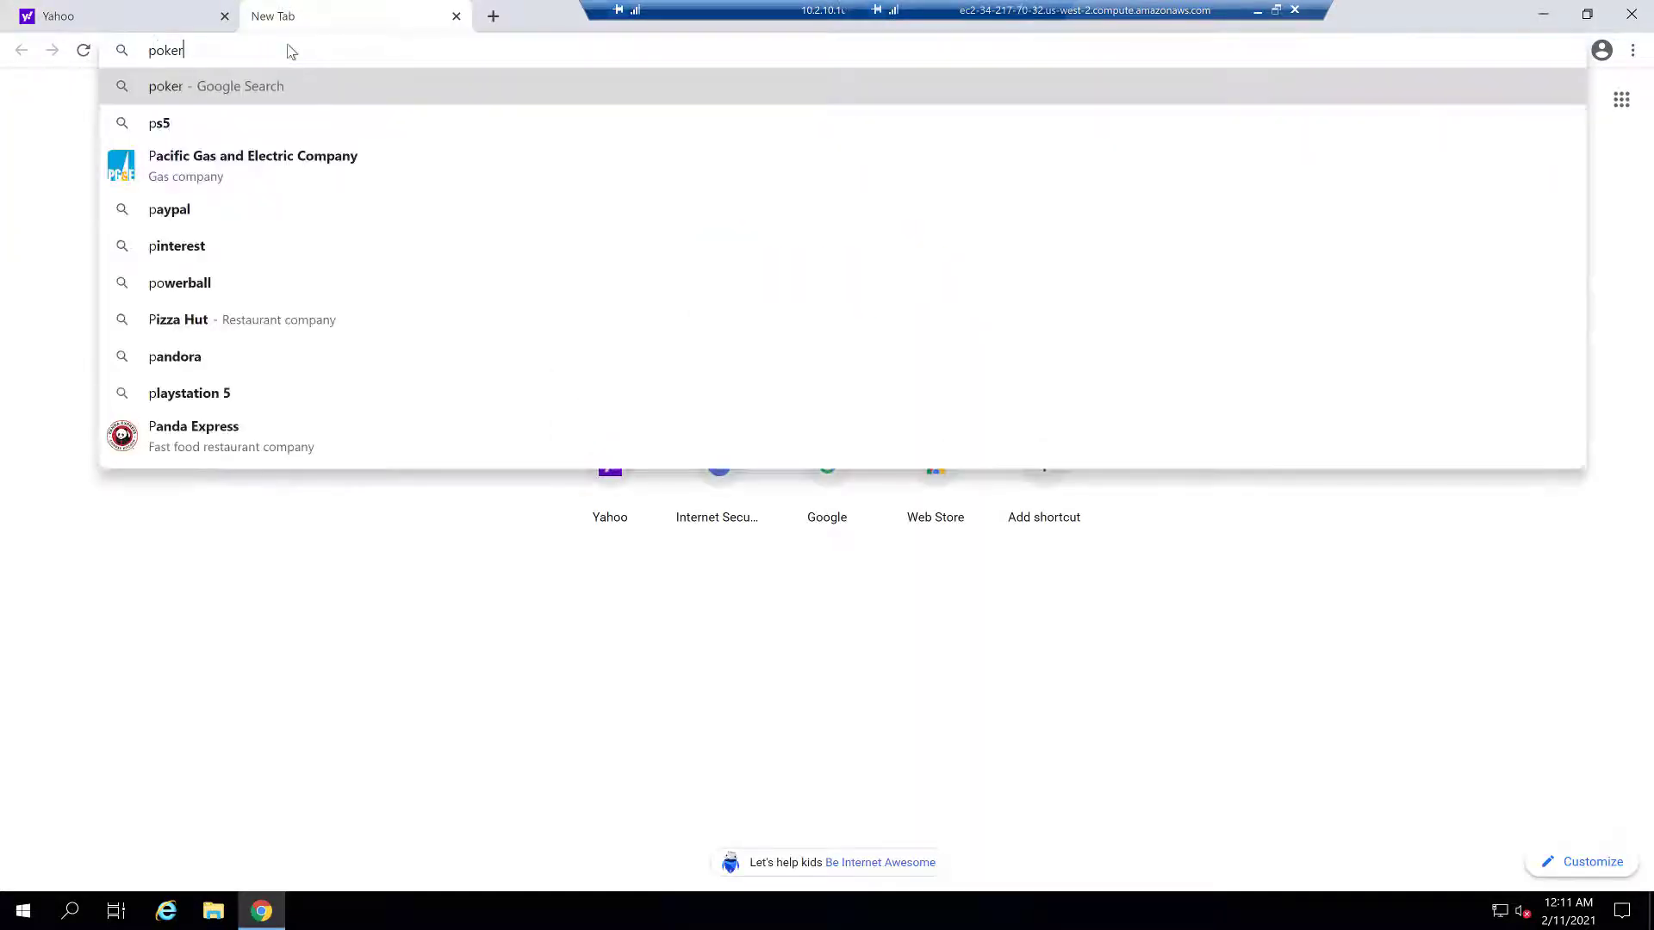
{"action": "key", "text": "Enter"}
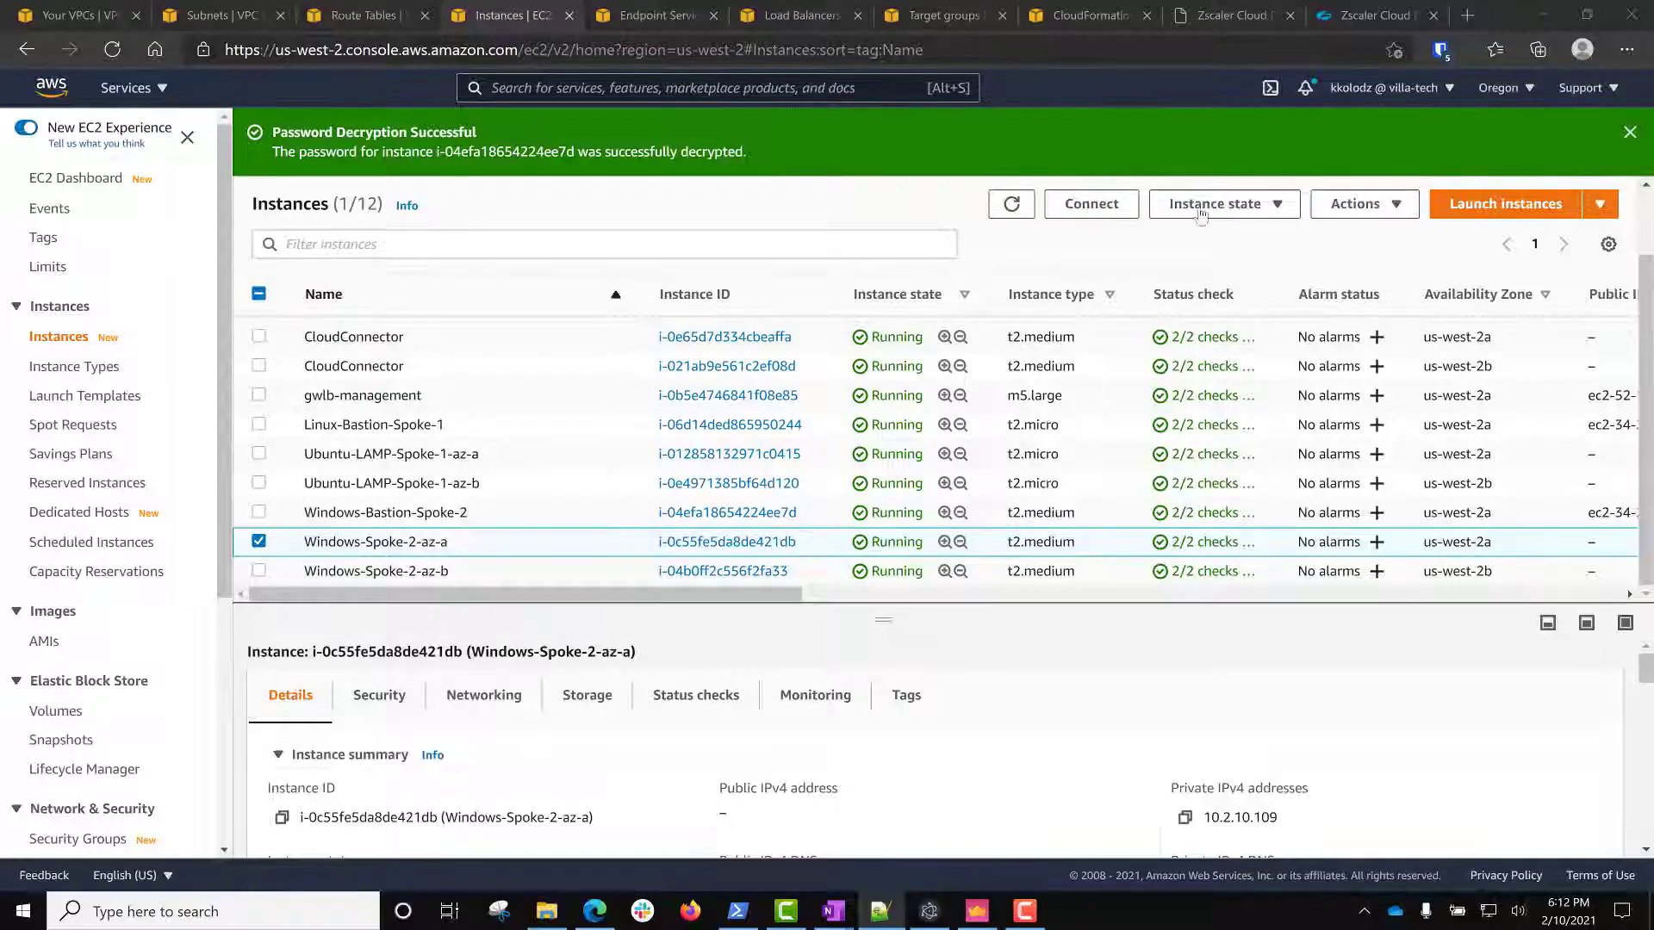
Apply Filters on Zscaler Insights Logs, review the 55 records showing poker.net blocked, then return to SmartConsole.
{"action": "left_click", "coordinate": [1376, 15]}
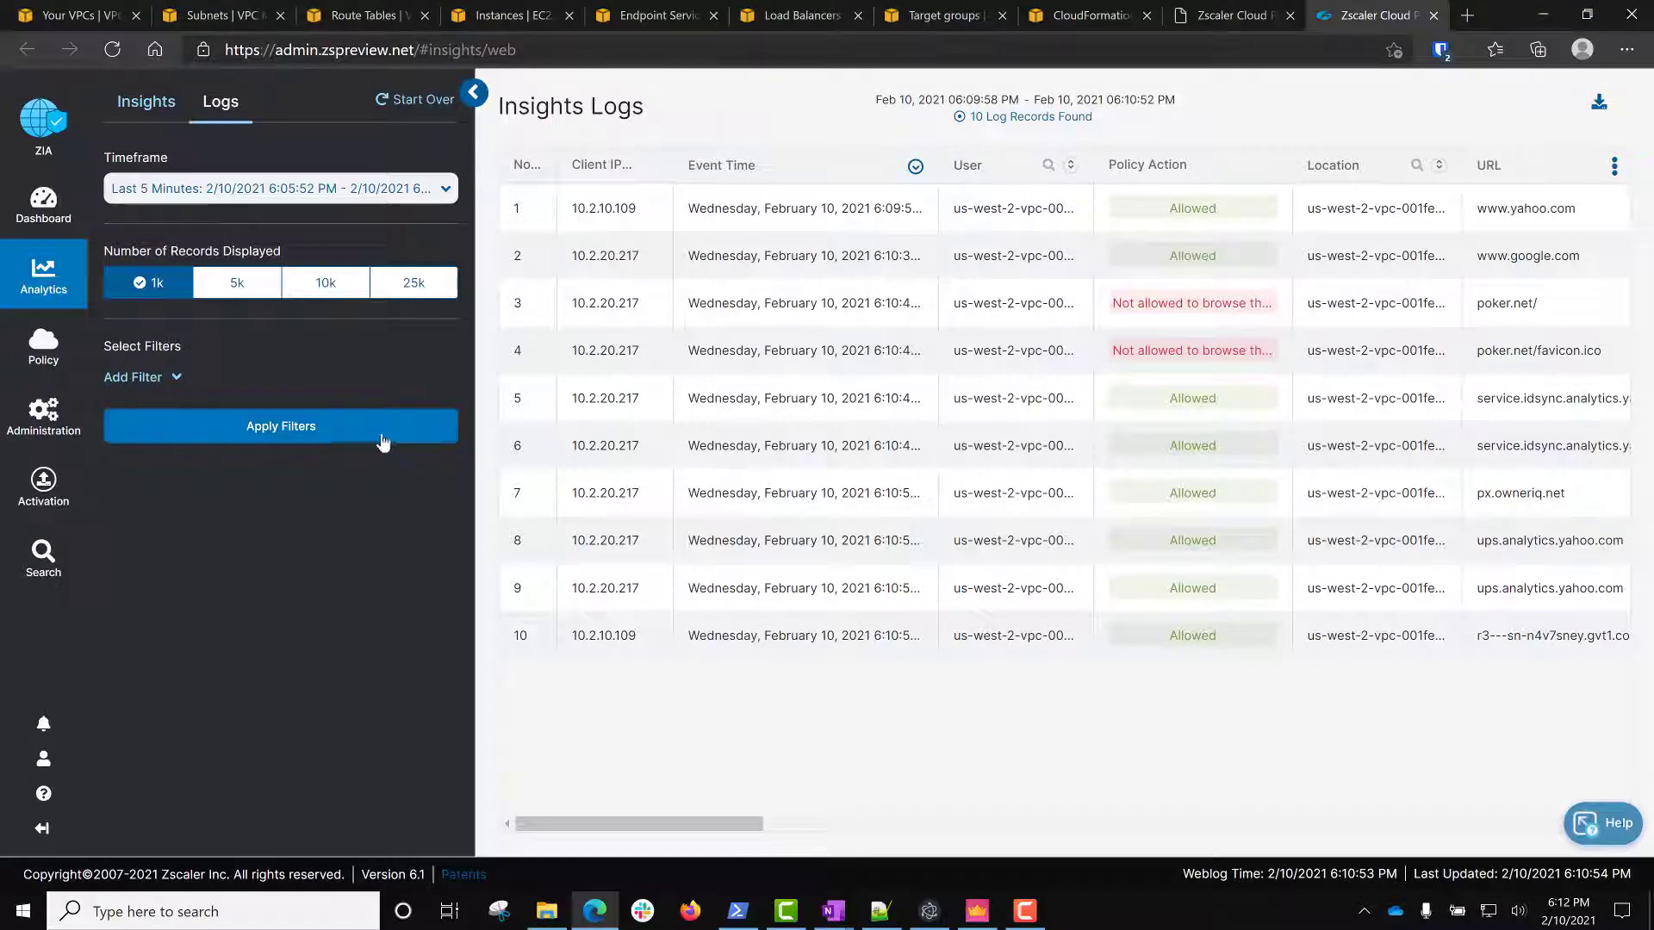
{"action": "left_click", "coordinate": [281, 426]}
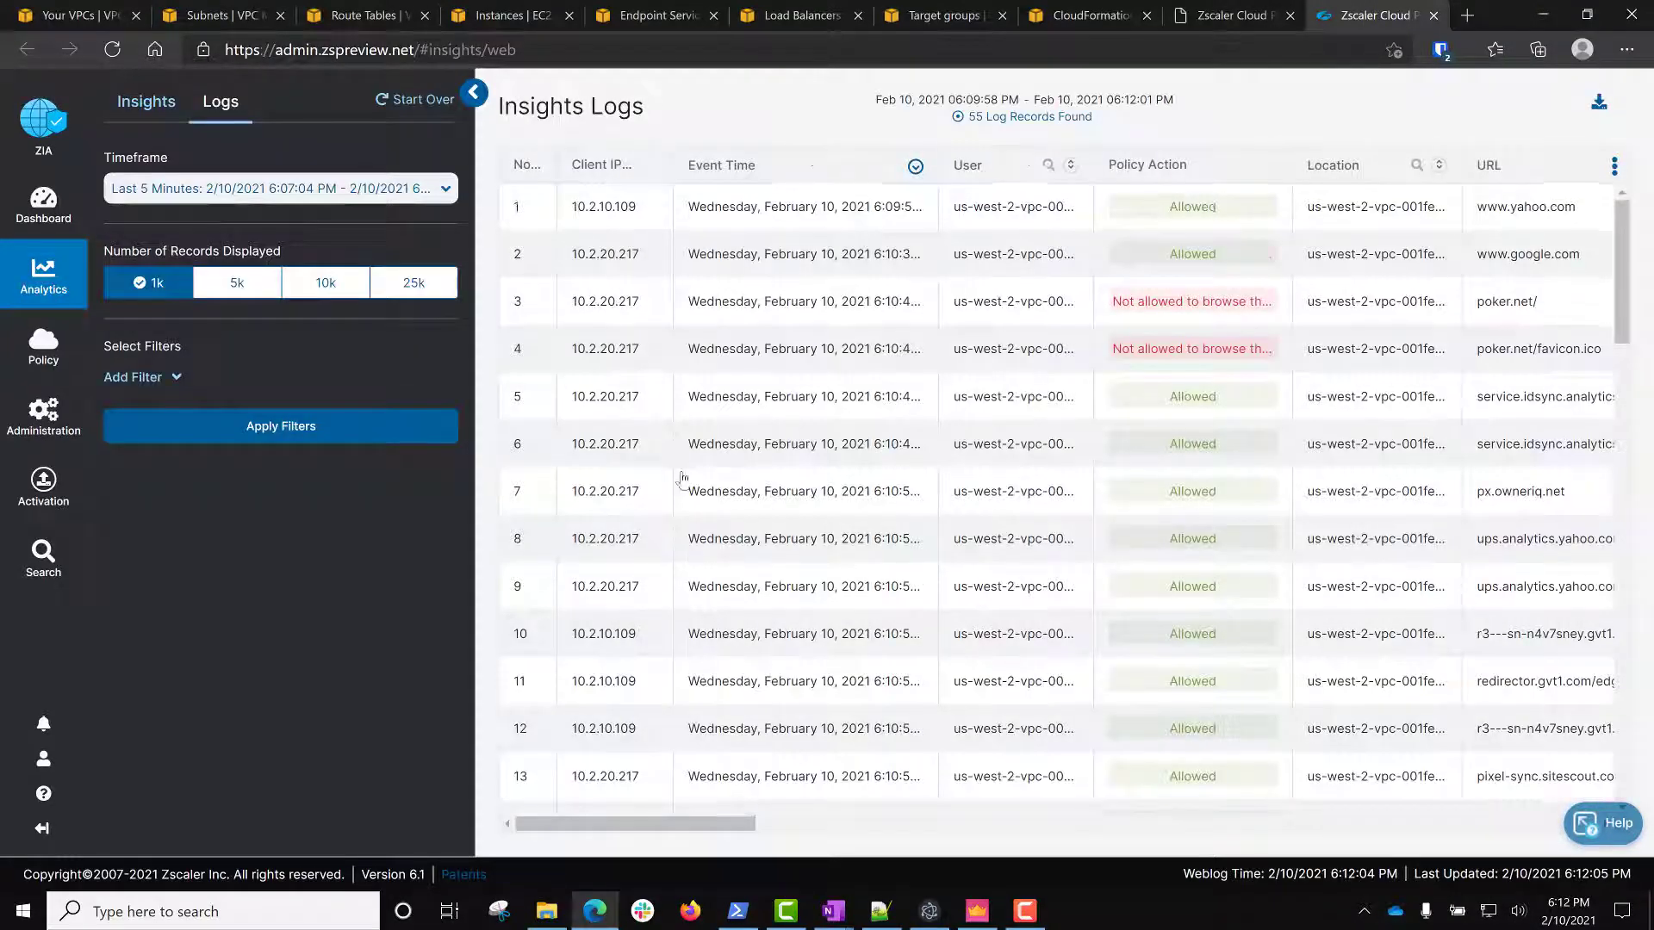
{"action": "scroll", "scroll_direction": "down", "scroll_amount": 3}
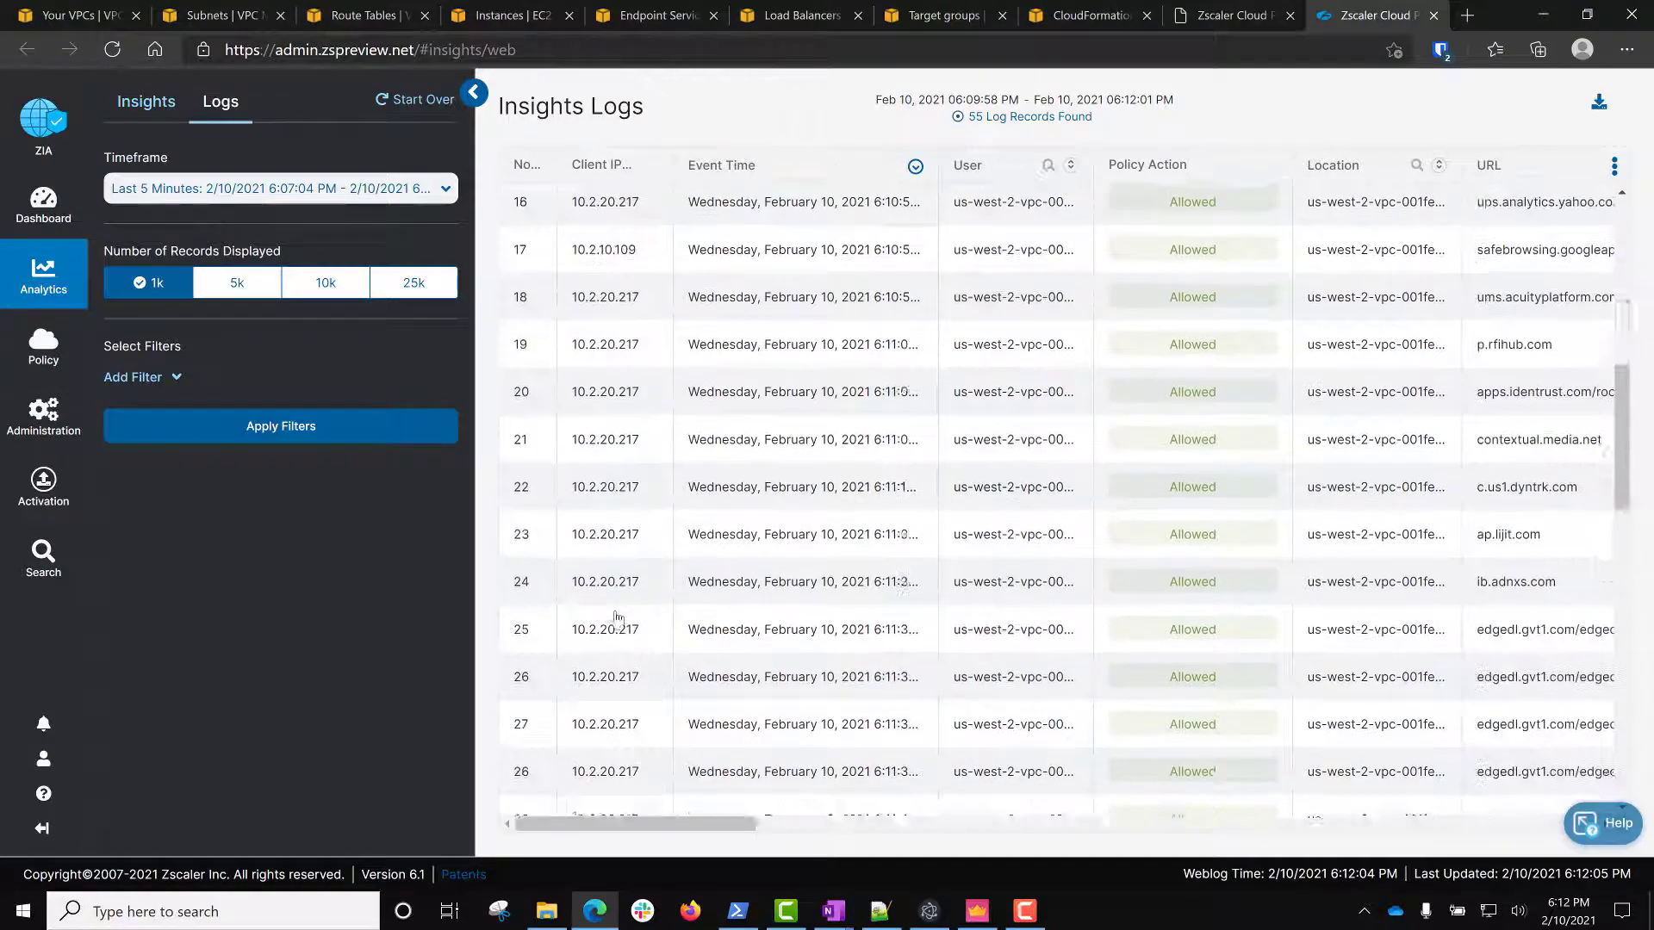
{"action": "scroll", "scroll_direction": "down", "scroll_amount": 3}
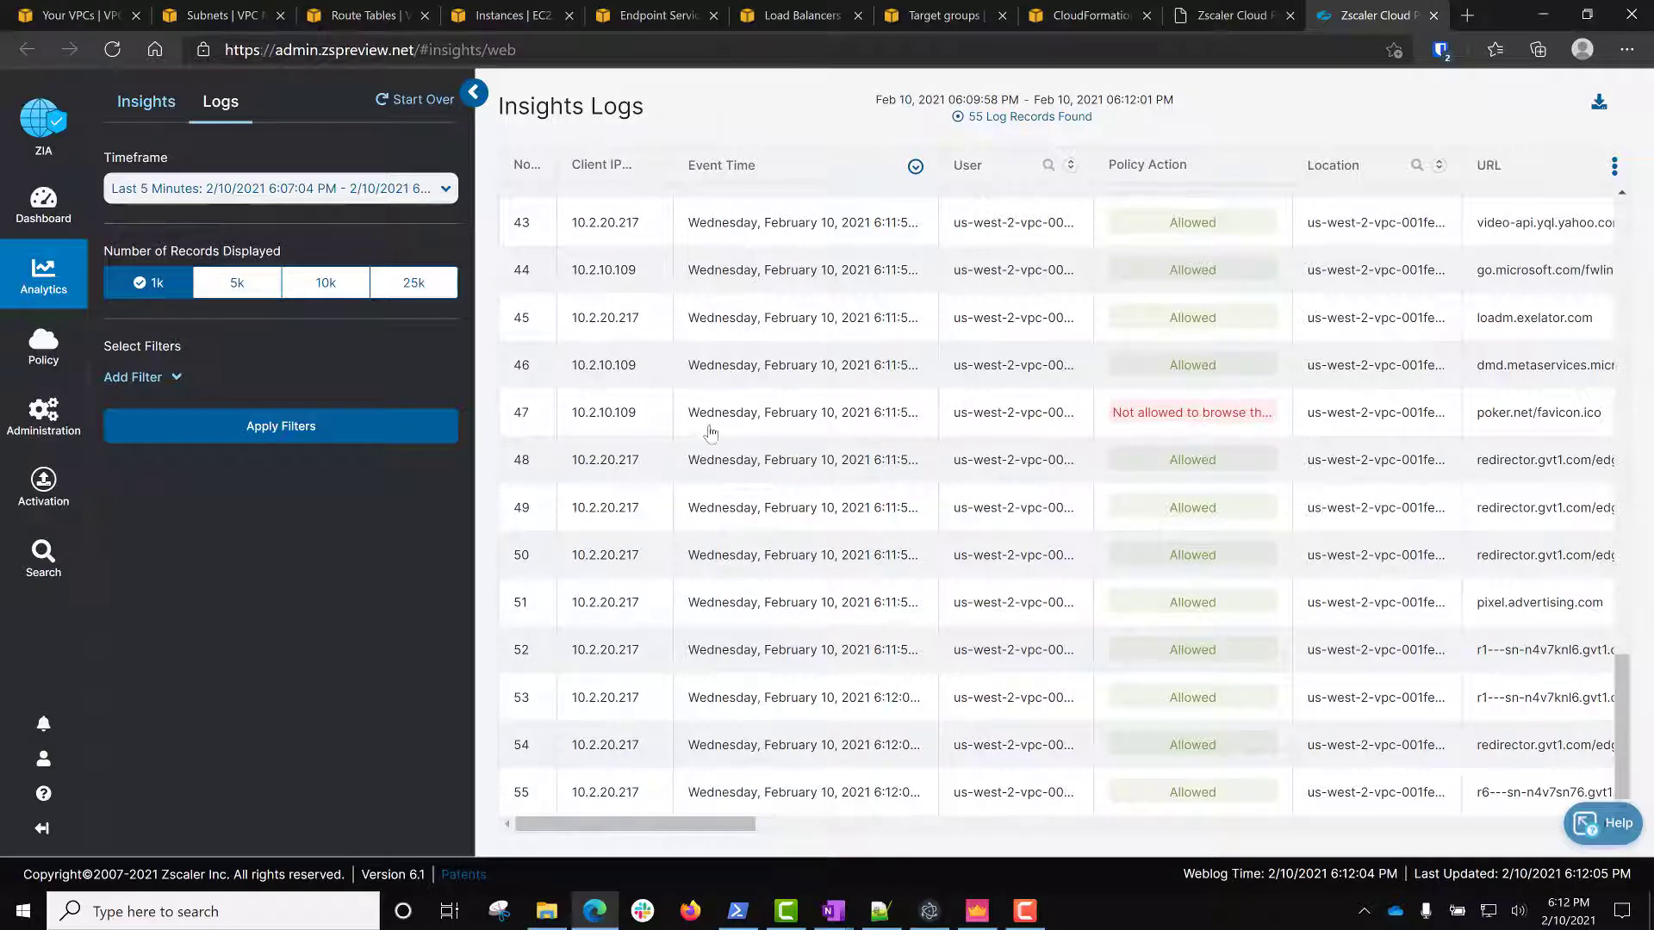
{"action": "mouse_move", "coordinate": [855, 728]}
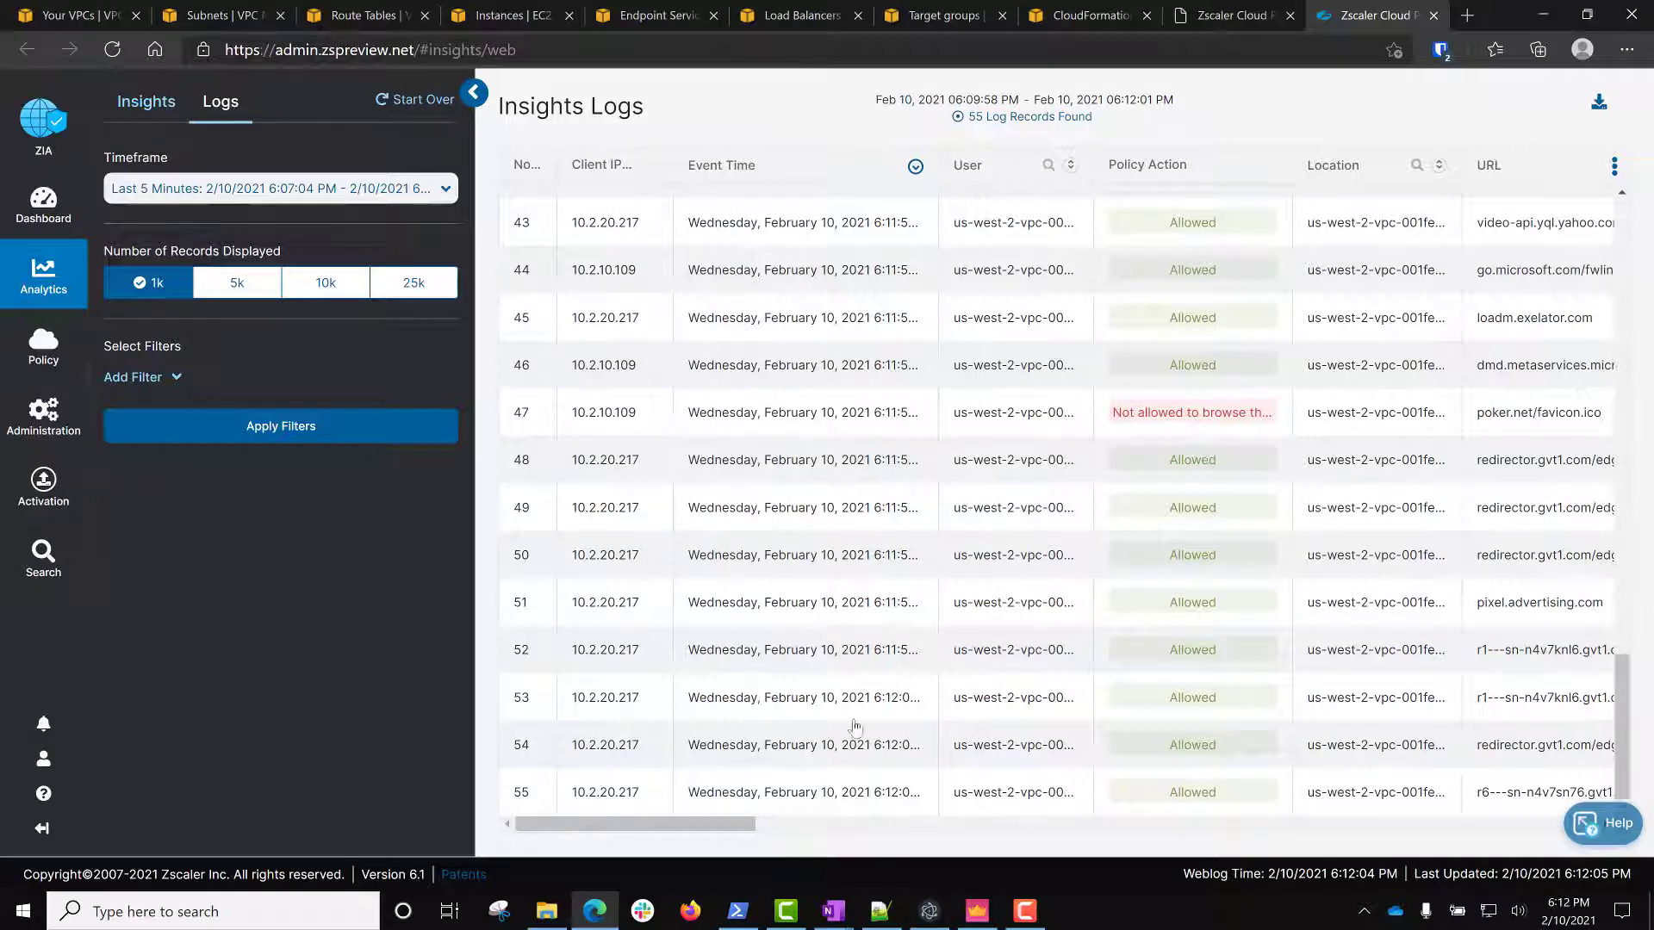
{"action": "left_click", "coordinate": [975, 912]}
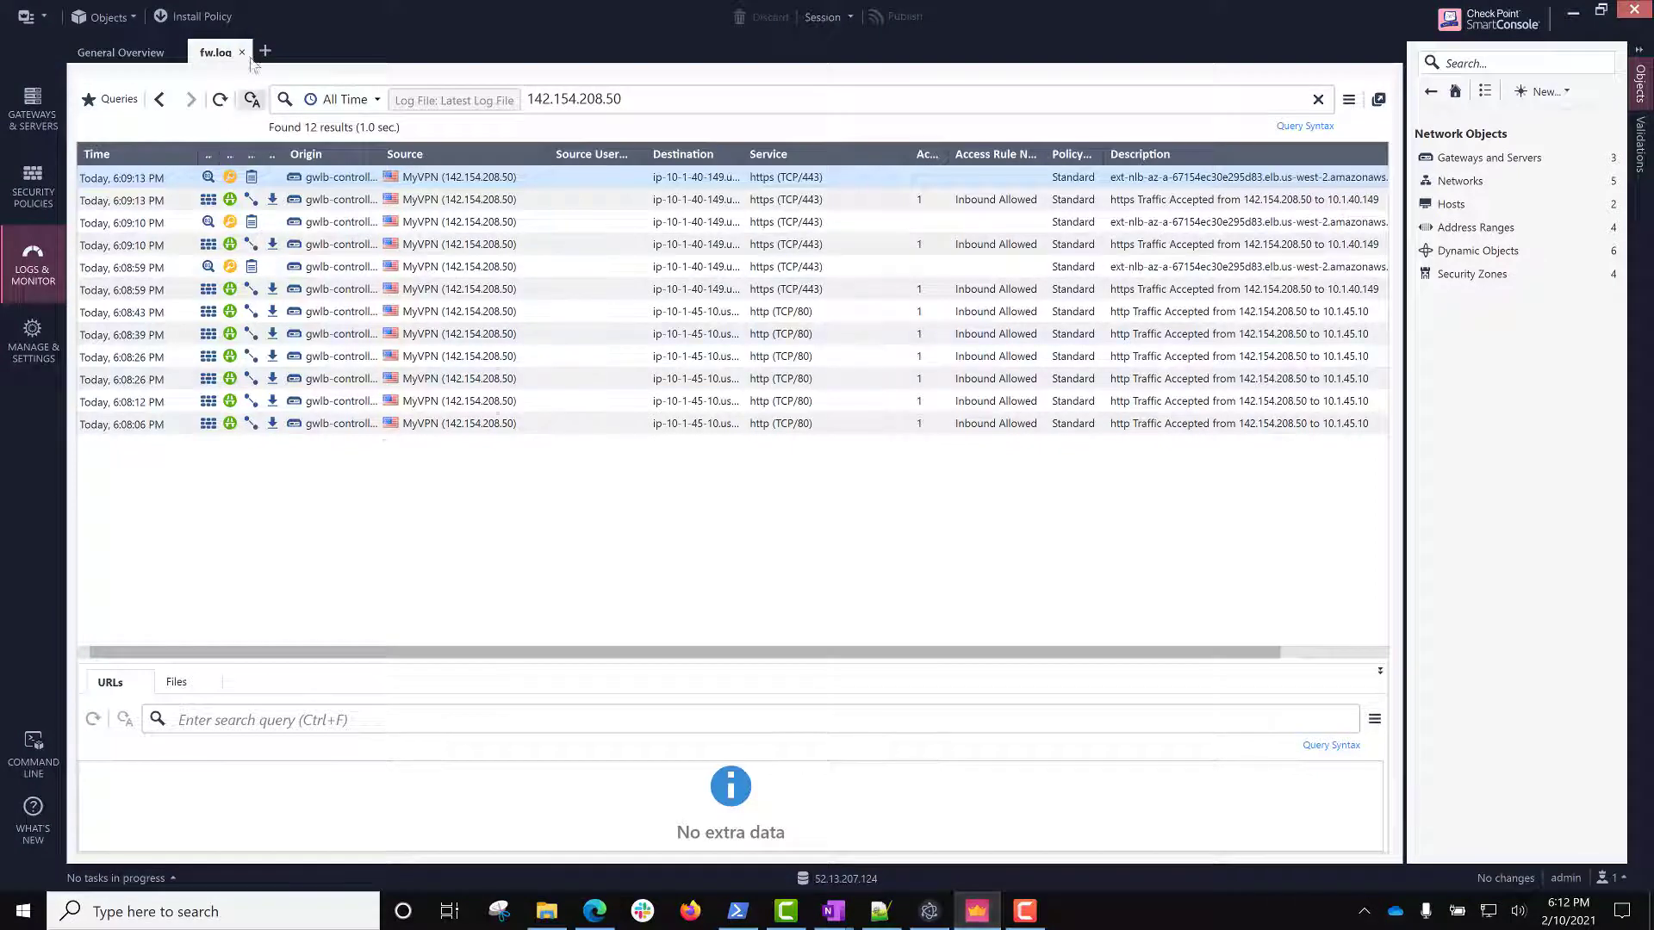